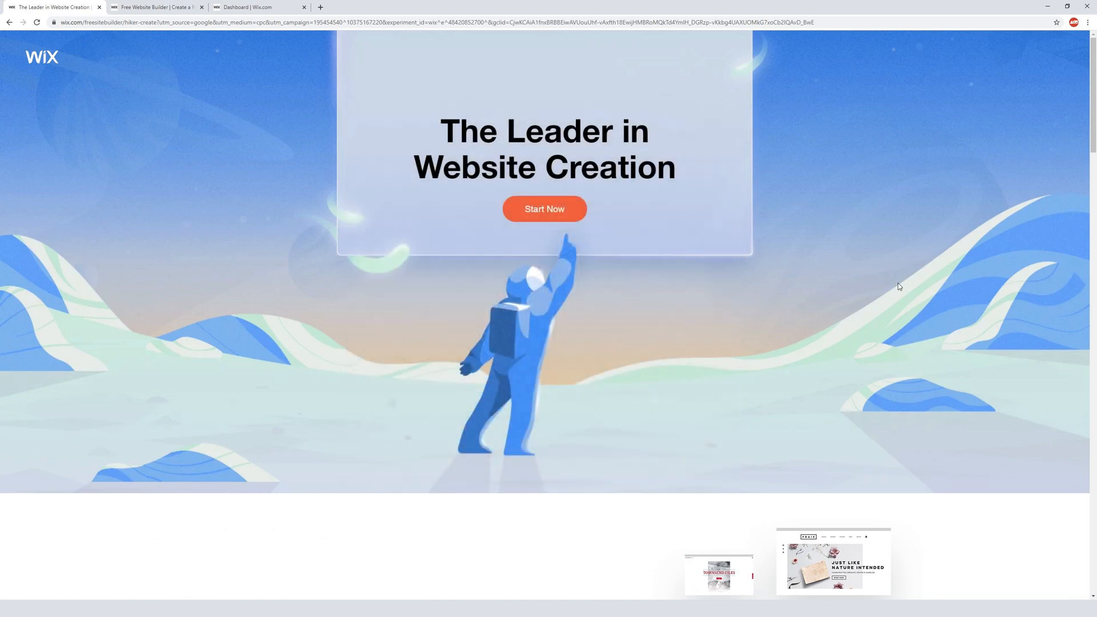
# Scroll through the website category options and choose Designer as the kind of site.
pyautogui.scroll(-3)
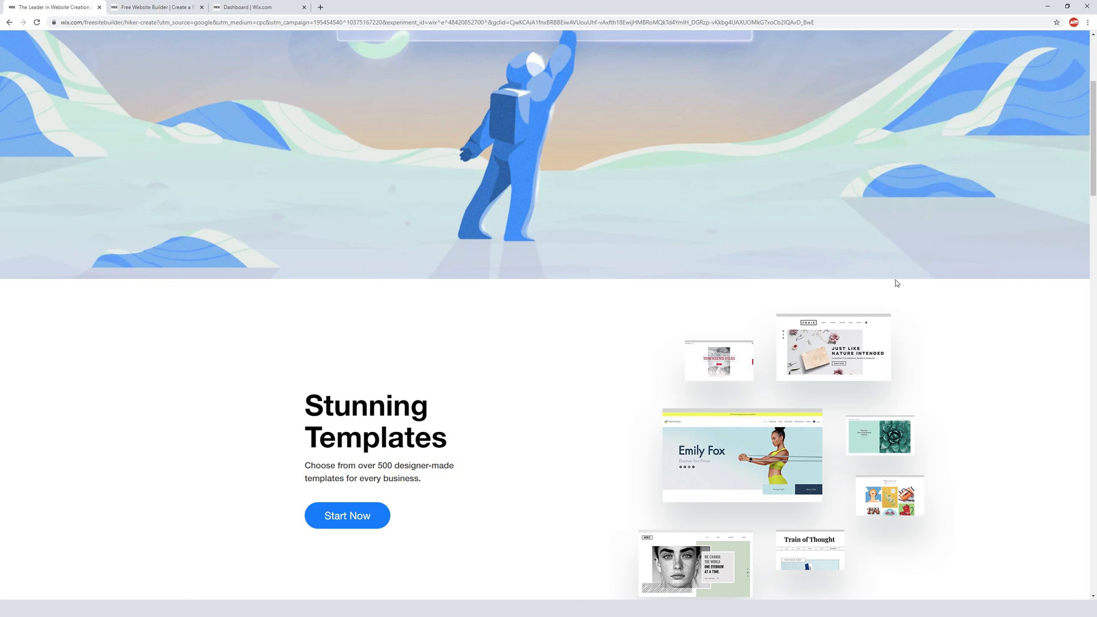
pyautogui.scroll(-3)
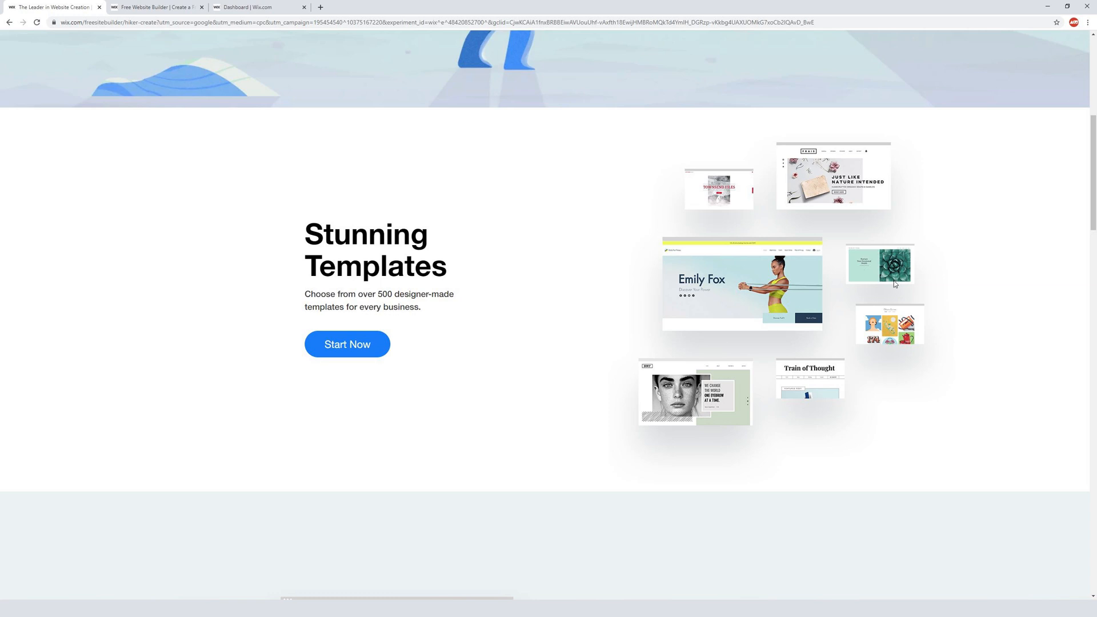
pyautogui.moveTo(914, 267)
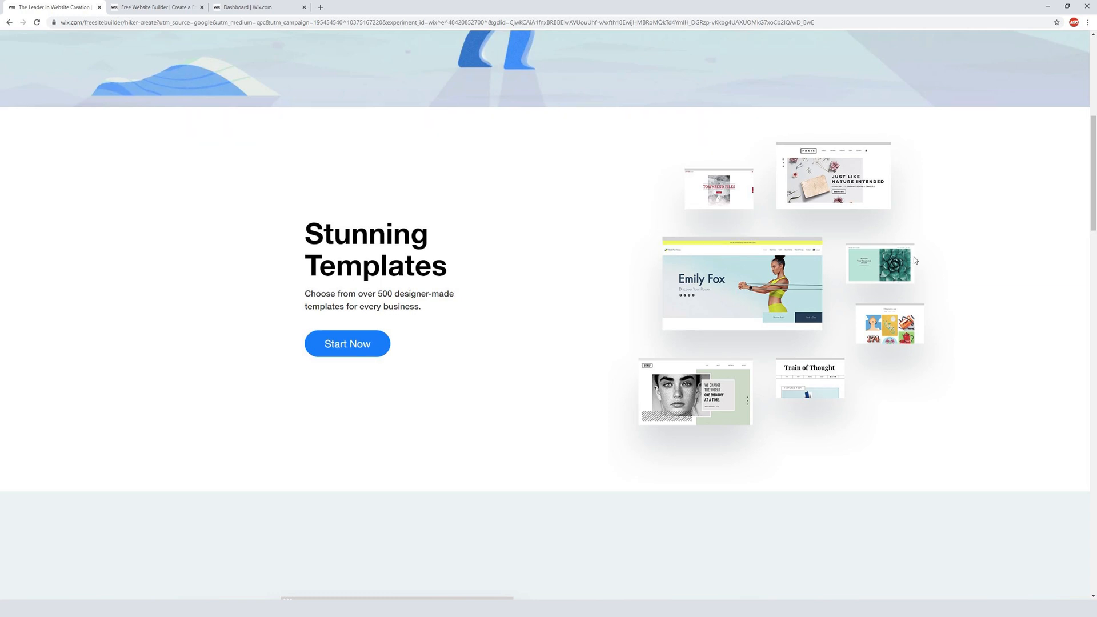
pyautogui.scroll(-3)
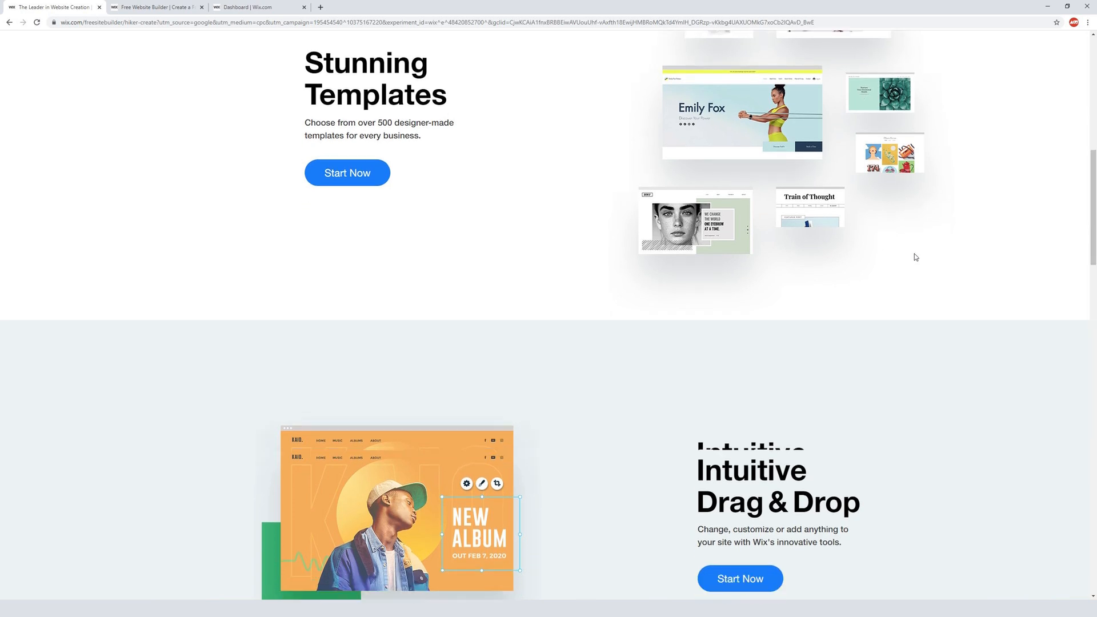
pyautogui.scroll(-3)
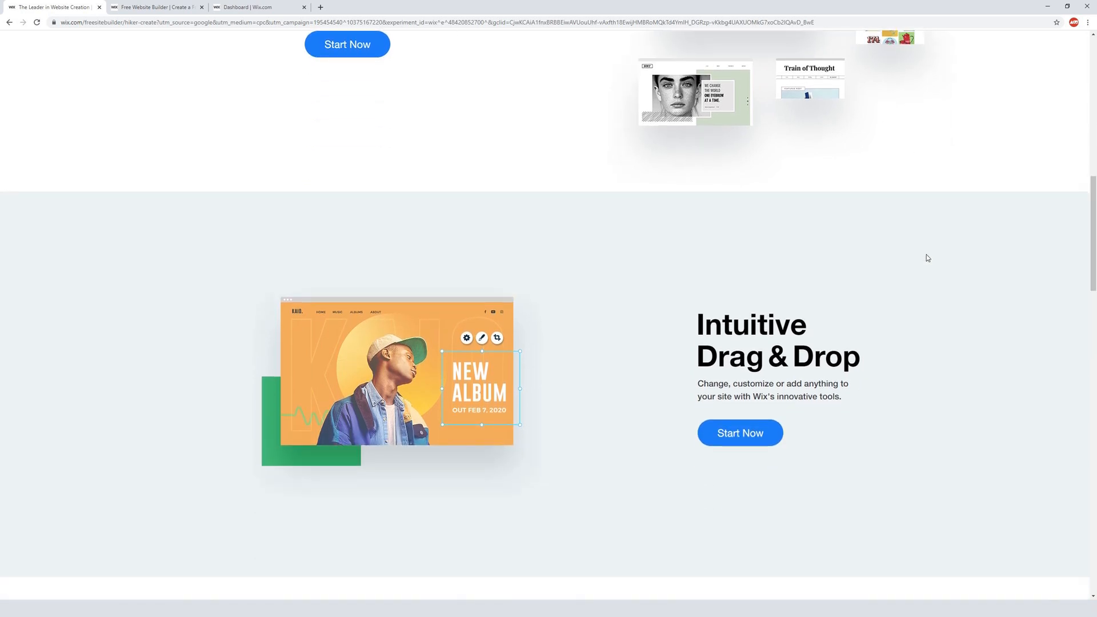
pyautogui.moveTo(926, 255)
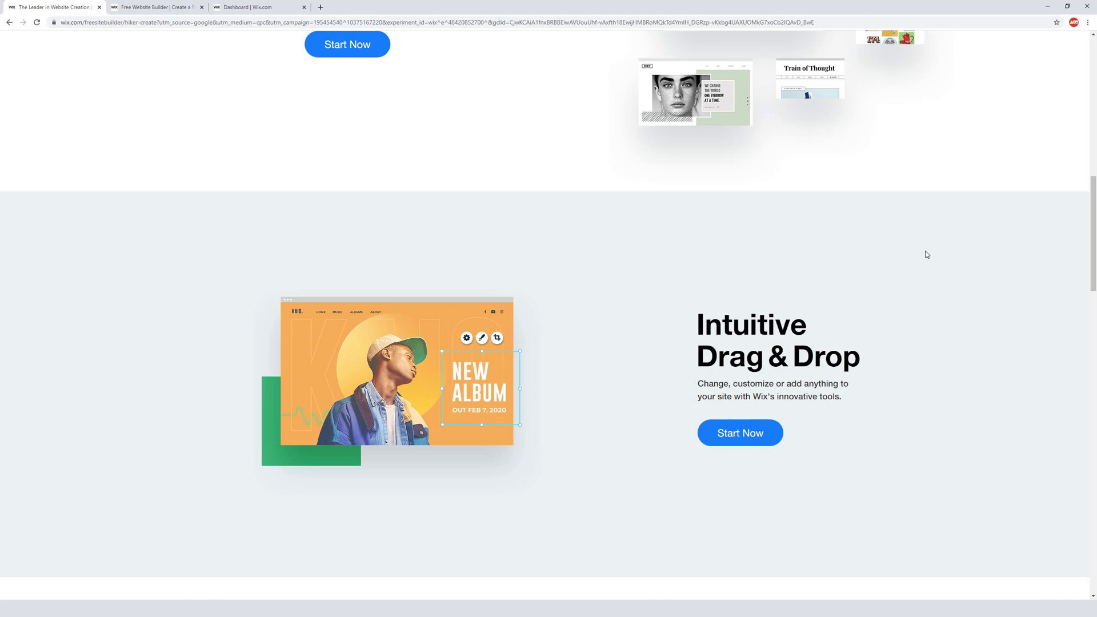
pyautogui.scroll(-3)
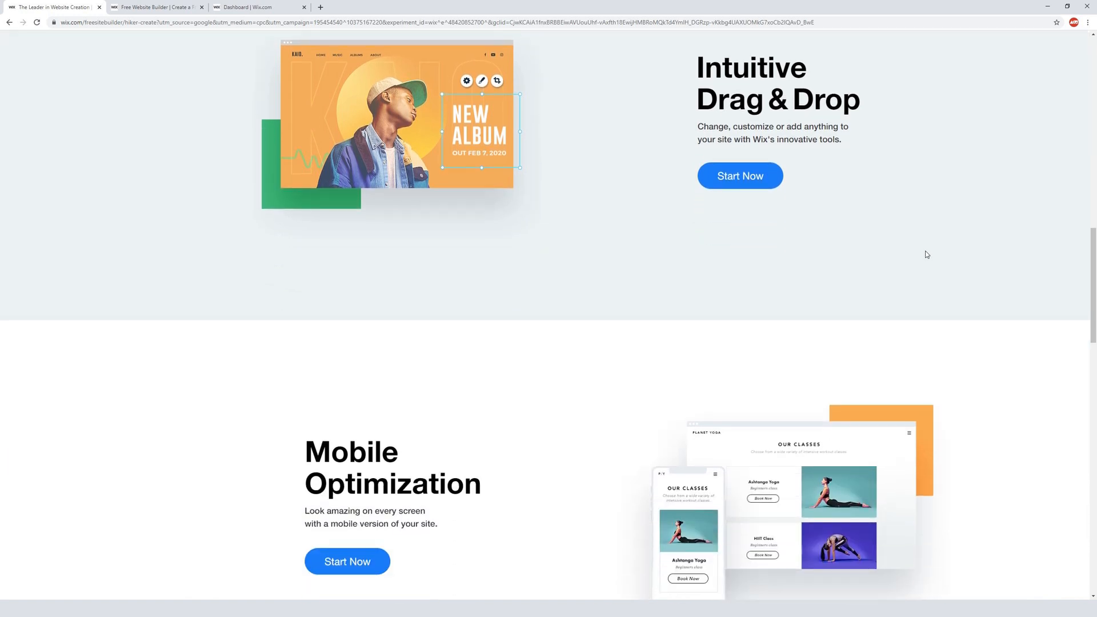
pyautogui.scroll(-3)
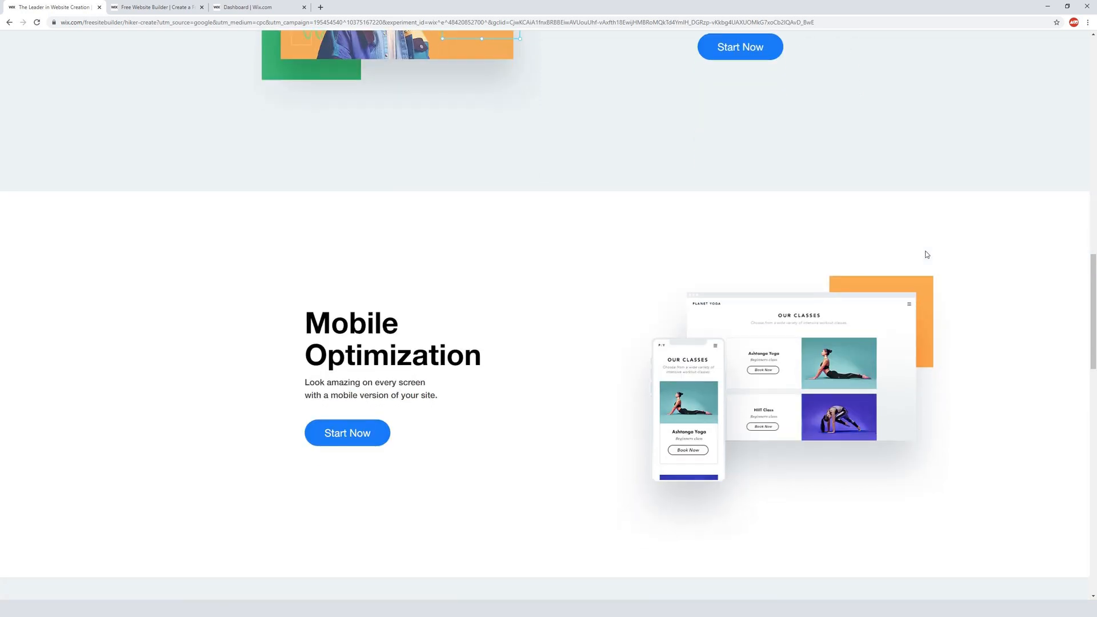
pyautogui.scroll(-3)
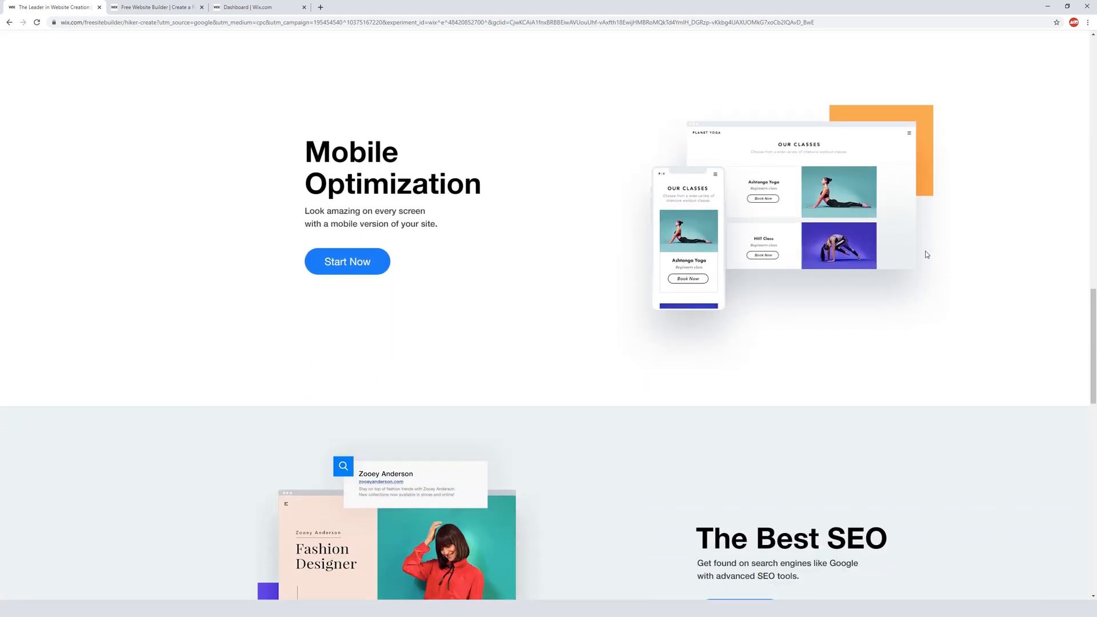
pyautogui.scroll(-3)
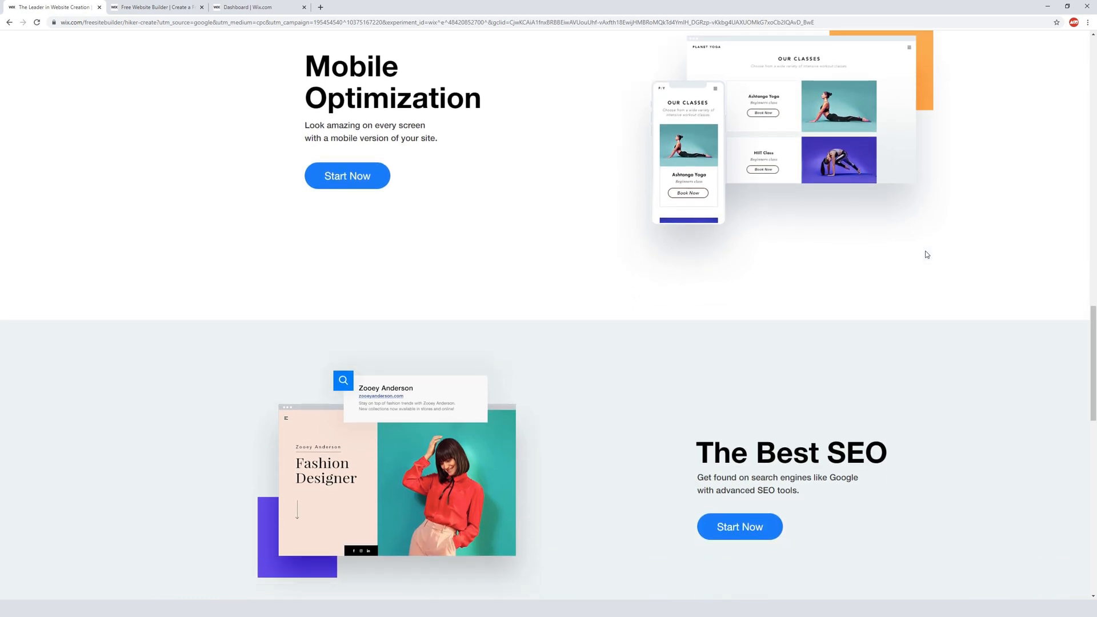
pyautogui.scroll(-3)
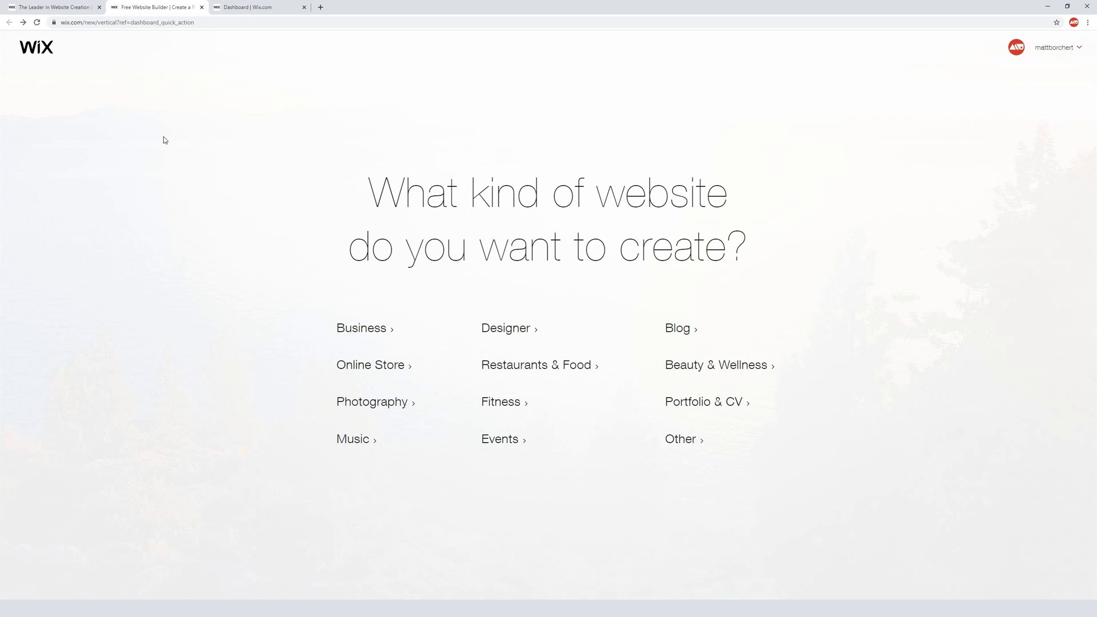
pyautogui.moveTo(177, 139)
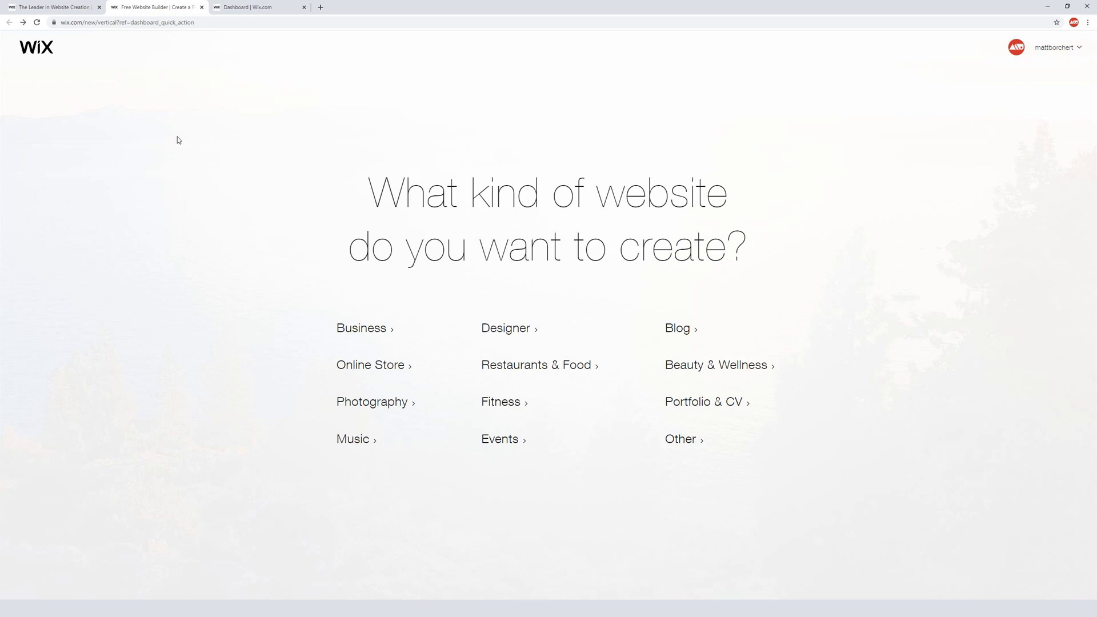
pyautogui.moveTo(852, 387)
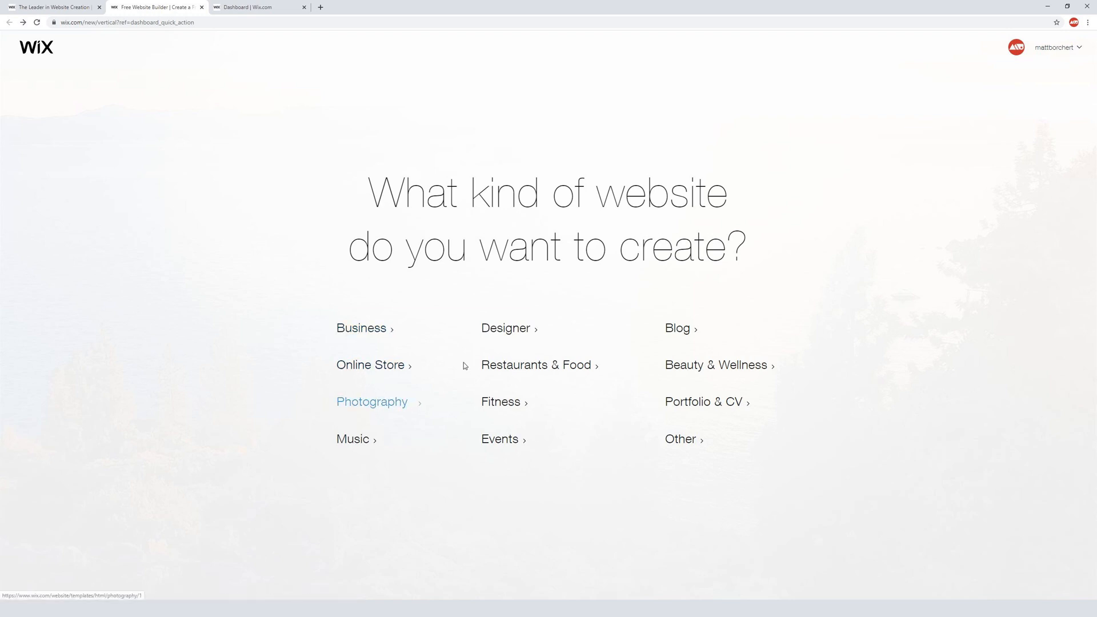
pyautogui.moveTo(703, 401)
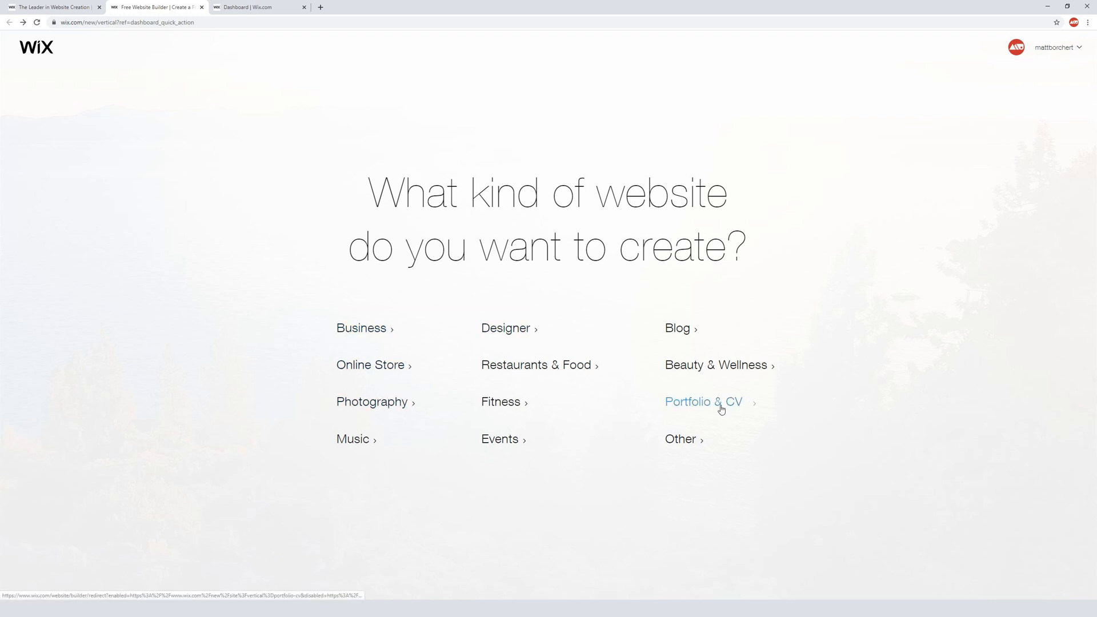
pyautogui.moveTo(899, 405)
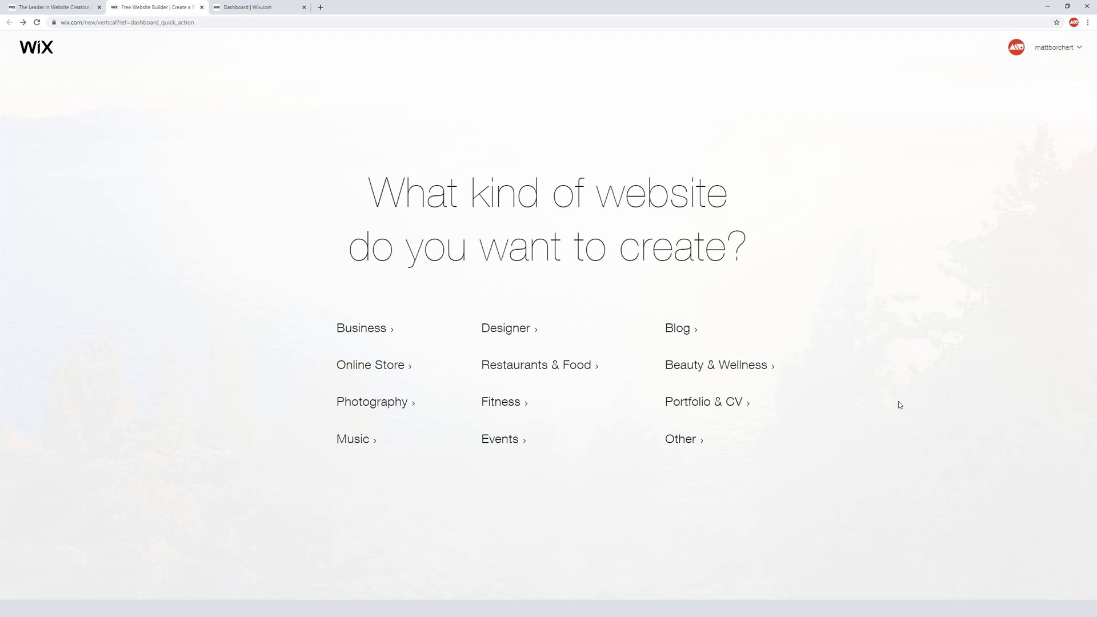
pyautogui.moveTo(861, 389)
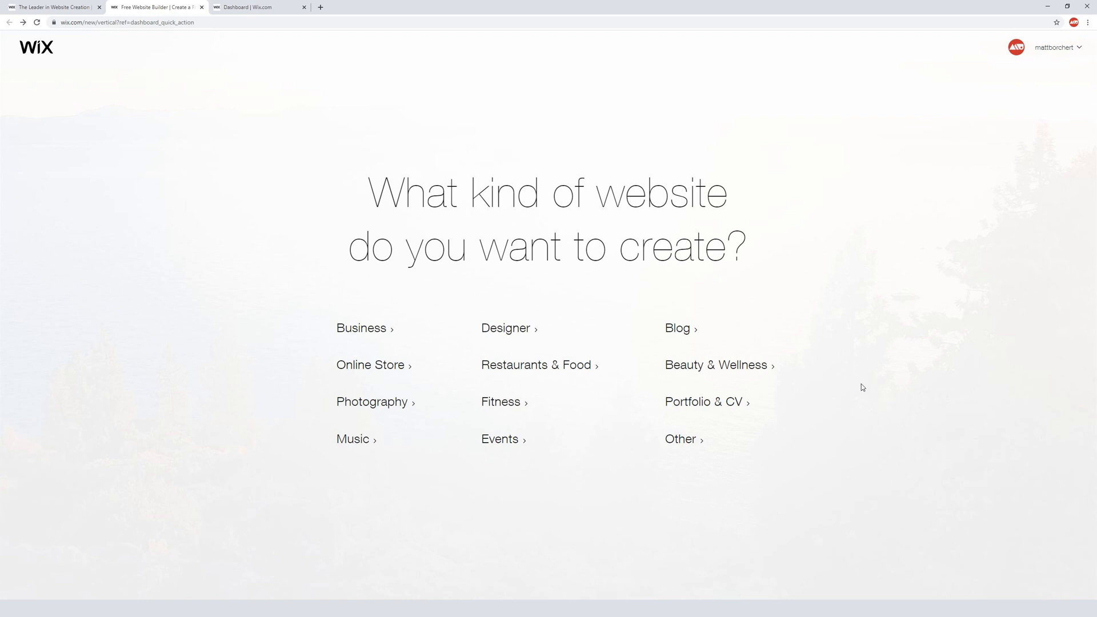
pyautogui.moveTo(844, 382)
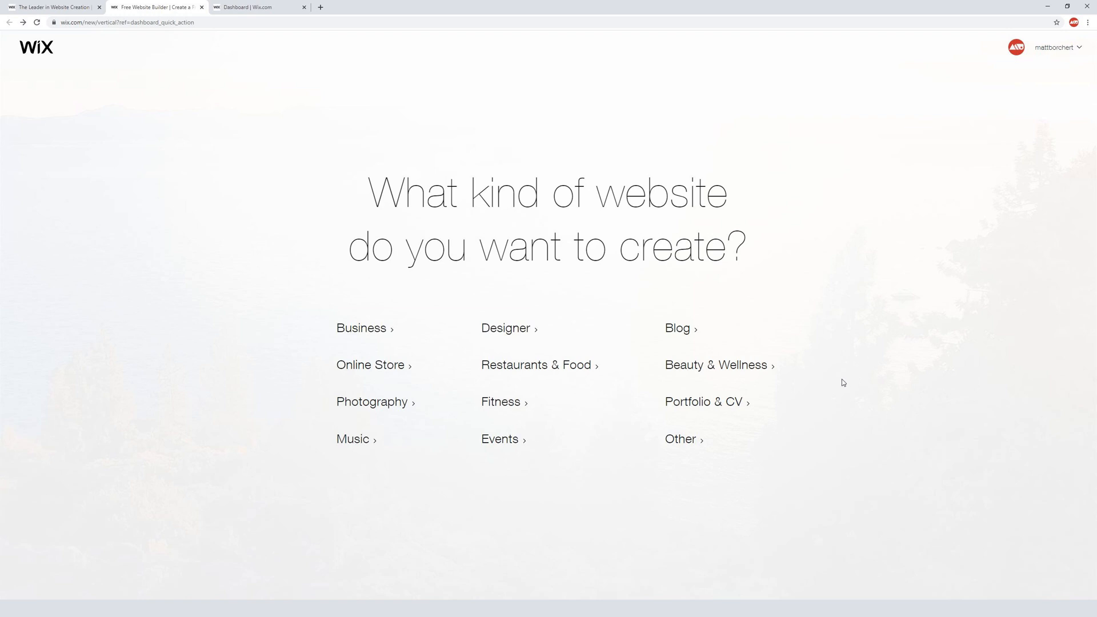
pyautogui.moveTo(504, 328)
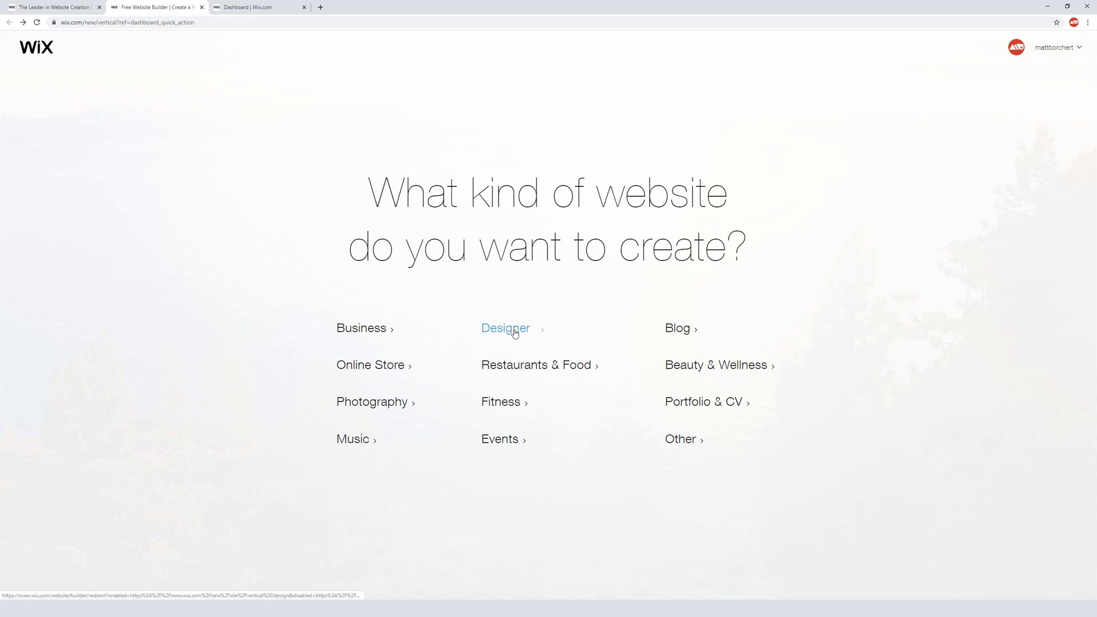
pyautogui.click(504, 328)
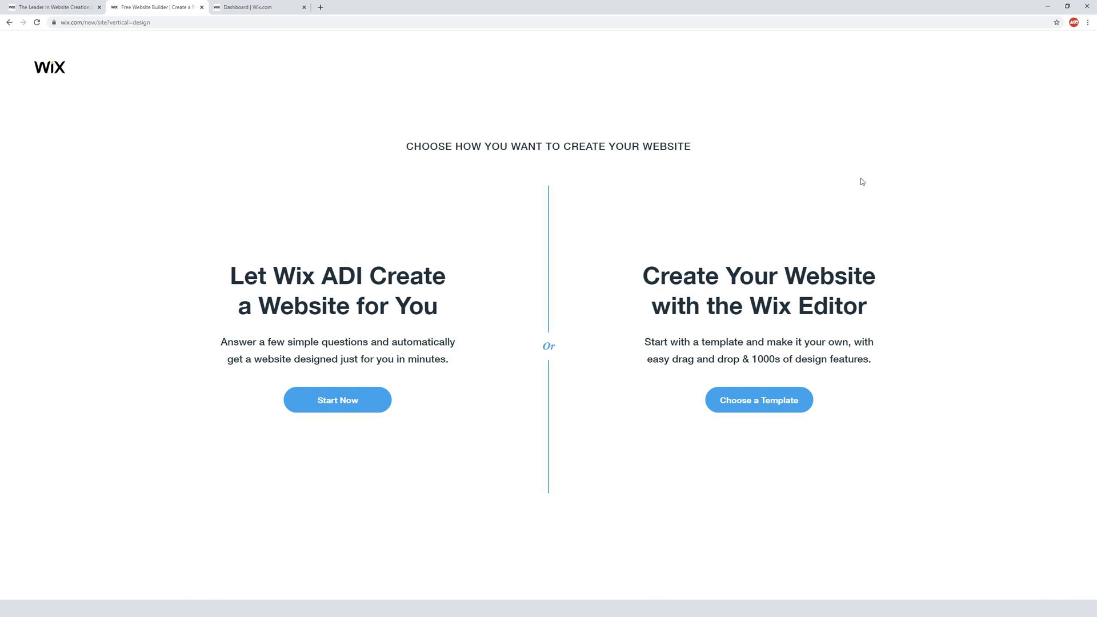
pyautogui.moveTo(310, 259)
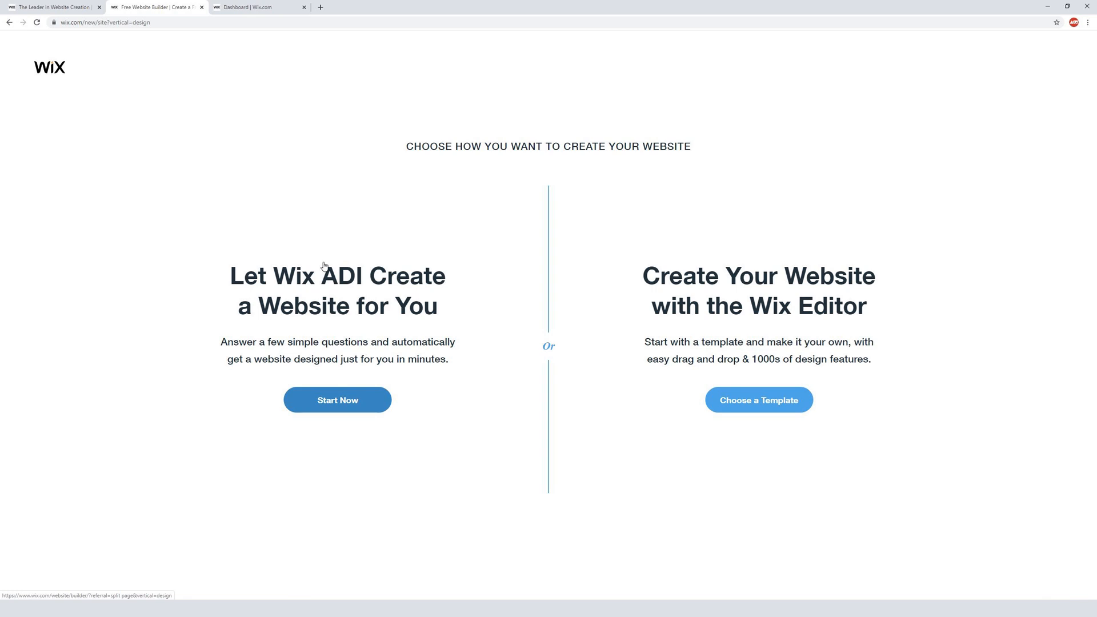
pyautogui.moveTo(778, 242)
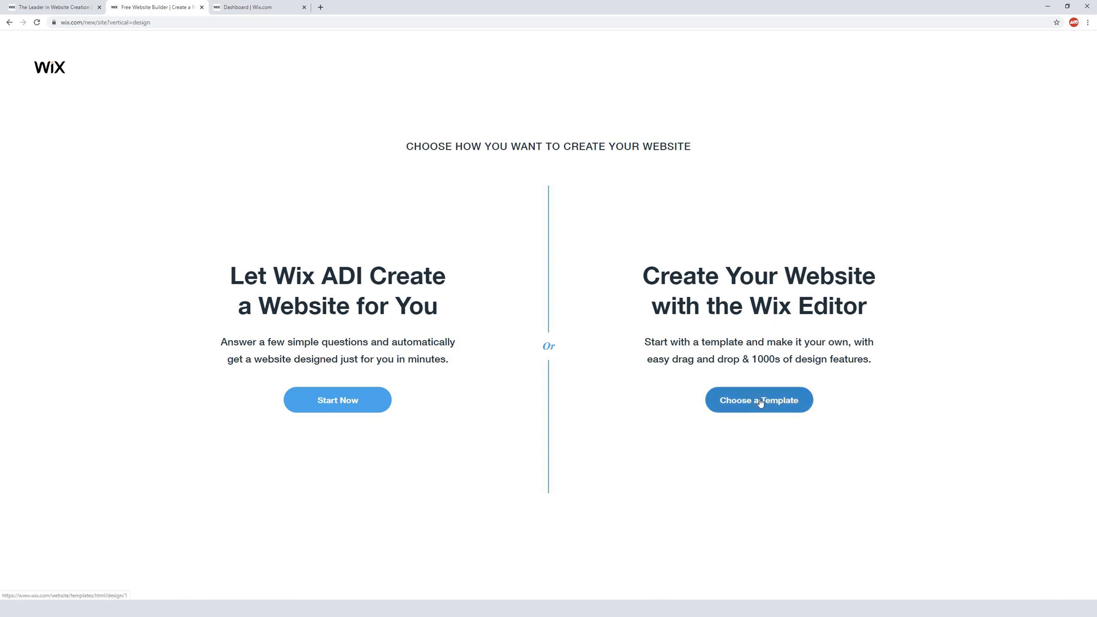
# Start from a template in the Wix Editor and browse the Design templates gallery.
pyautogui.click(759, 400)
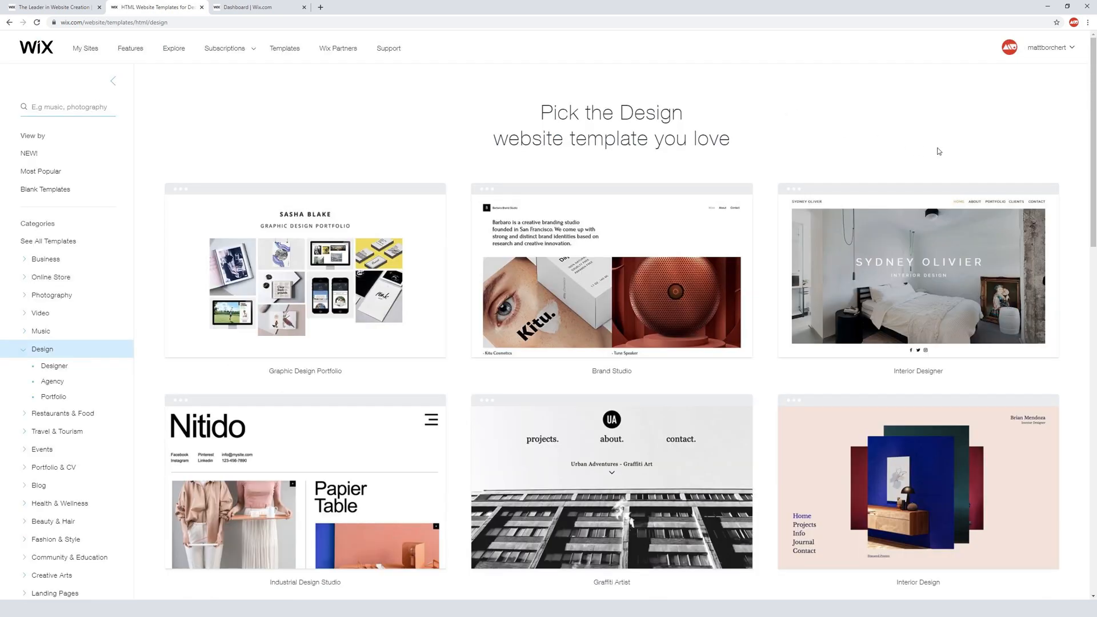
pyautogui.scroll(-3)
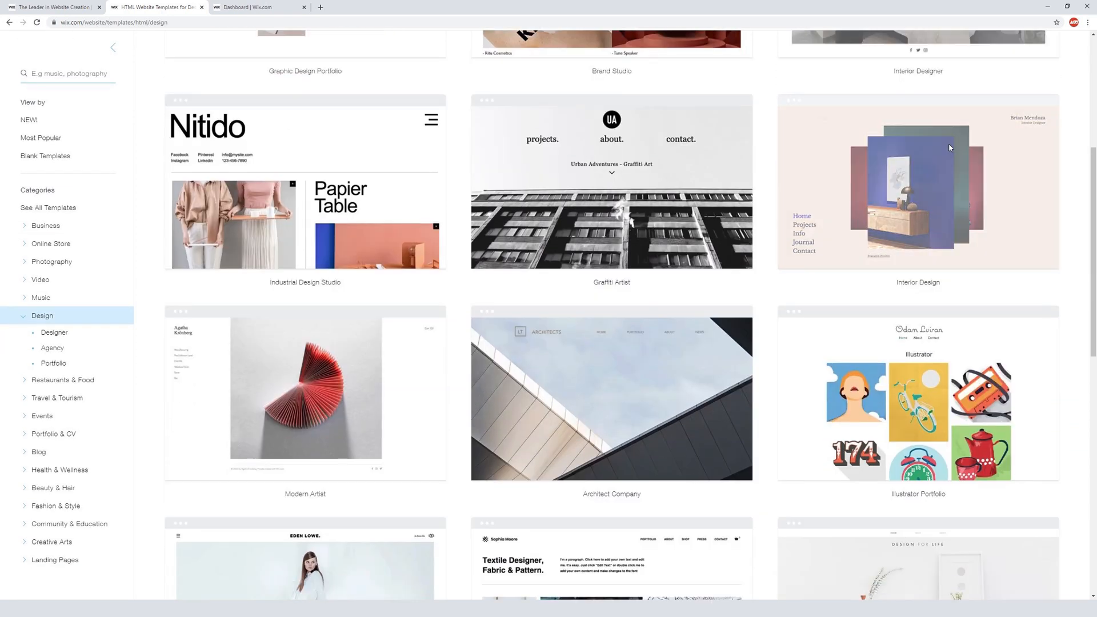
pyautogui.scroll(-3)
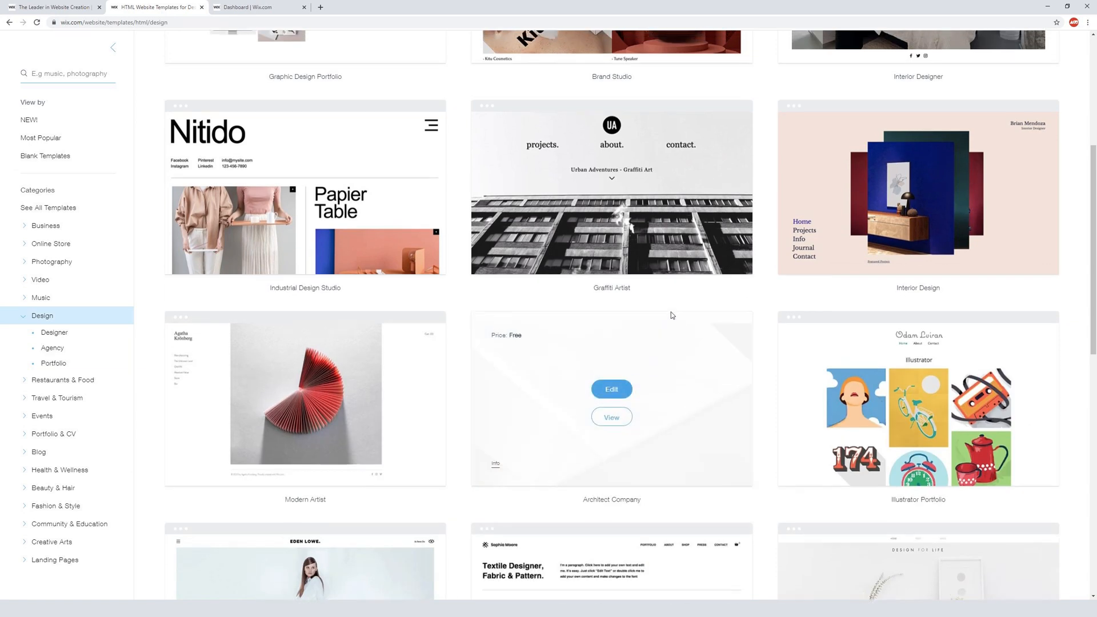
pyautogui.scroll(-3)
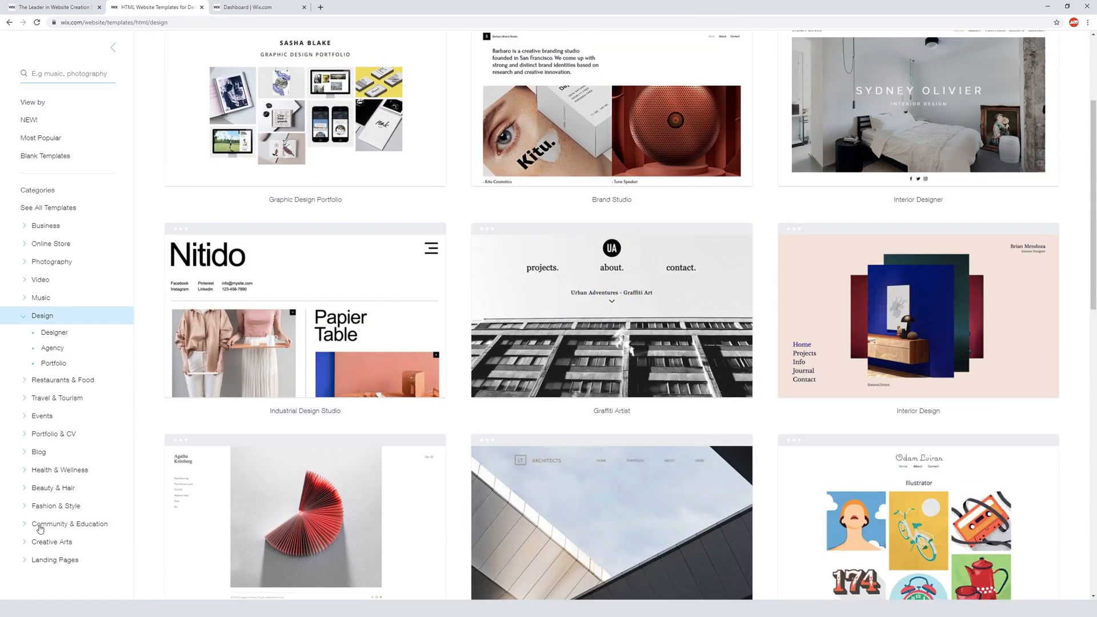
pyautogui.moveTo(51, 261)
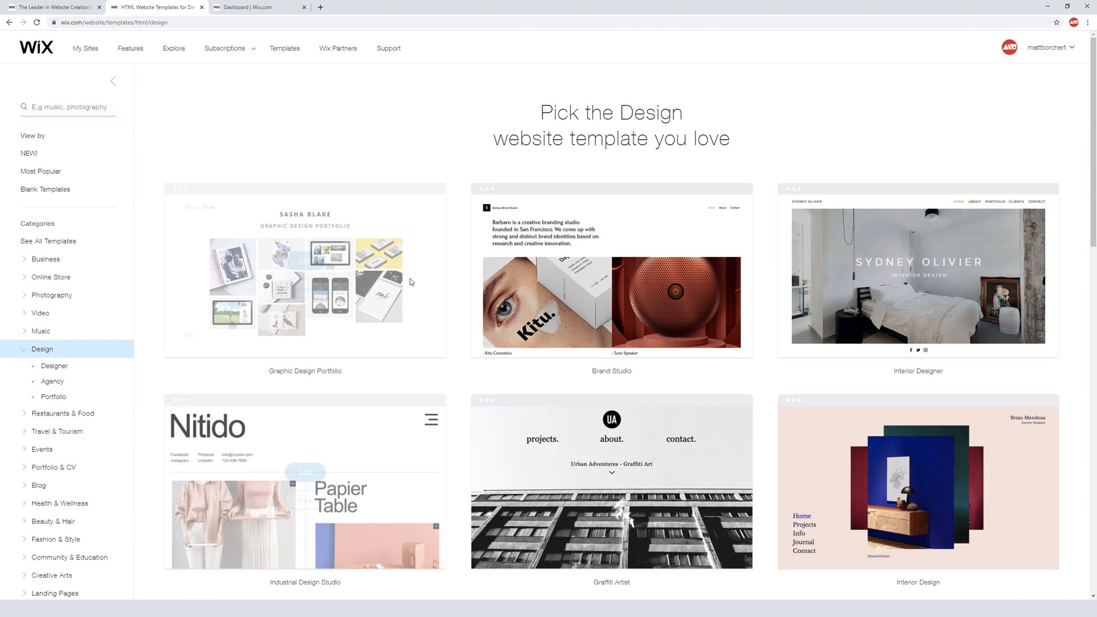
pyautogui.scroll(-3)
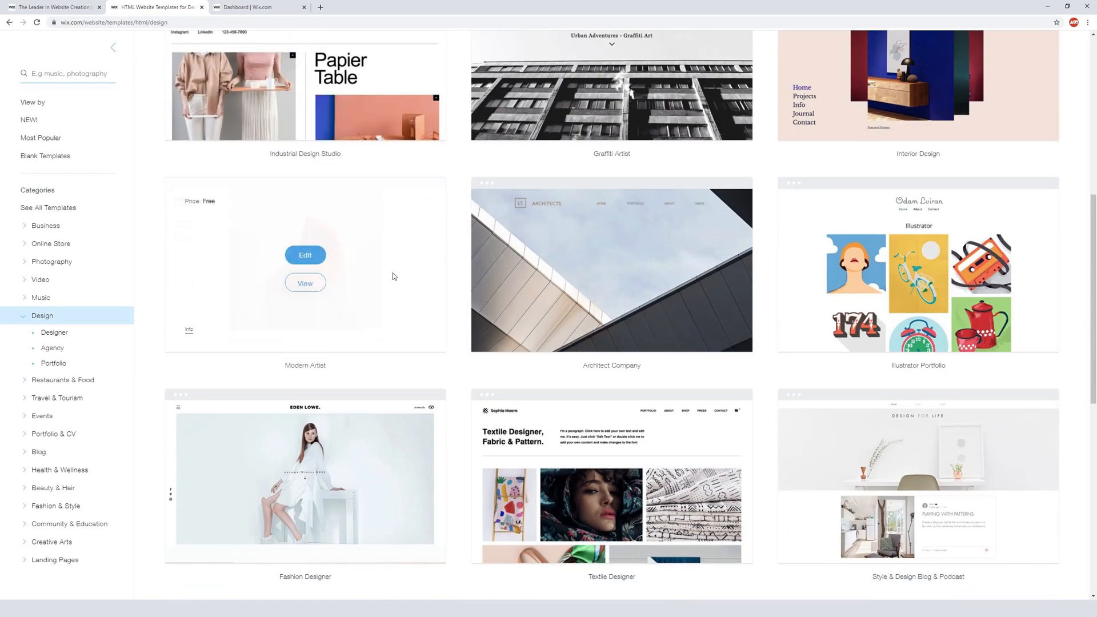
pyautogui.scroll(-3)
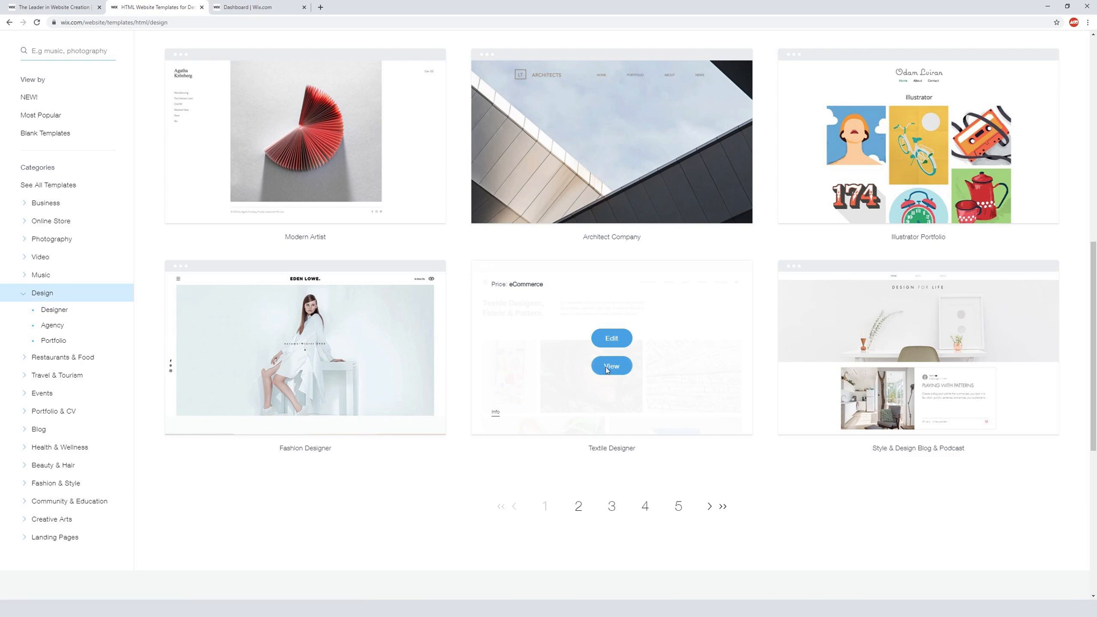
# Preview the Textile Designer template on desktop and dismiss the starting-point prompt.
pyautogui.click(610, 366)
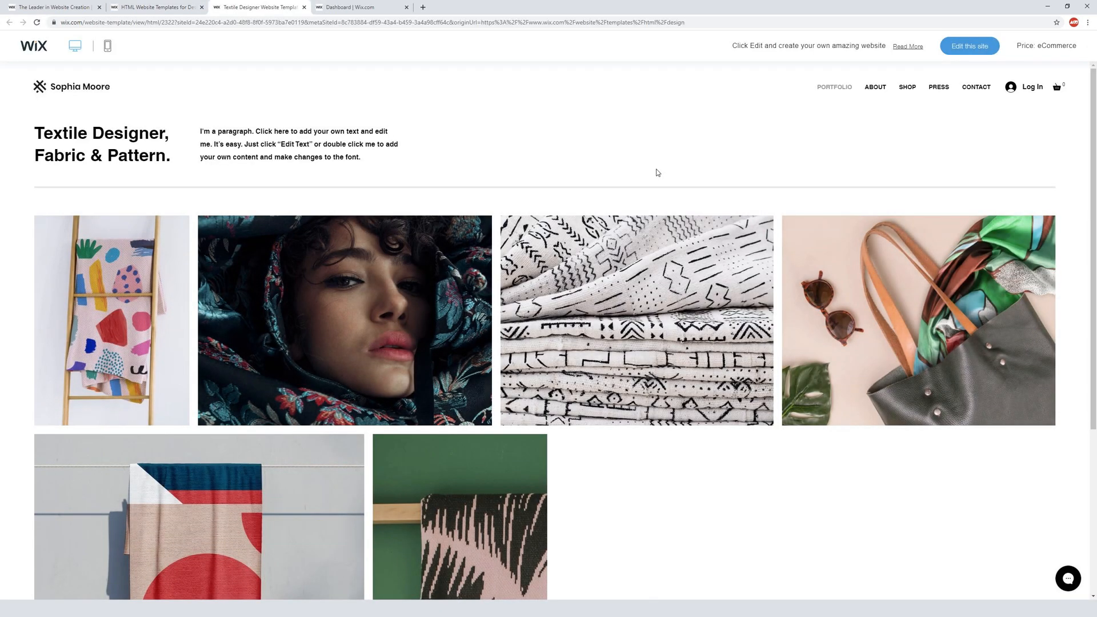
pyautogui.scroll(-3)
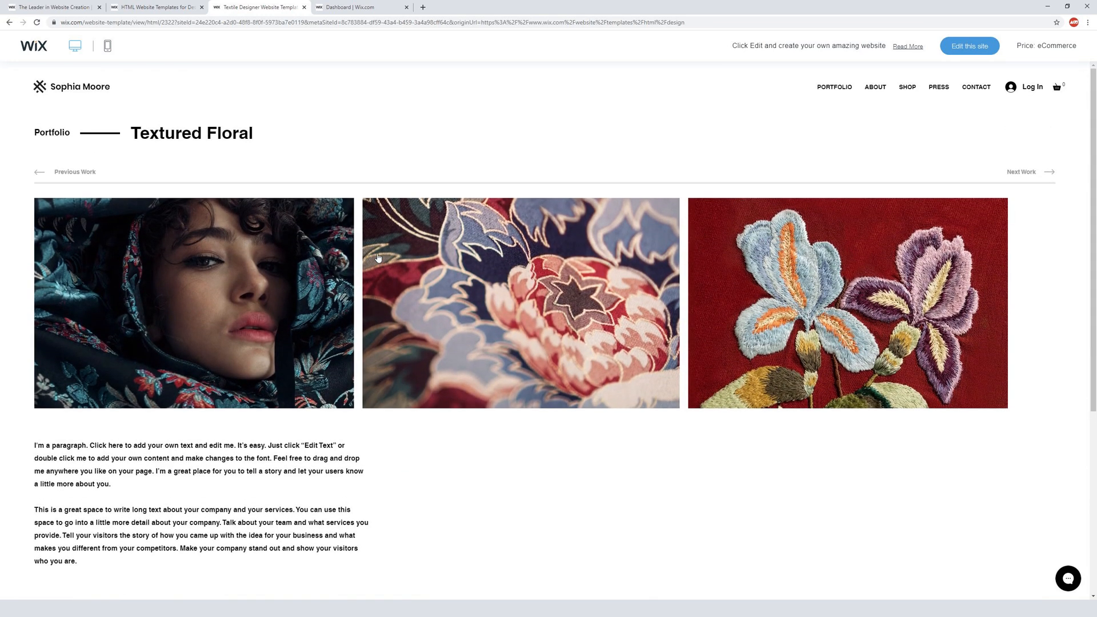
pyautogui.click(969, 45)
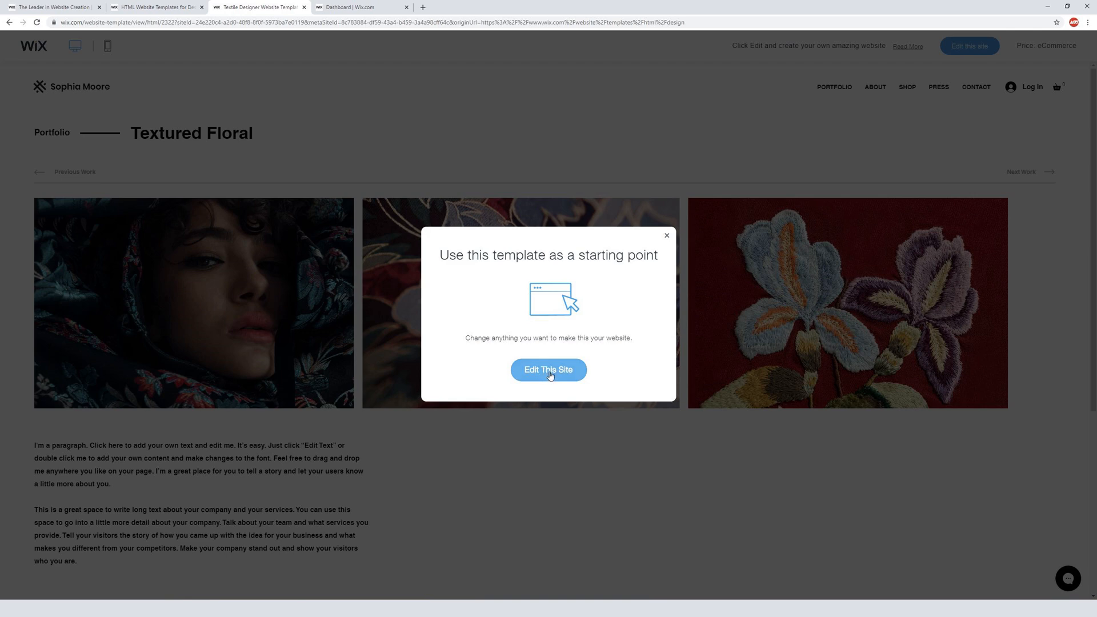
pyautogui.click(665, 235)
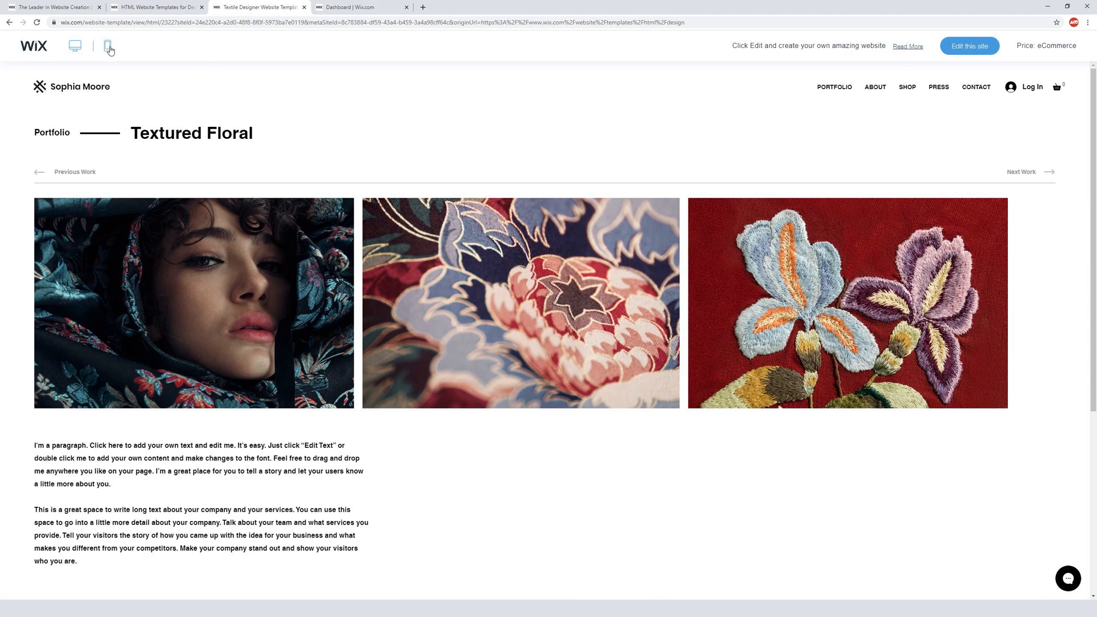
# View the Textile Designer template in its mobile layout and scroll through it.
pyautogui.click(107, 45)
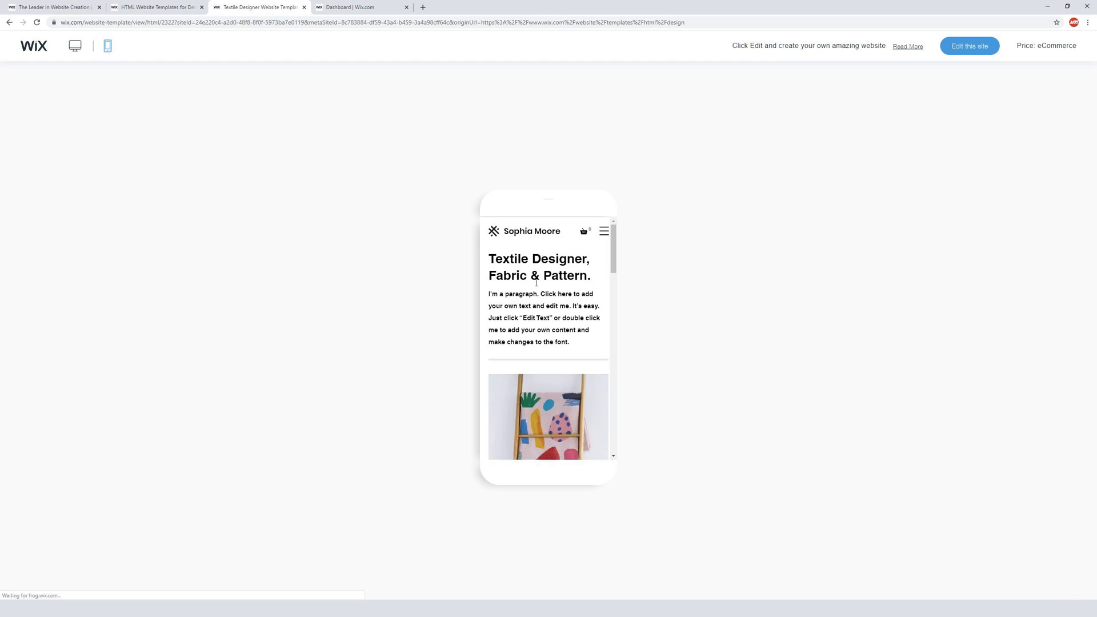
pyautogui.scroll(-3)
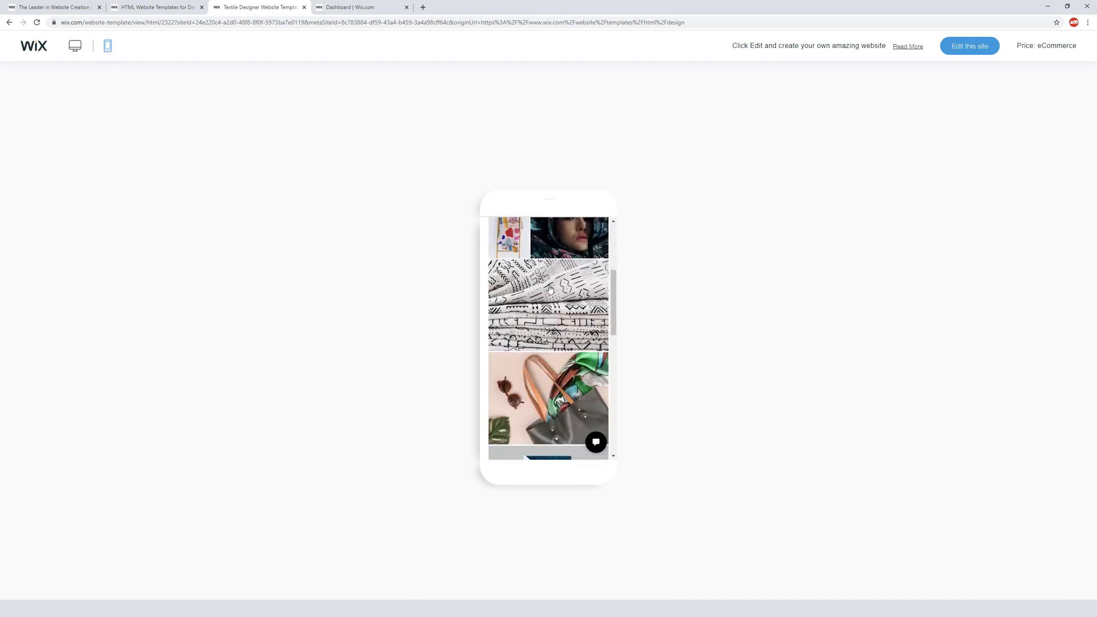
pyautogui.scroll(-3)
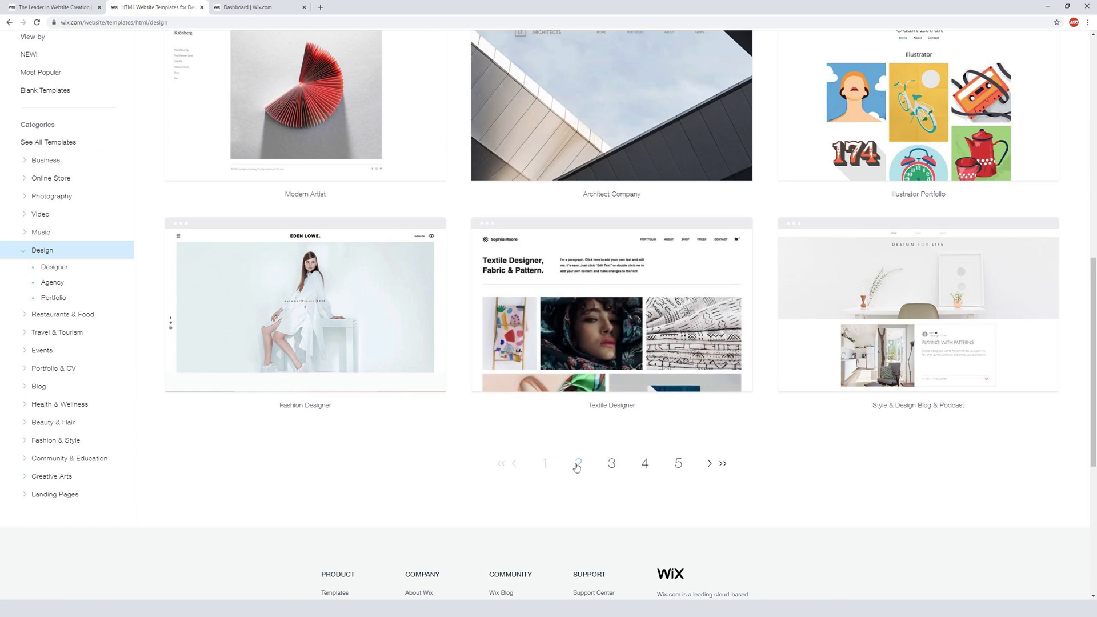
# Go to page 2 of the Design templates and browse designs like Multidisciplinary Designer.
pyautogui.click(578, 463)
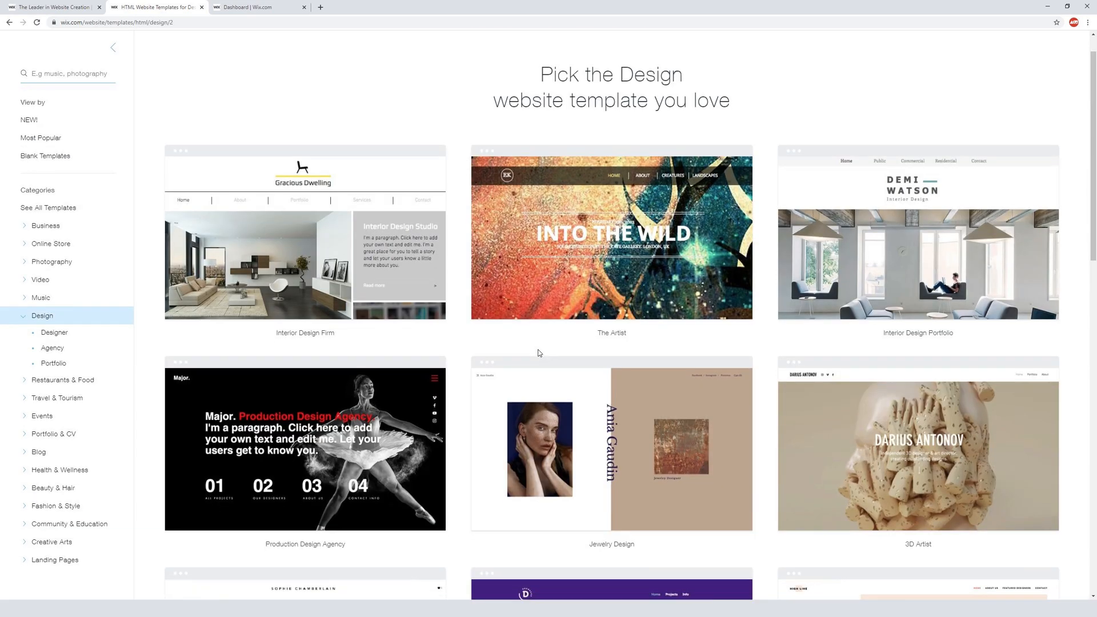
pyautogui.scroll(-3)
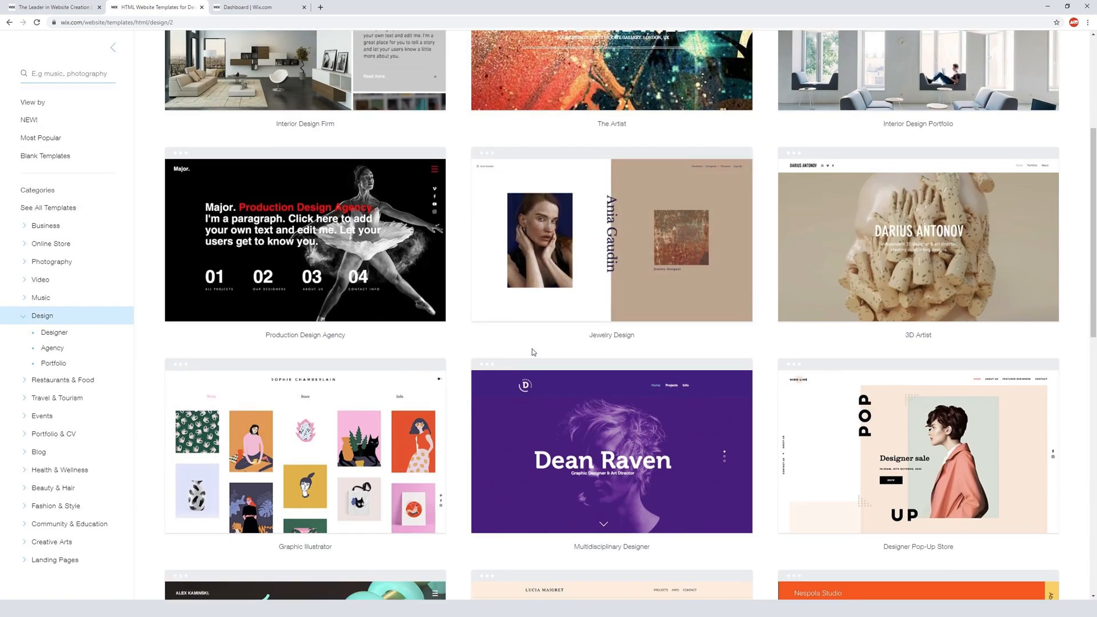
pyautogui.scroll(-3)
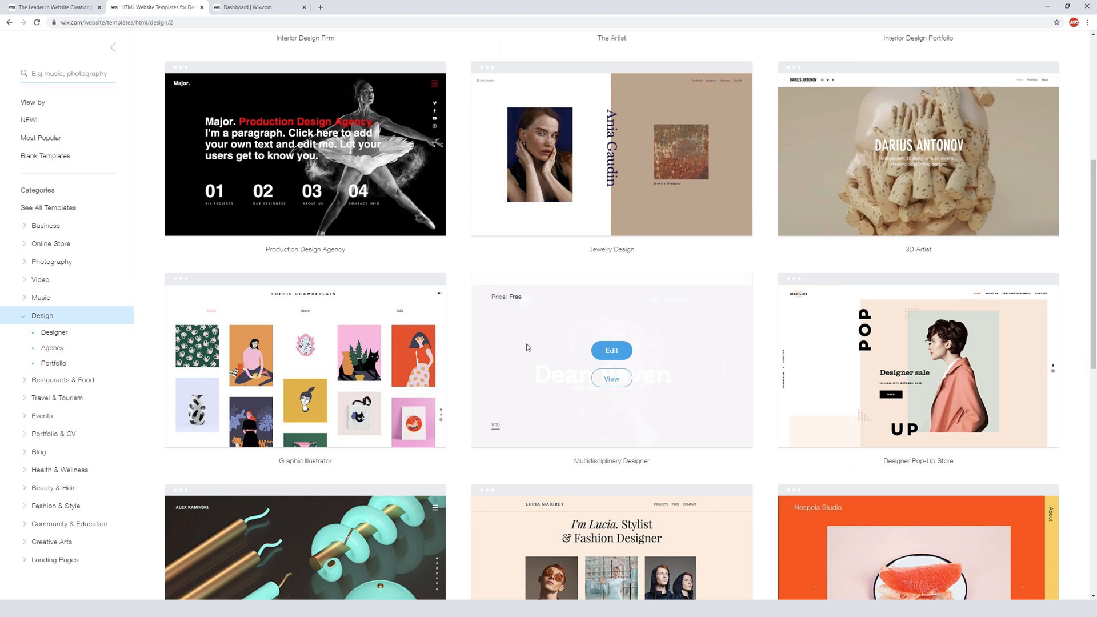
pyautogui.scroll(-3)
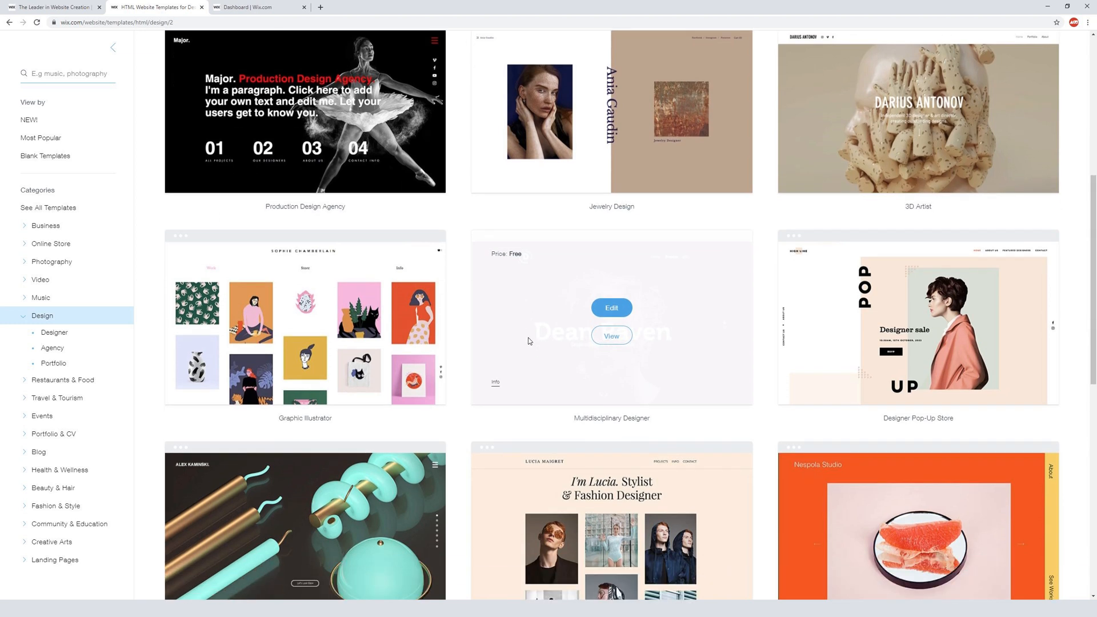
pyautogui.moveTo(529, 341)
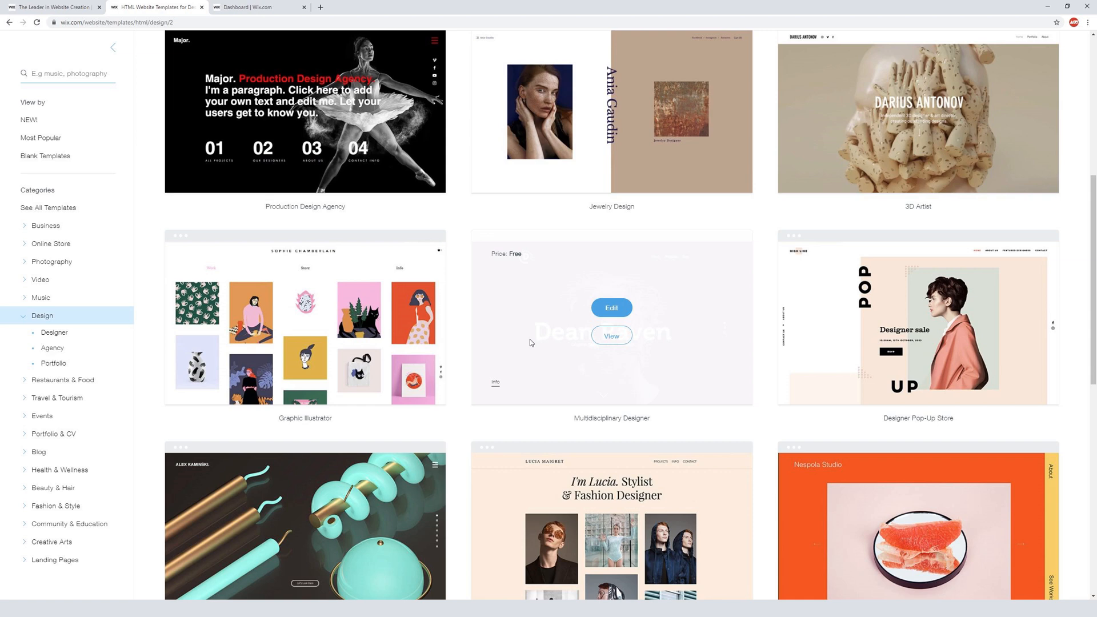
pyautogui.scroll(-3)
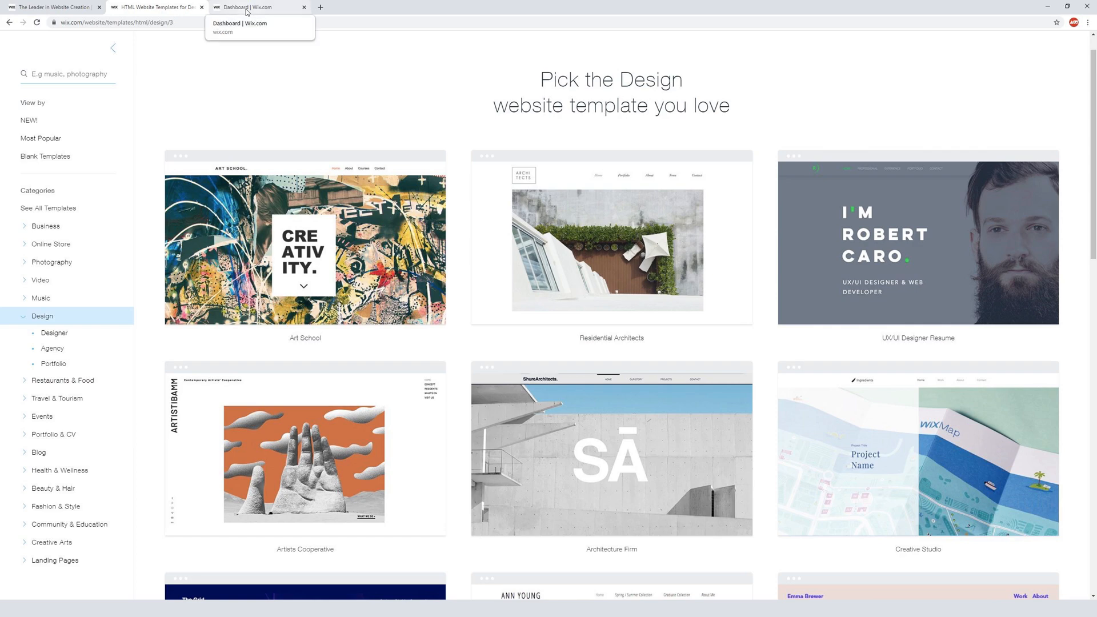
pyautogui.scroll(-3)
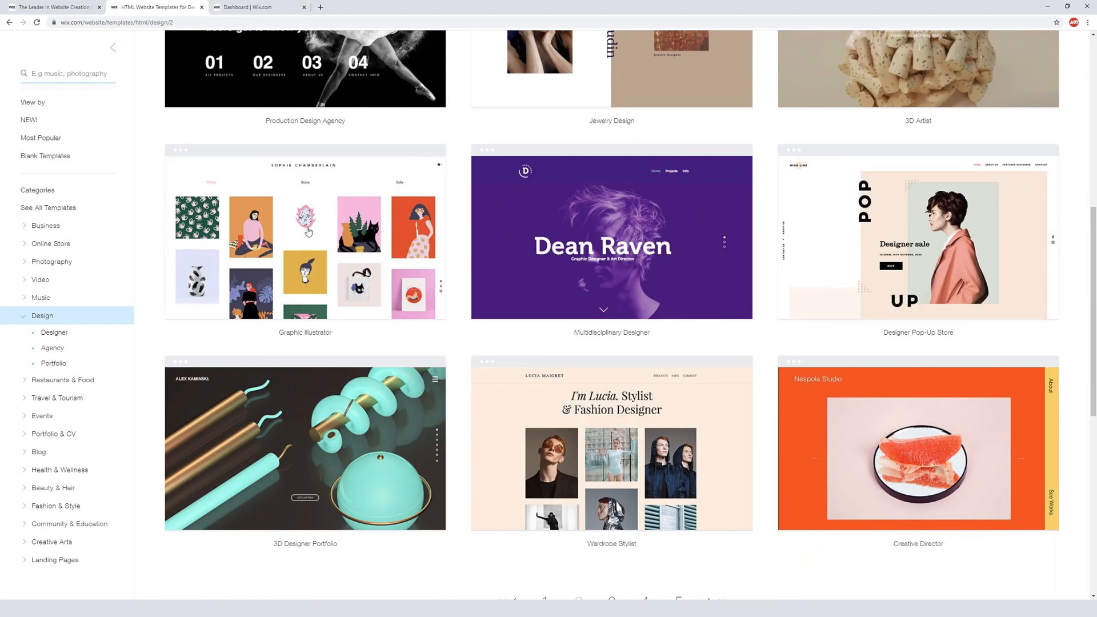
# From the dashboard's Site Actions, open the Mattsportfolio site in the Wix Editor.
pyautogui.click(259, 7)
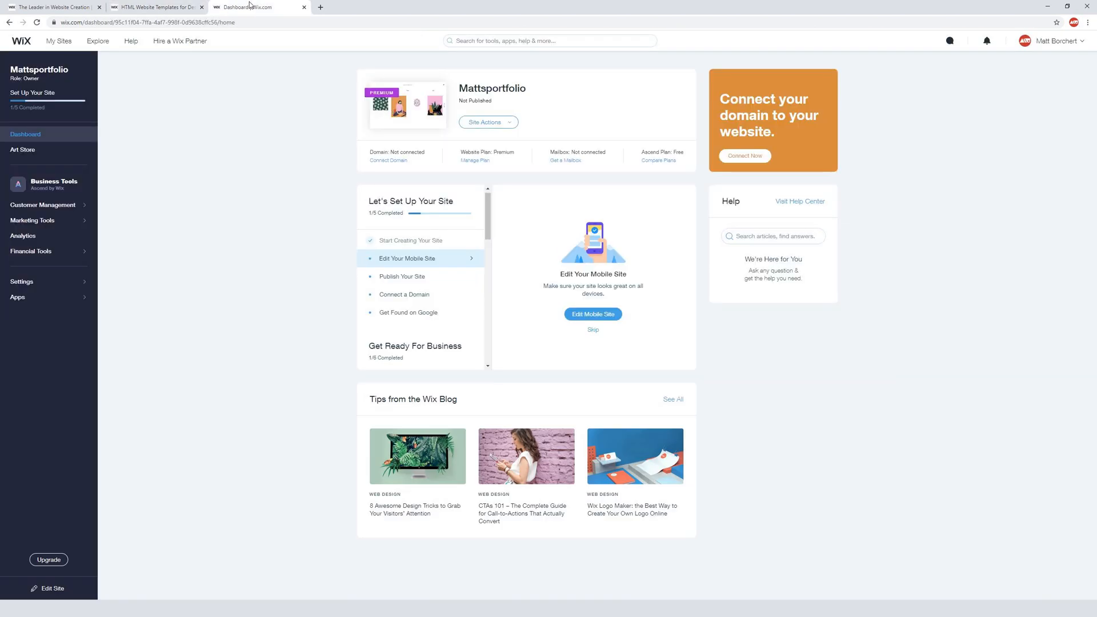
pyautogui.click(488, 122)
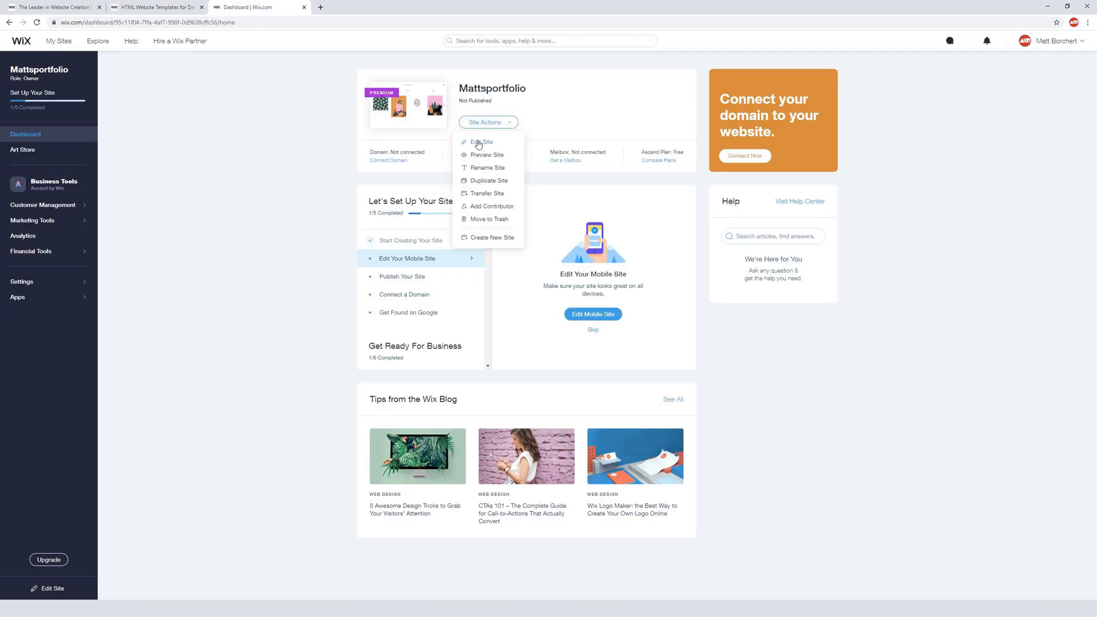
pyautogui.click(481, 142)
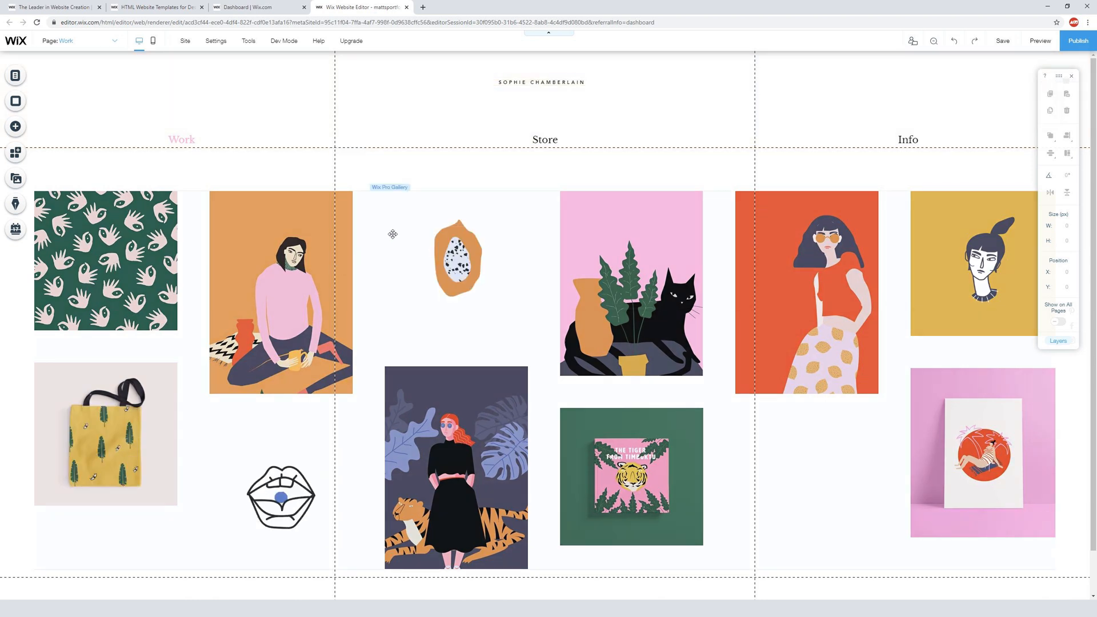
# Select the Work page's Wix Pro Gallery and open Manage Media for its 11 illustrations.
pyautogui.click(543, 140)
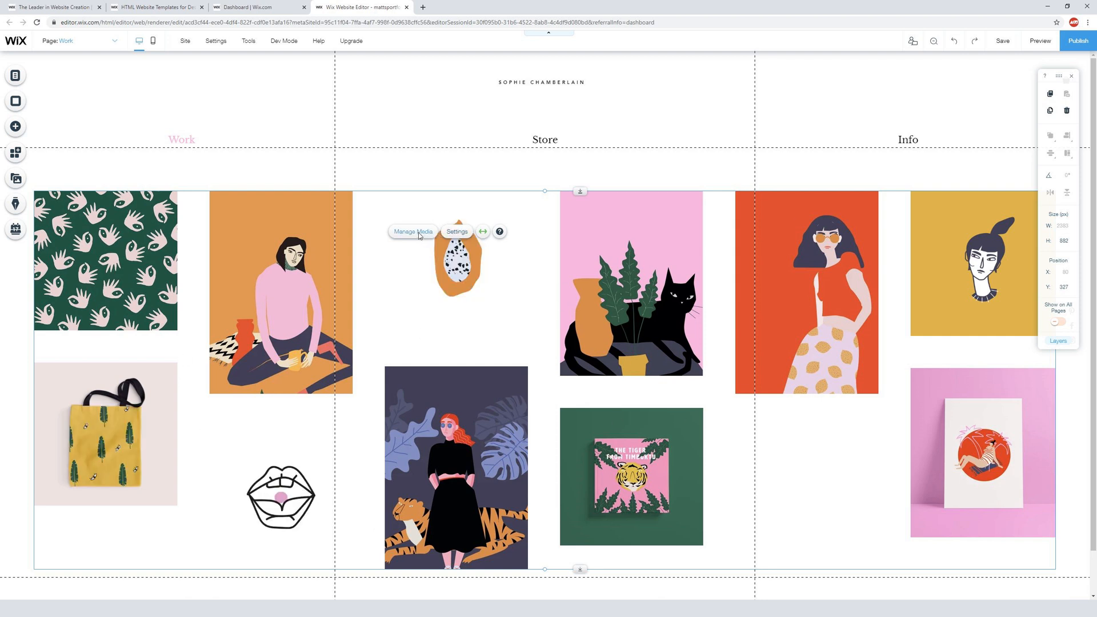
pyautogui.click(412, 231)
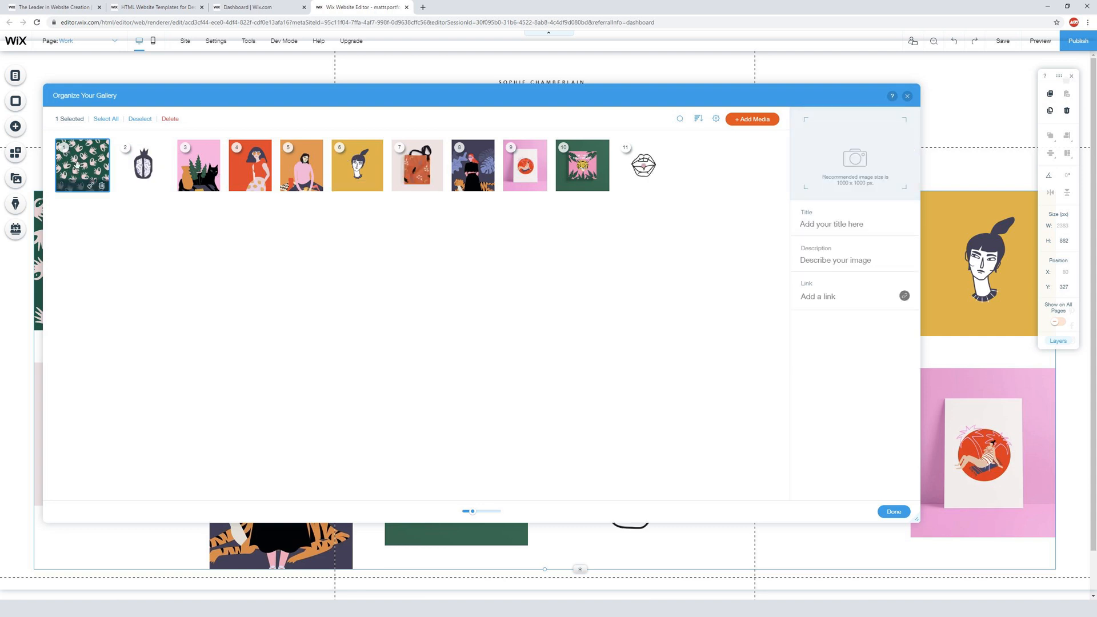
pyautogui.click(142, 165)
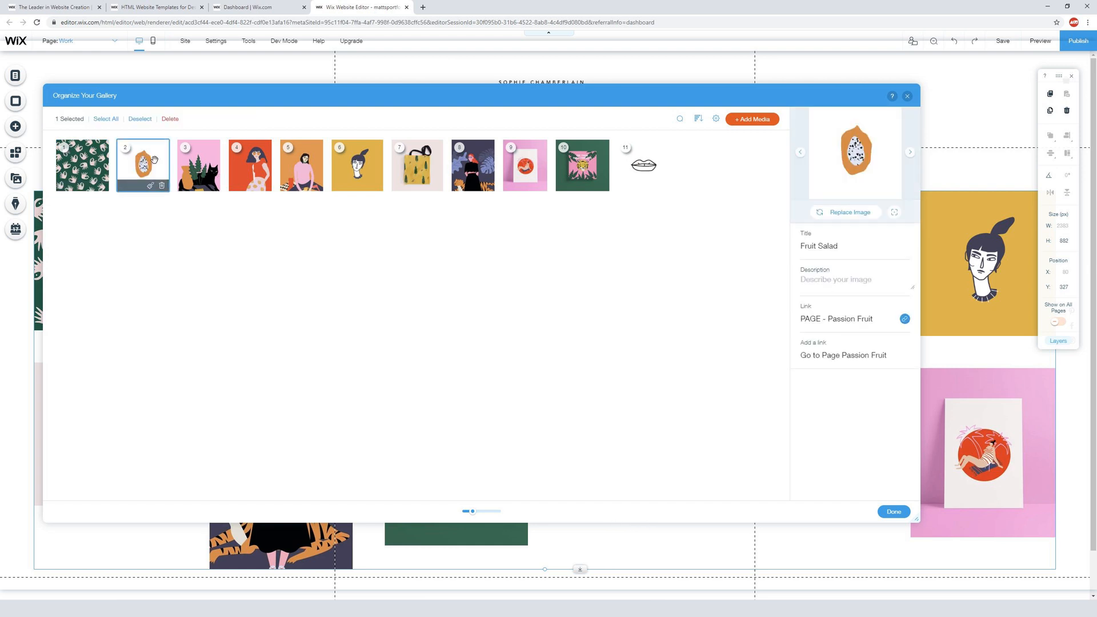
pyautogui.click(82, 165)
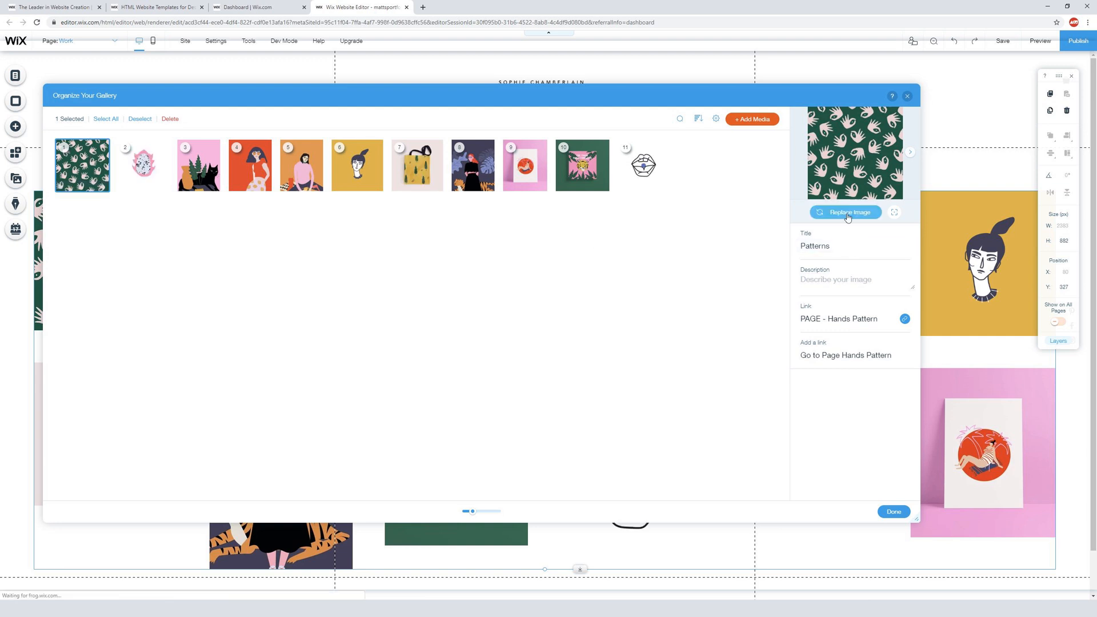
# Replace the hands pattern image, selecting the uploaded Offset-Type-Thumbnail.png from Site Files.
pyautogui.click(844, 213)
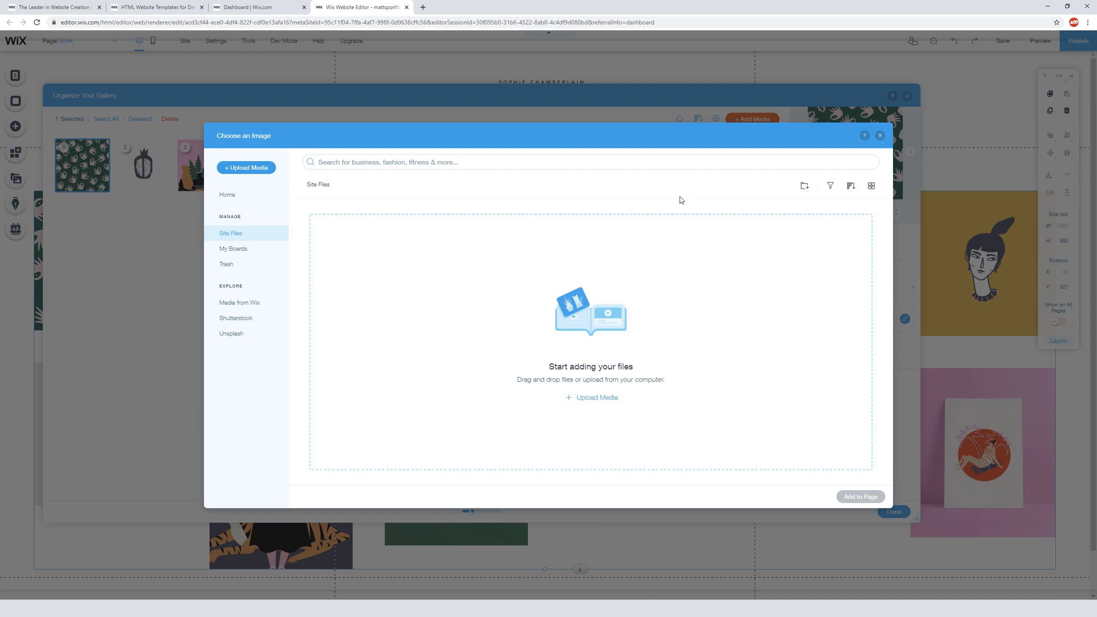
pyautogui.moveTo(750, 272)
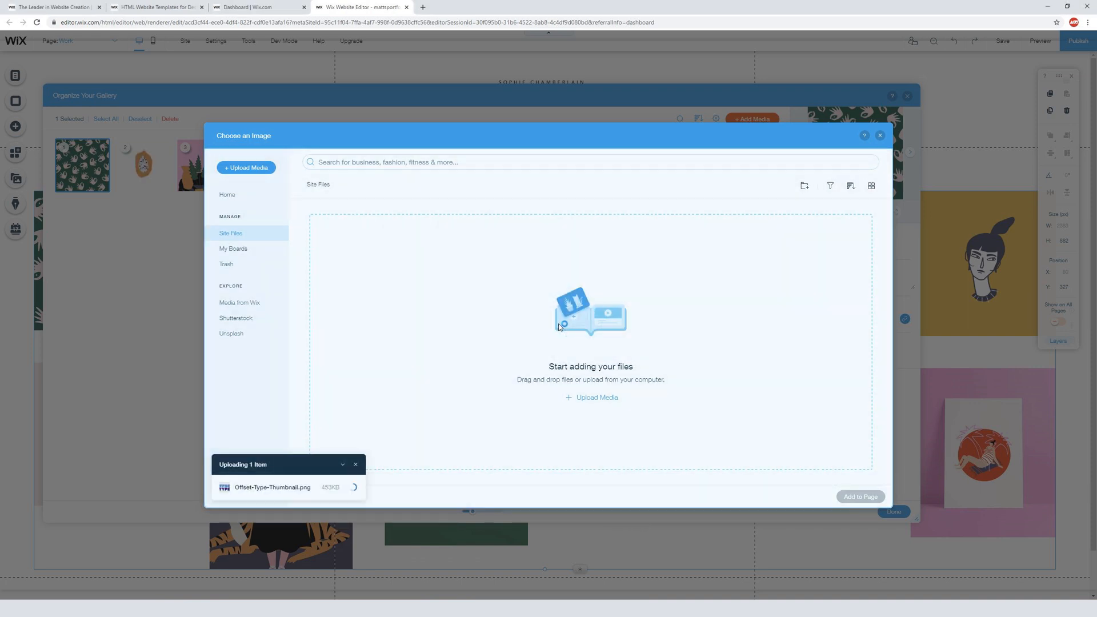
pyautogui.moveTo(586, 273)
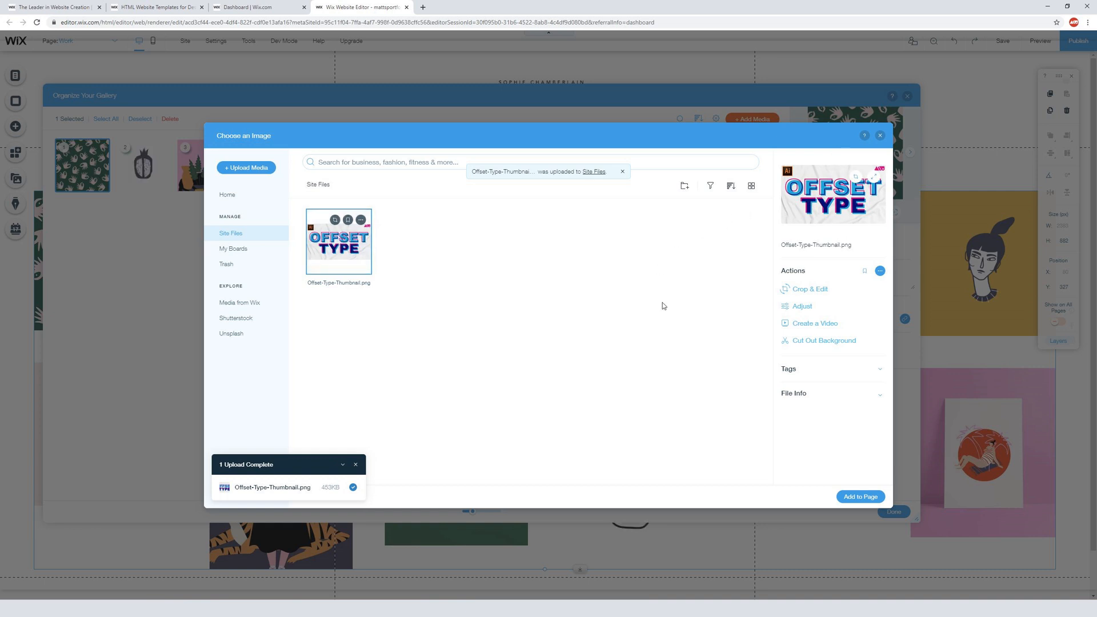
pyautogui.click(860, 497)
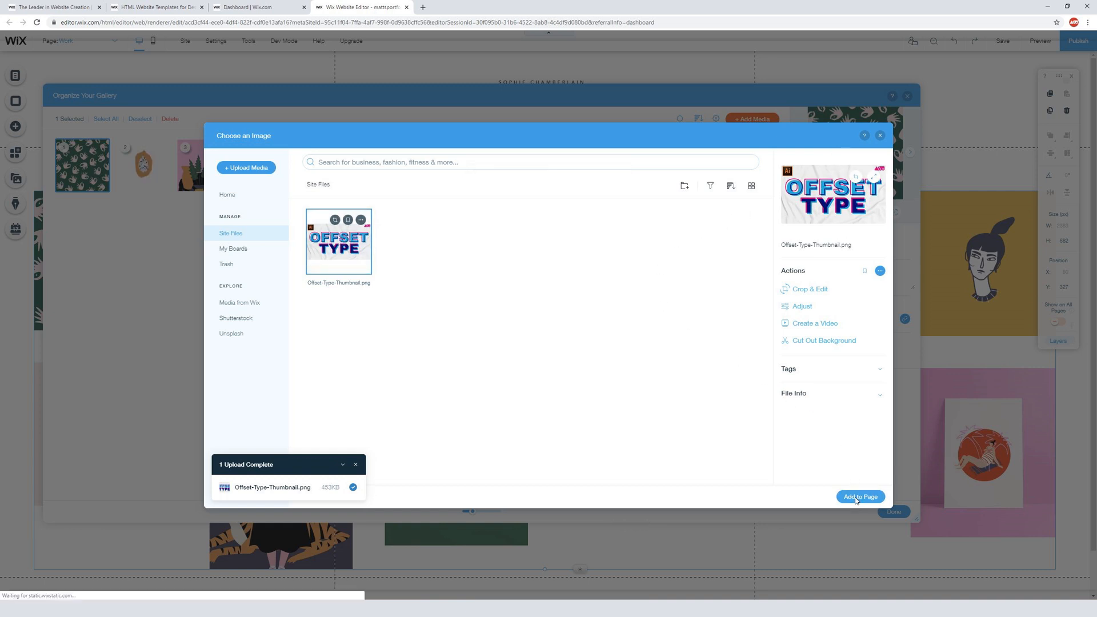
# Add the Offset Type image to the gallery and title it Illustrator Tutorial.
pyautogui.click(859, 497)
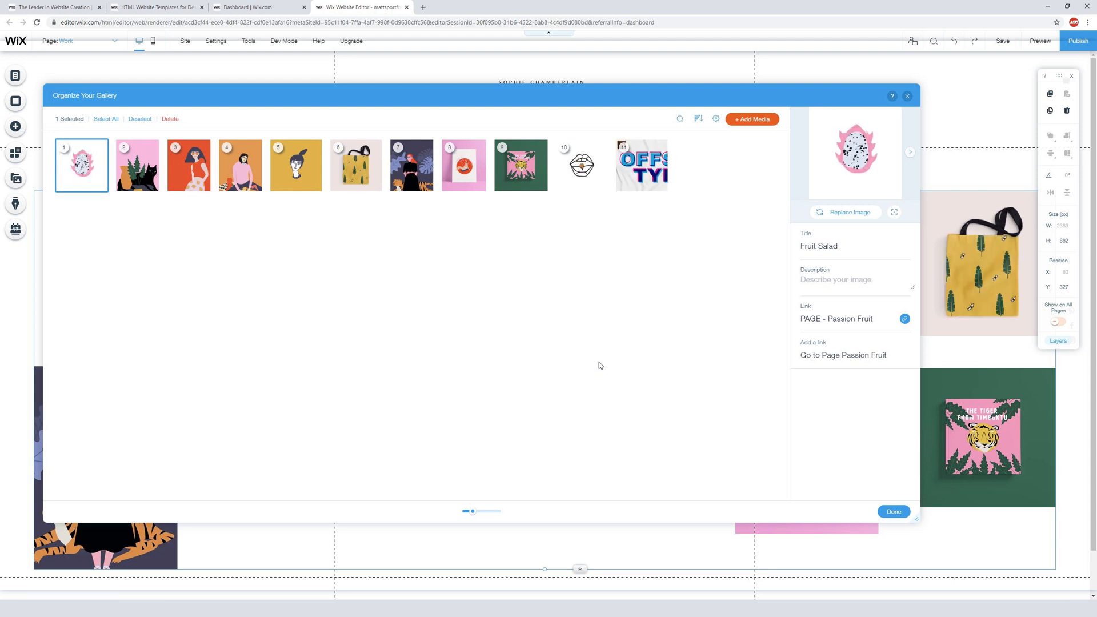
pyautogui.click(640, 166)
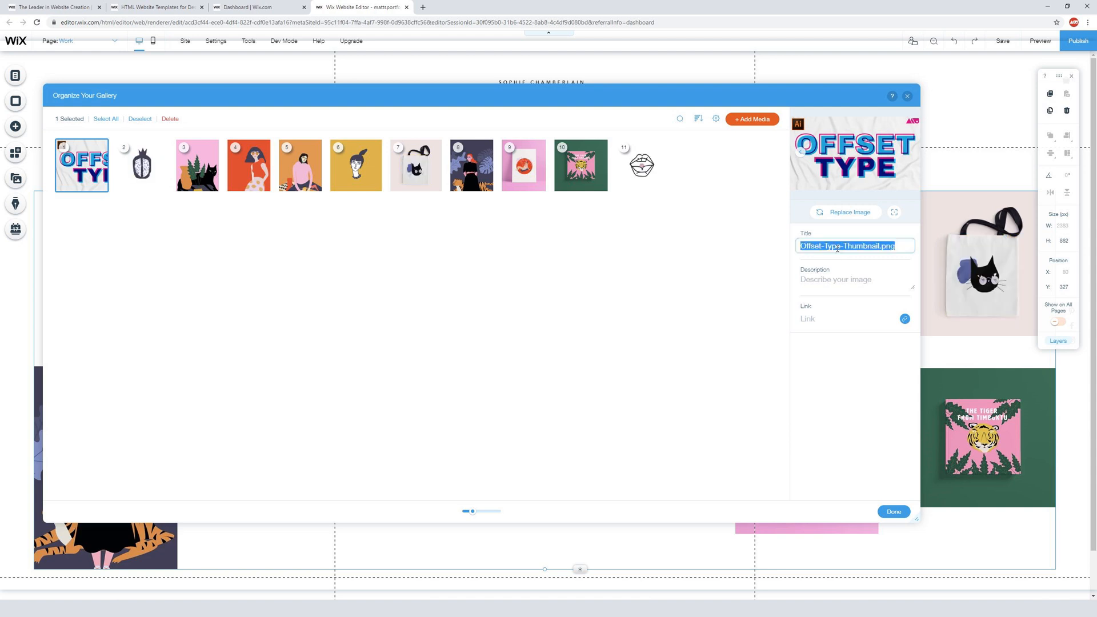
pyautogui.write('li')
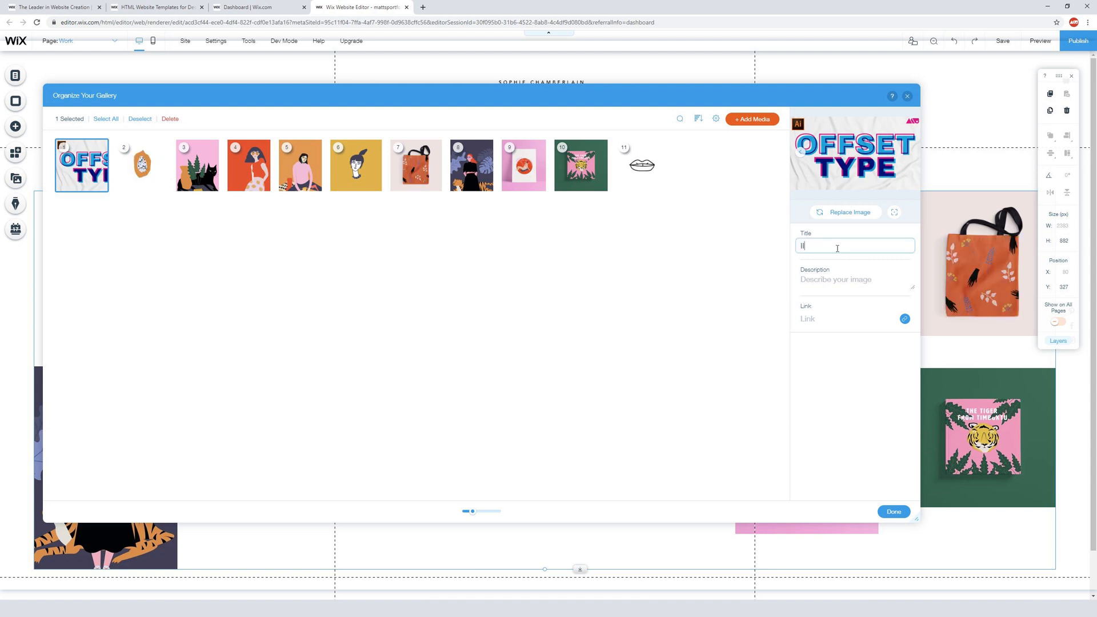
pyautogui.write('Illustrator Tutorial')
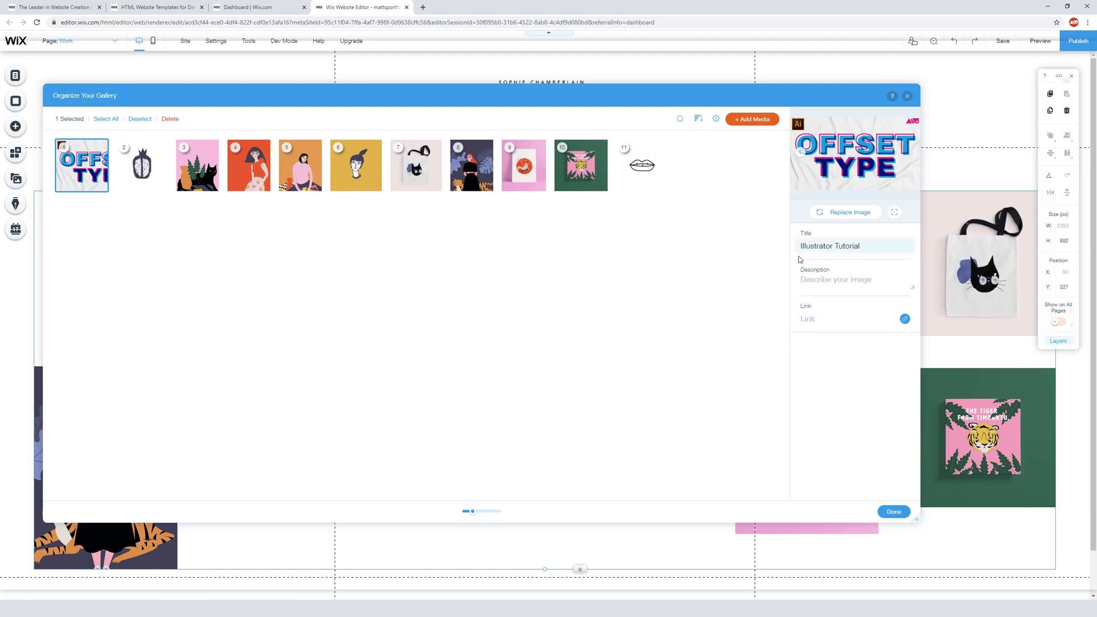
# Link the new image to the Work page and finish organising the gallery.
pyautogui.click(840, 319)
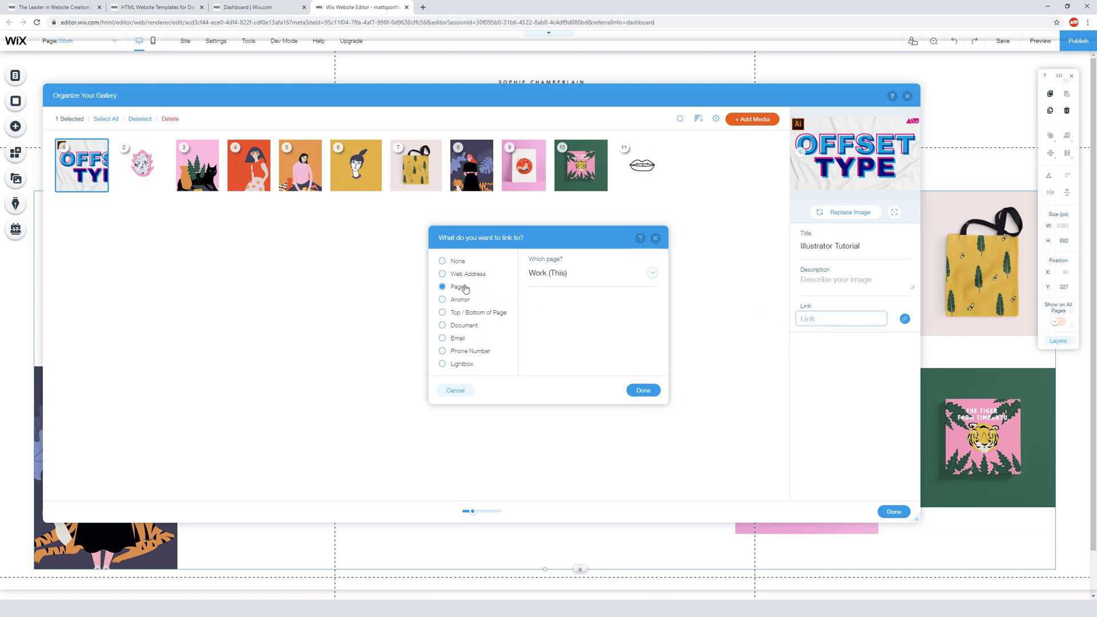
pyautogui.click(650, 273)
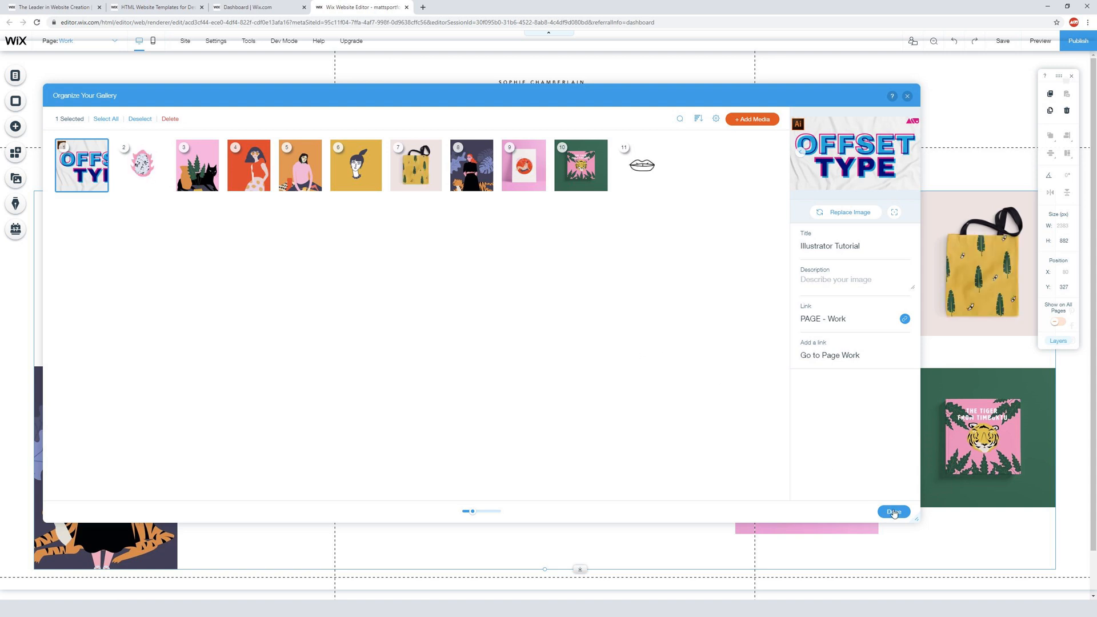
pyautogui.click(894, 512)
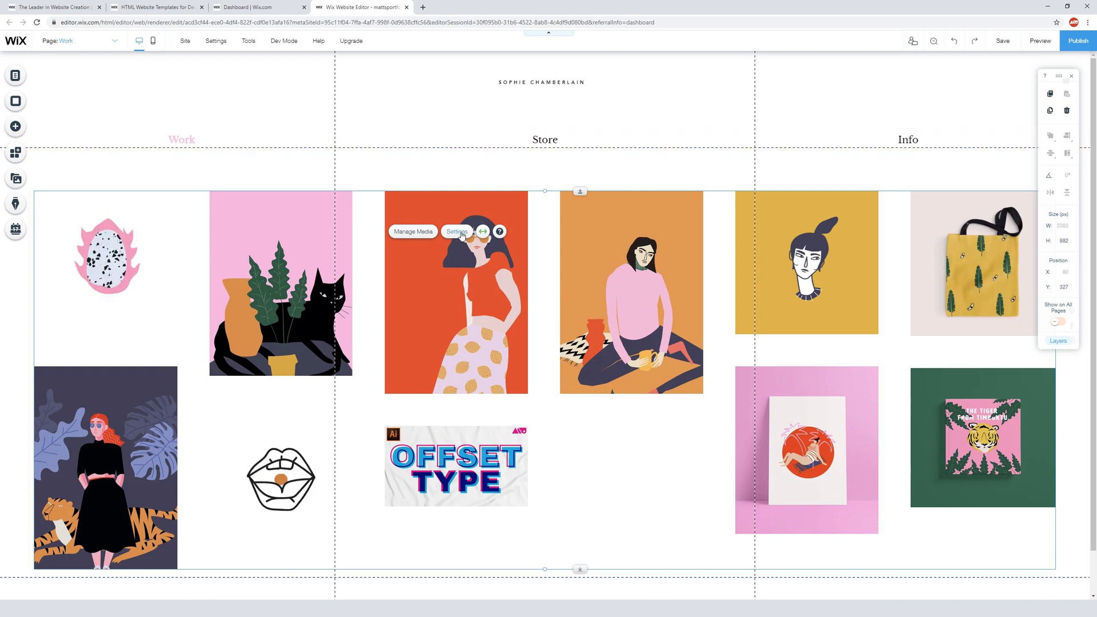
# In the gallery settings' Layout section, try the Collage and Thumbnails layouts.
pyautogui.click(456, 231)
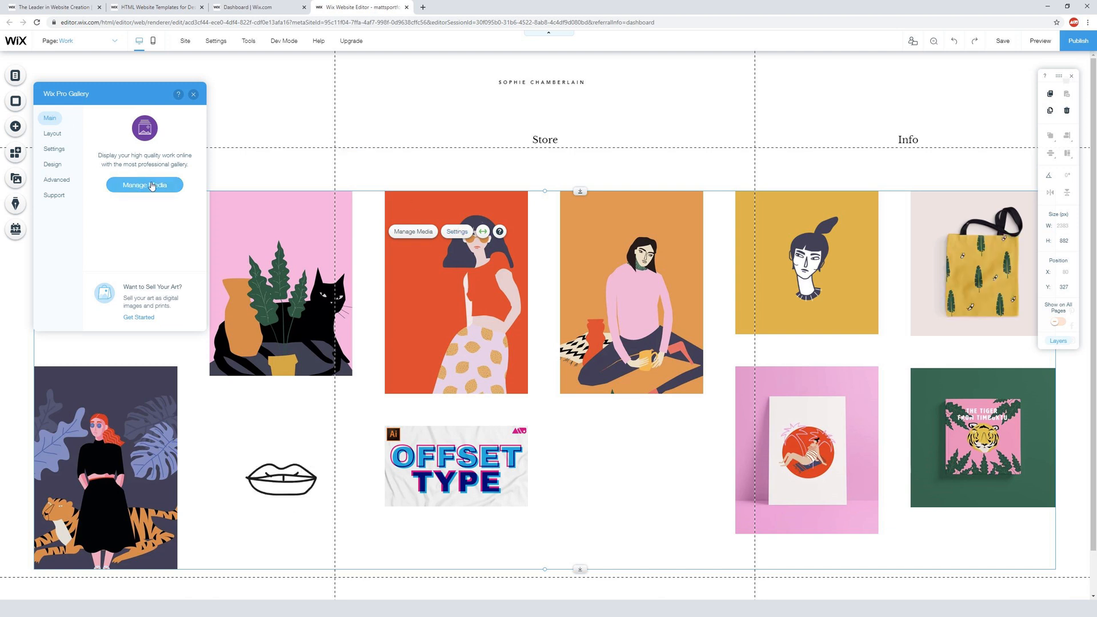
pyautogui.click(51, 134)
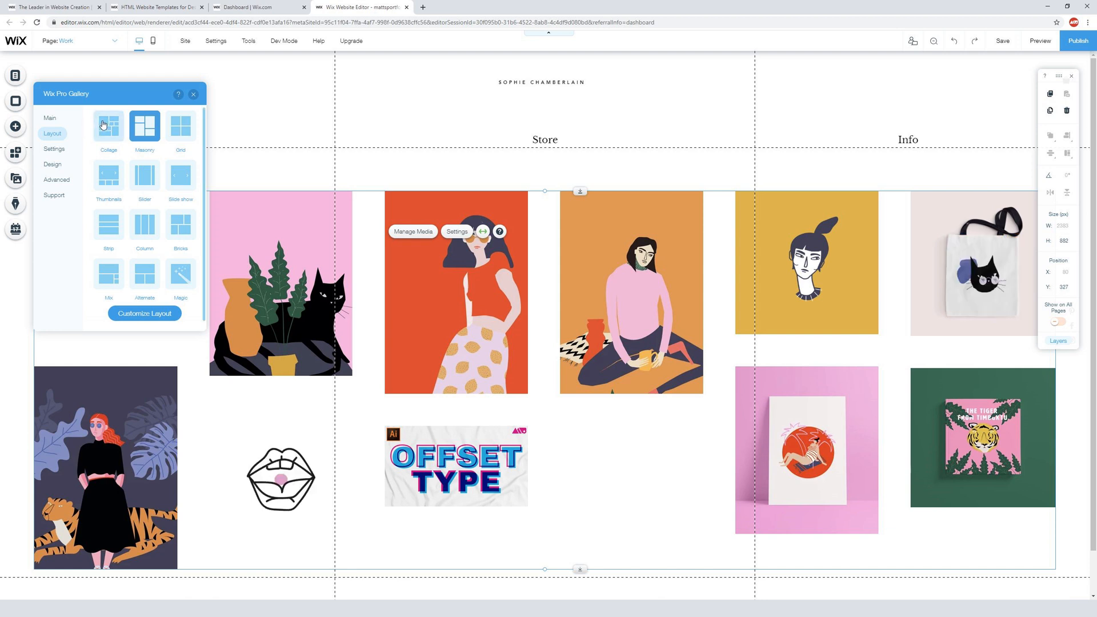
pyautogui.click(109, 127)
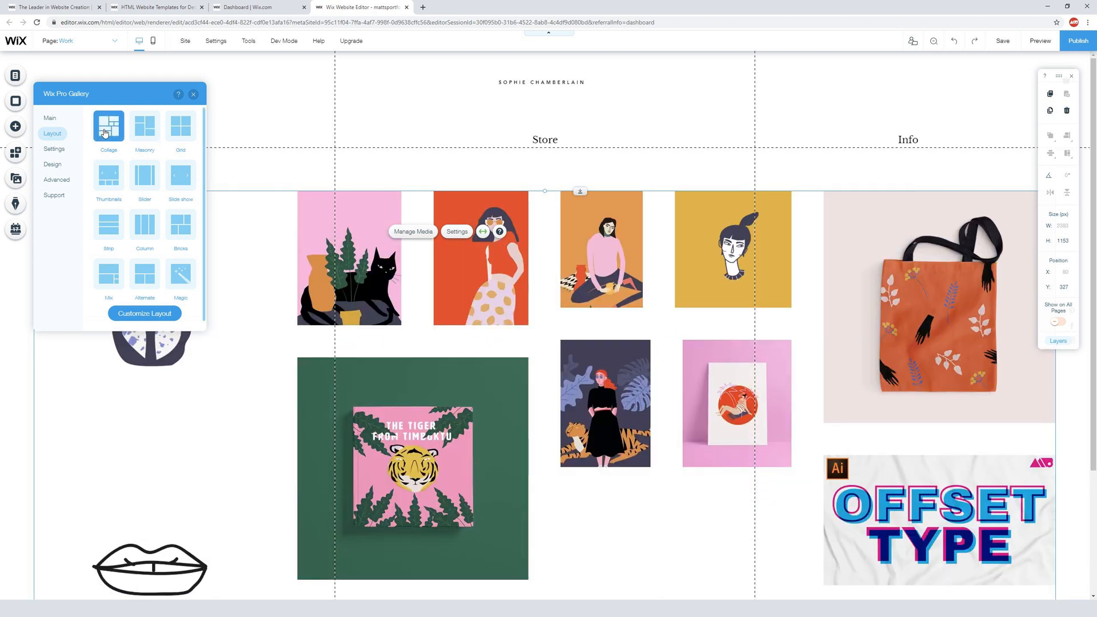
pyautogui.click(108, 176)
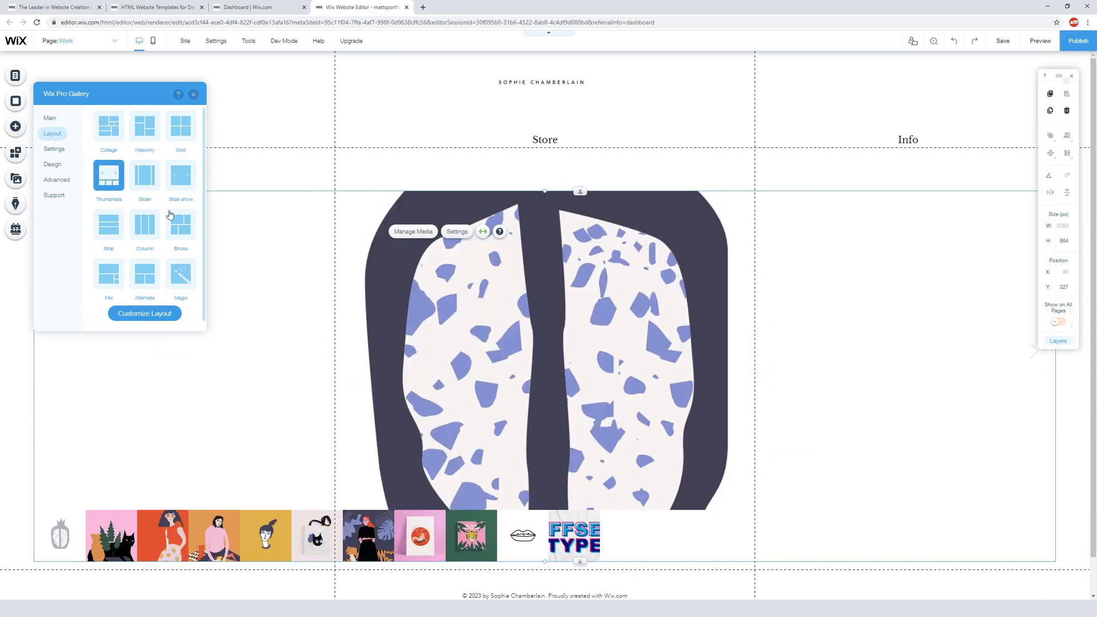
# Try Slideshow, Bricks and Alternate layouts, settling the gallery on Collage.
pyautogui.click(179, 175)
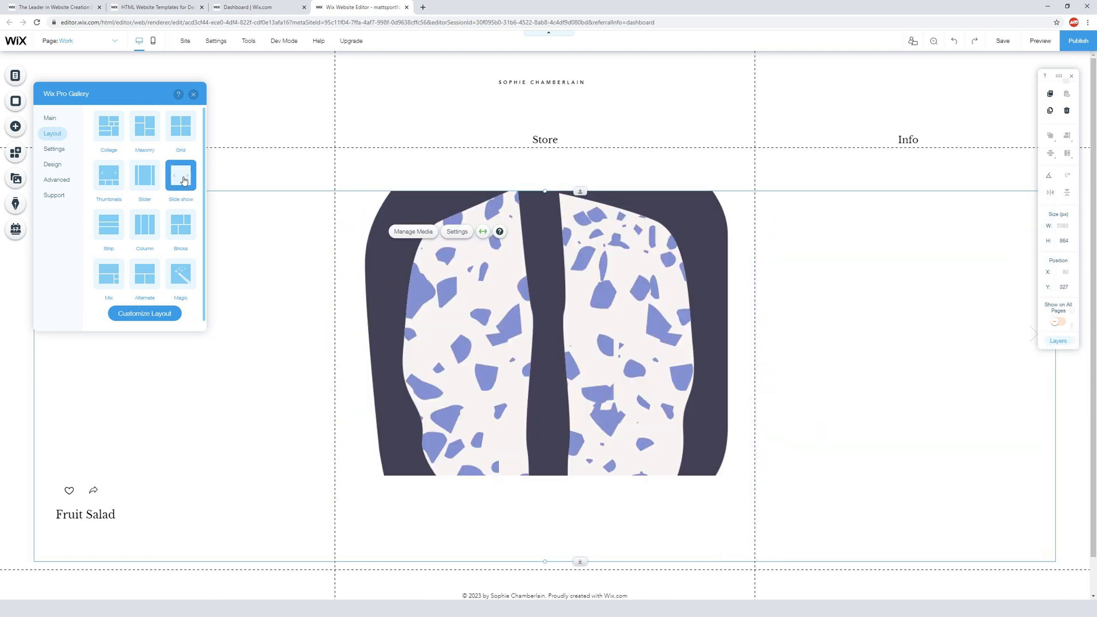
pyautogui.click(180, 225)
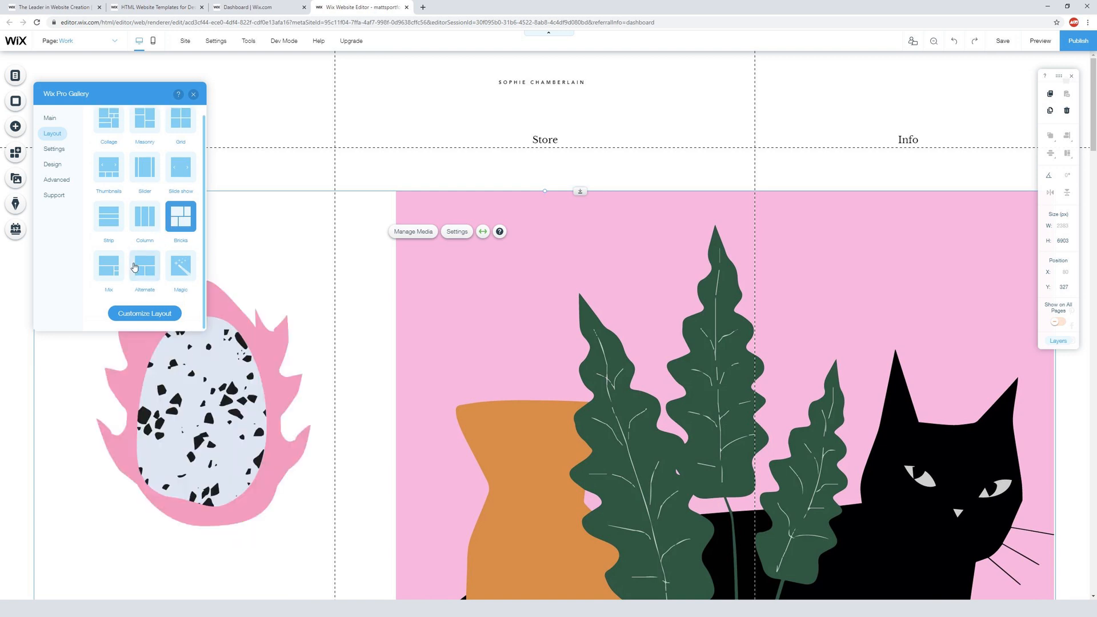
pyautogui.click(144, 126)
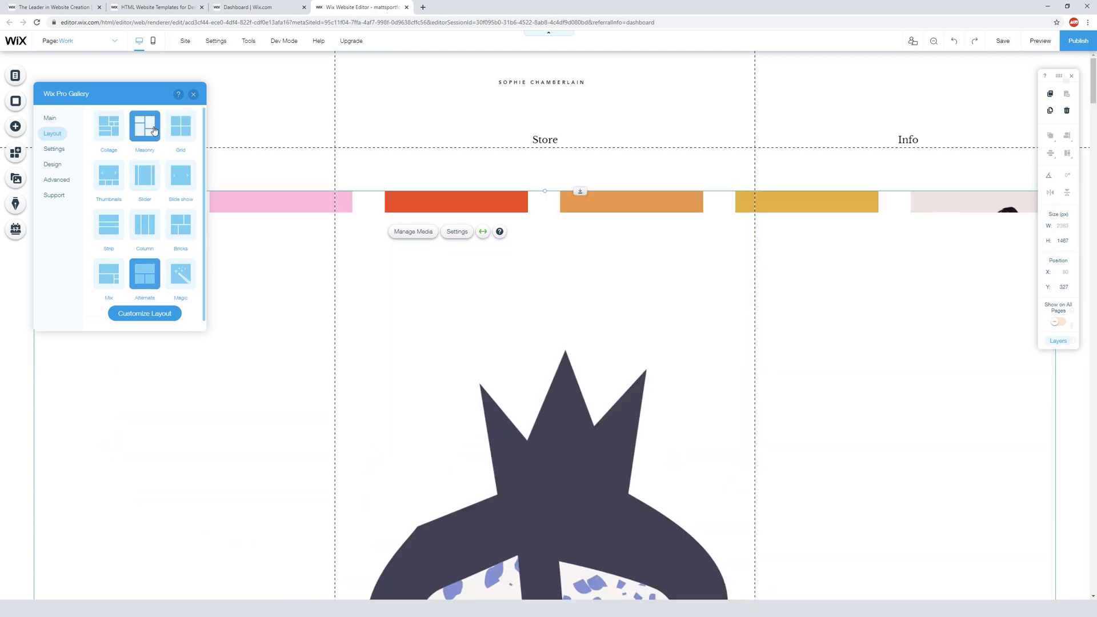
pyautogui.click(54, 149)
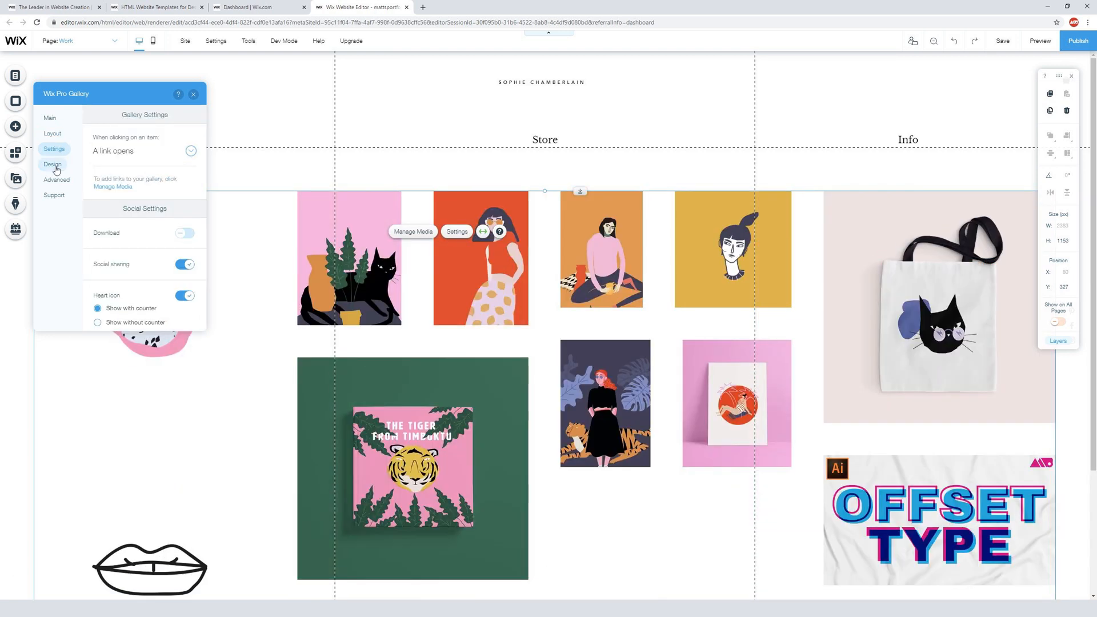
# In the gallery's Design options, go to the Overlay & Icons settings.
pyautogui.click(52, 164)
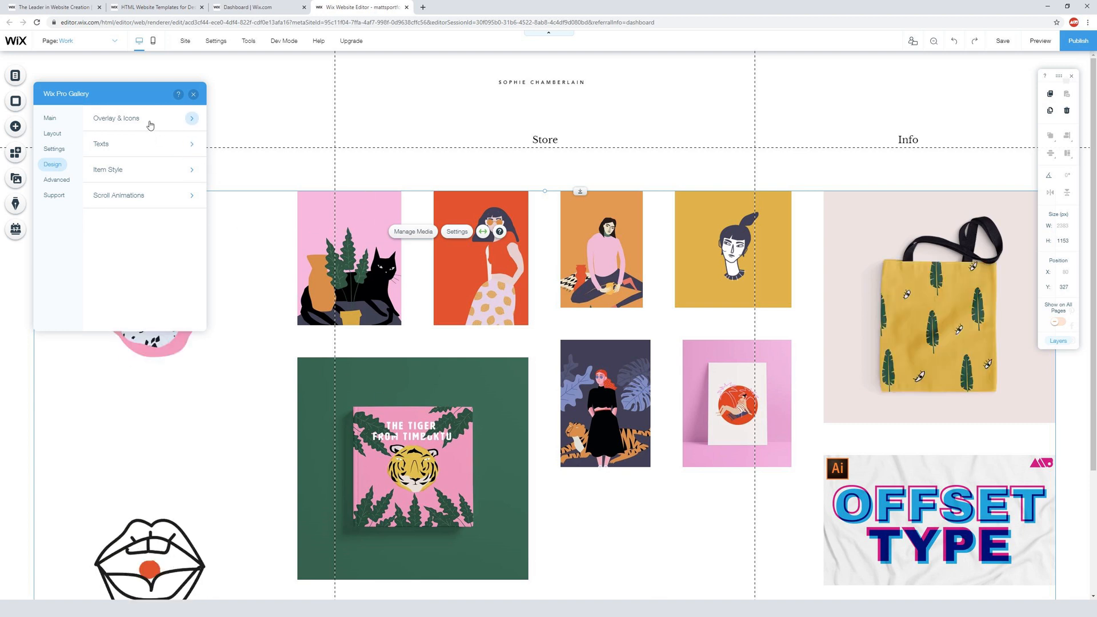
pyautogui.click(144, 118)
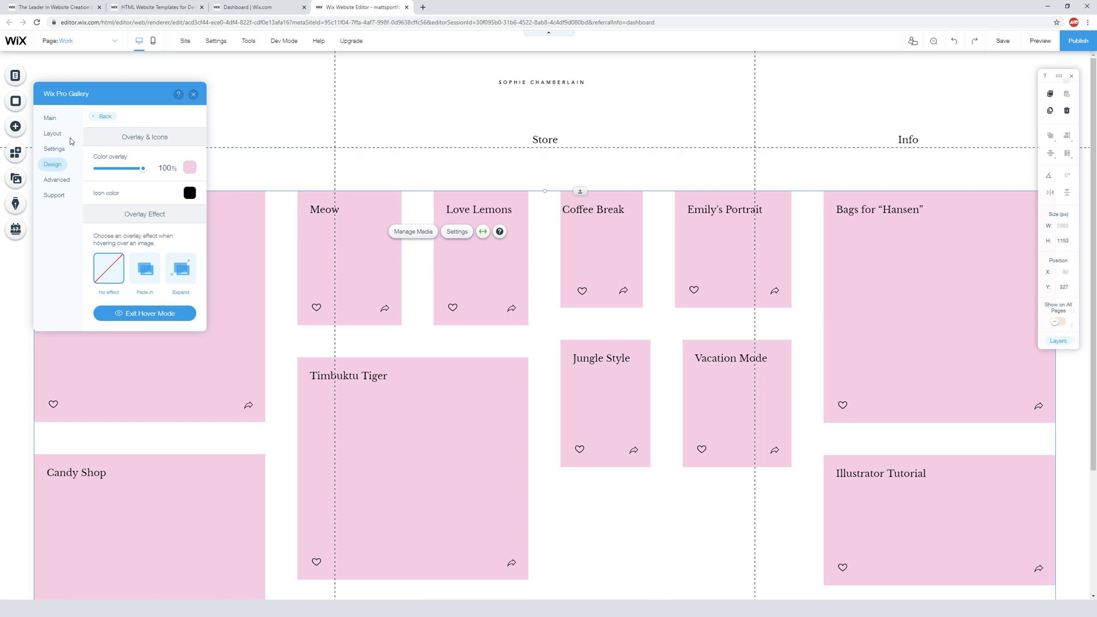
pyautogui.click(103, 116)
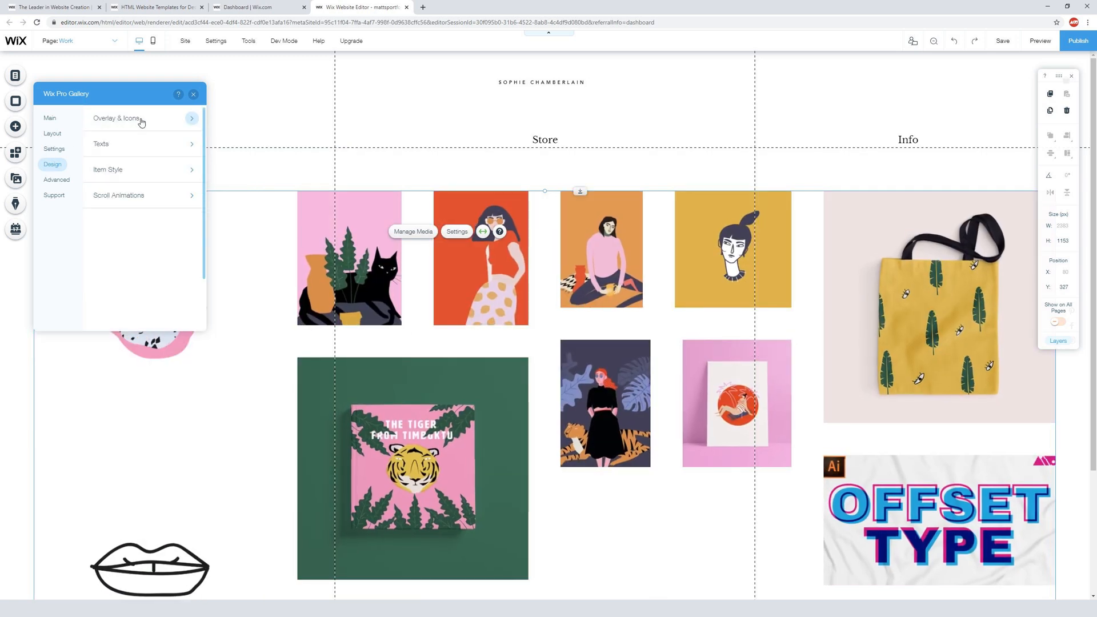
pyautogui.click(118, 118)
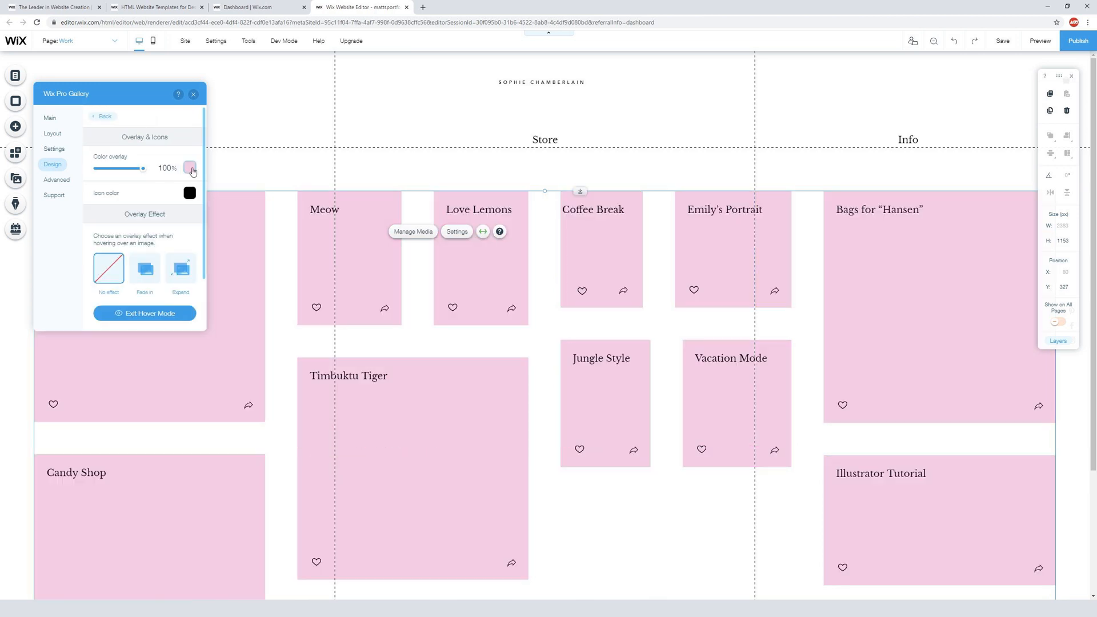
# Add a custom hover overlay colour and set it to blue #2773E8.
pyautogui.click(189, 169)
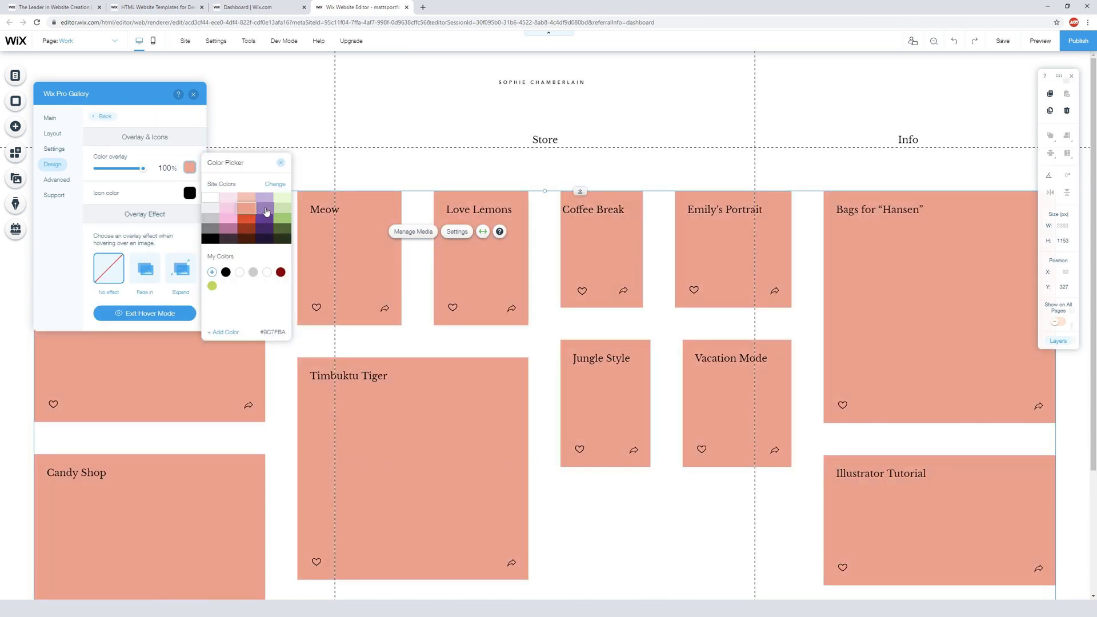
pyautogui.click(213, 272)
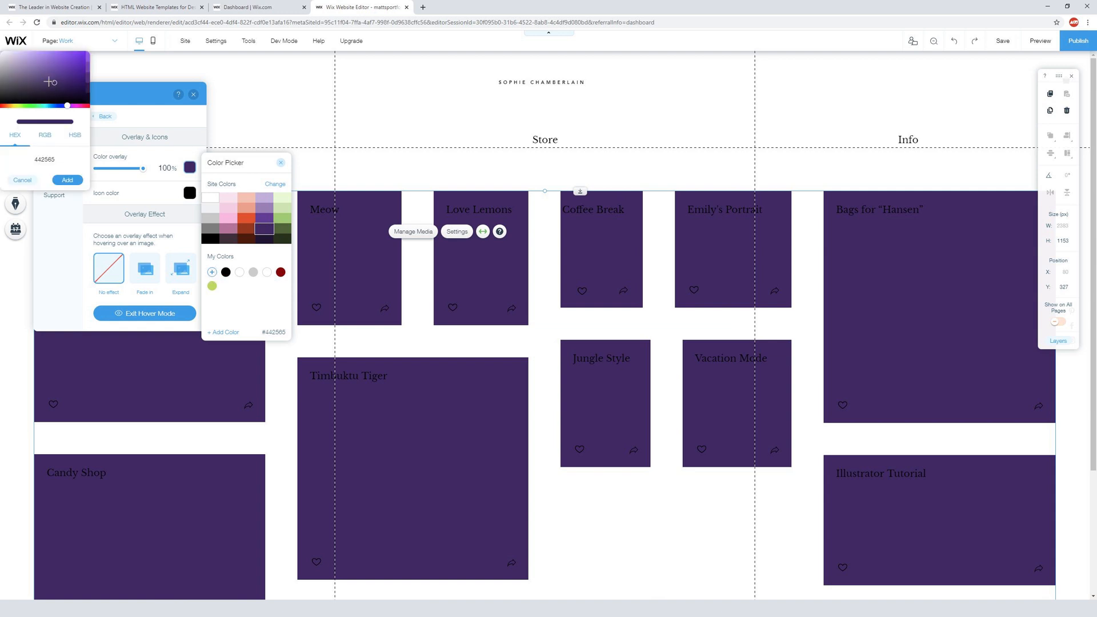
pyautogui.moveTo(69, 70)
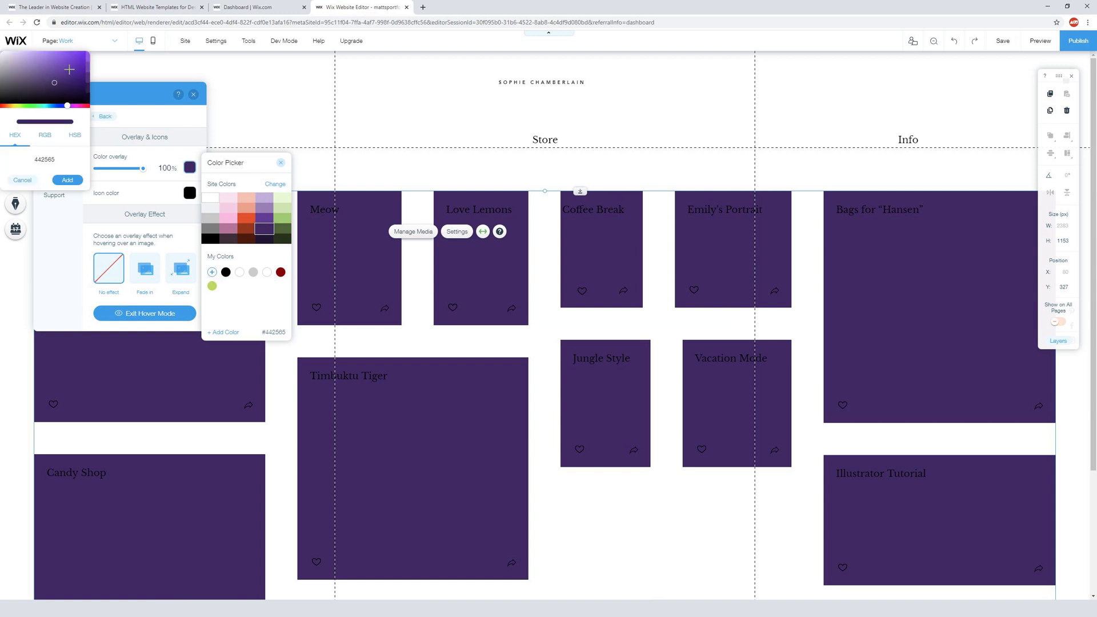
pyautogui.moveTo(67, 105); pyautogui.dragTo(66, 105)
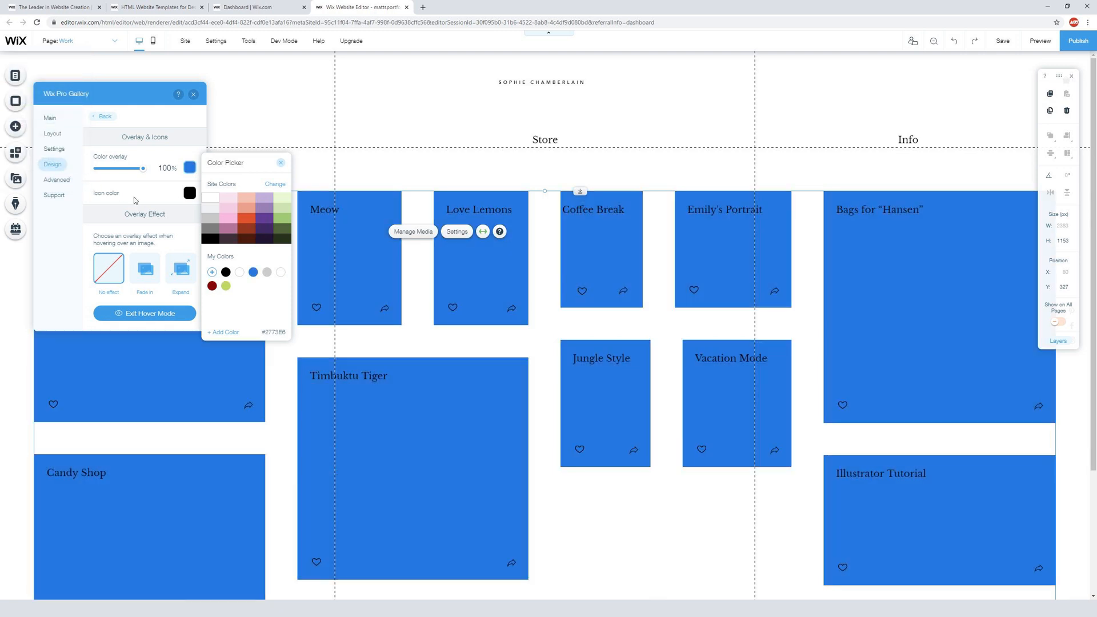
pyautogui.click(104, 117)
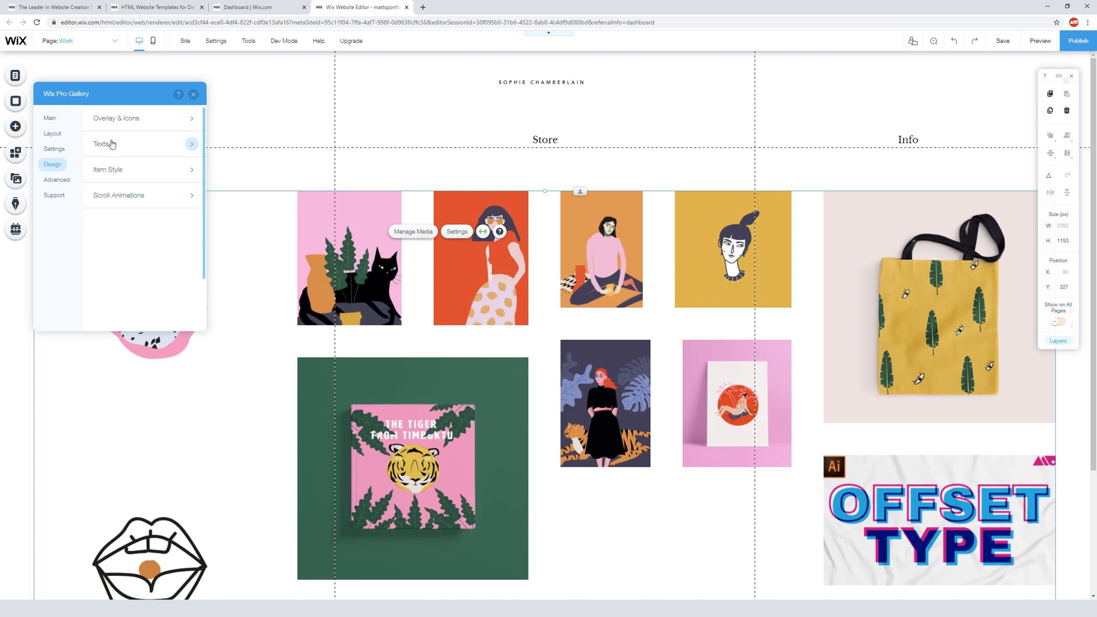
# Align the gallery item titles to horizontal center and vertical middle.
pyautogui.click(103, 144)
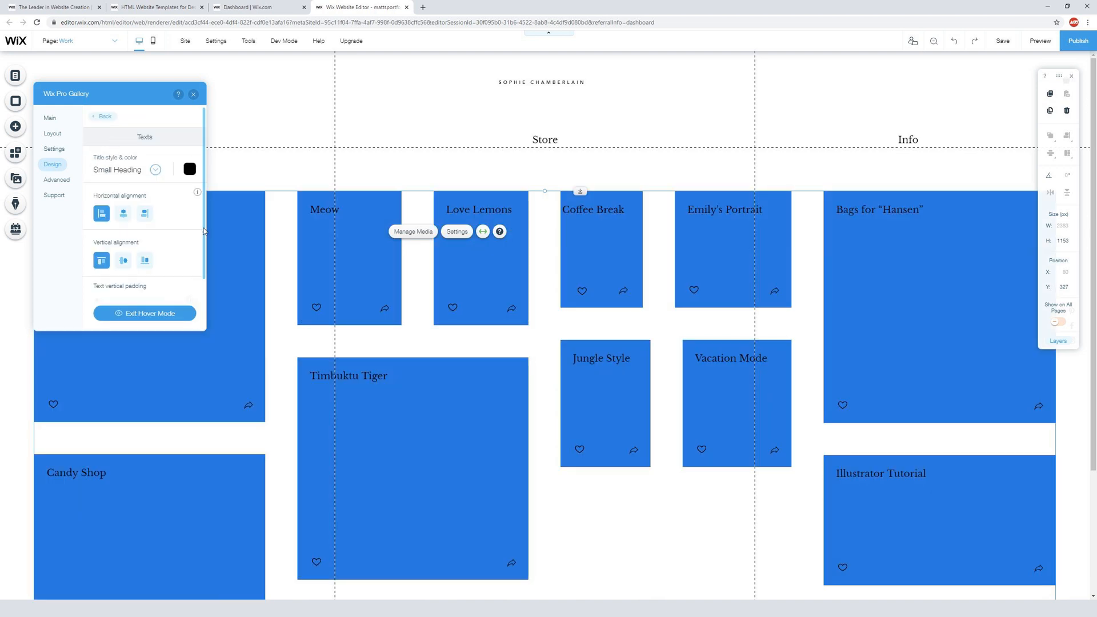
pyautogui.click(123, 214)
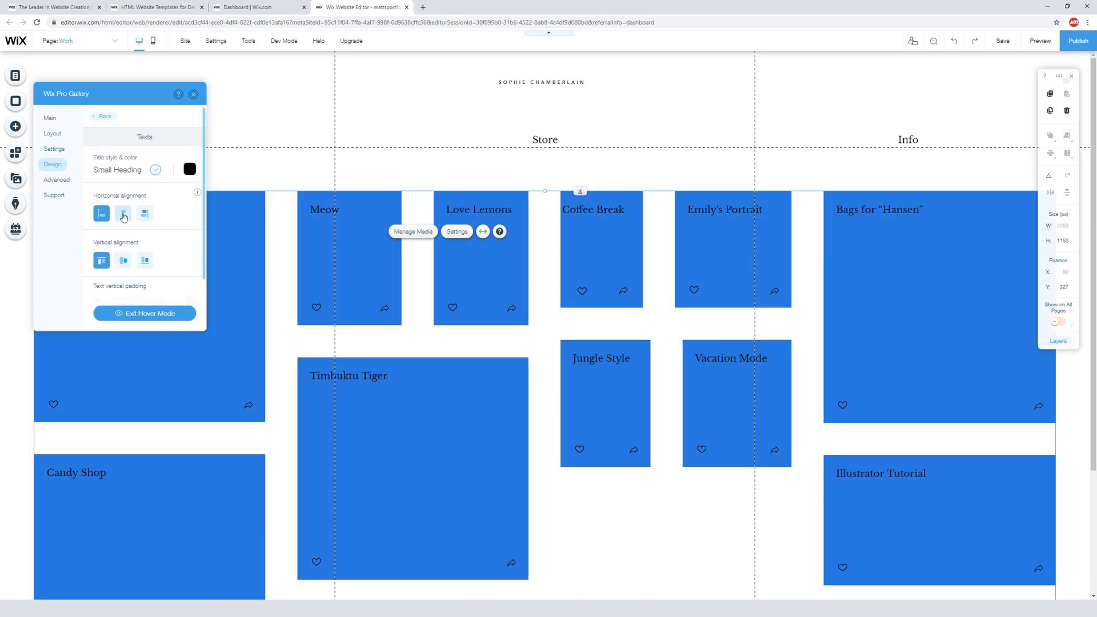
pyautogui.click(144, 214)
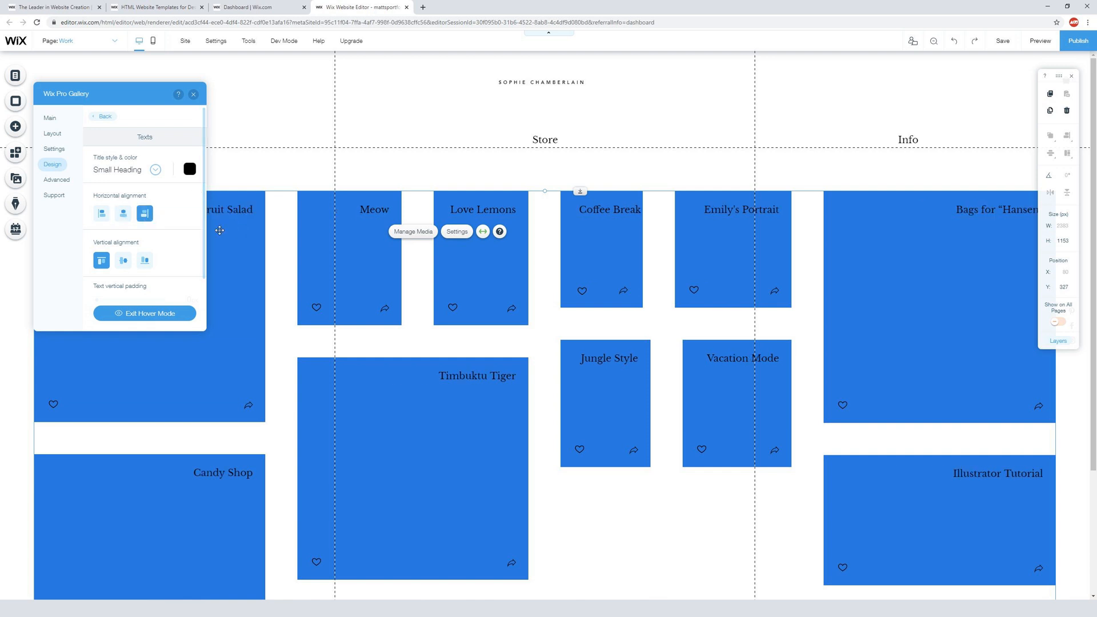
pyautogui.click(122, 213)
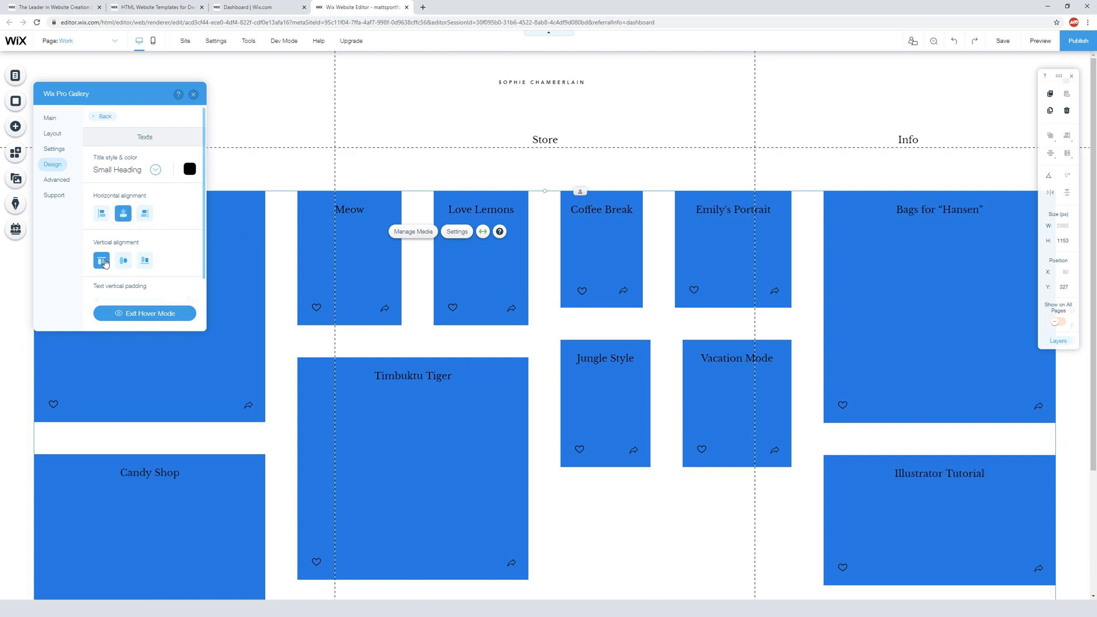
pyautogui.click(124, 261)
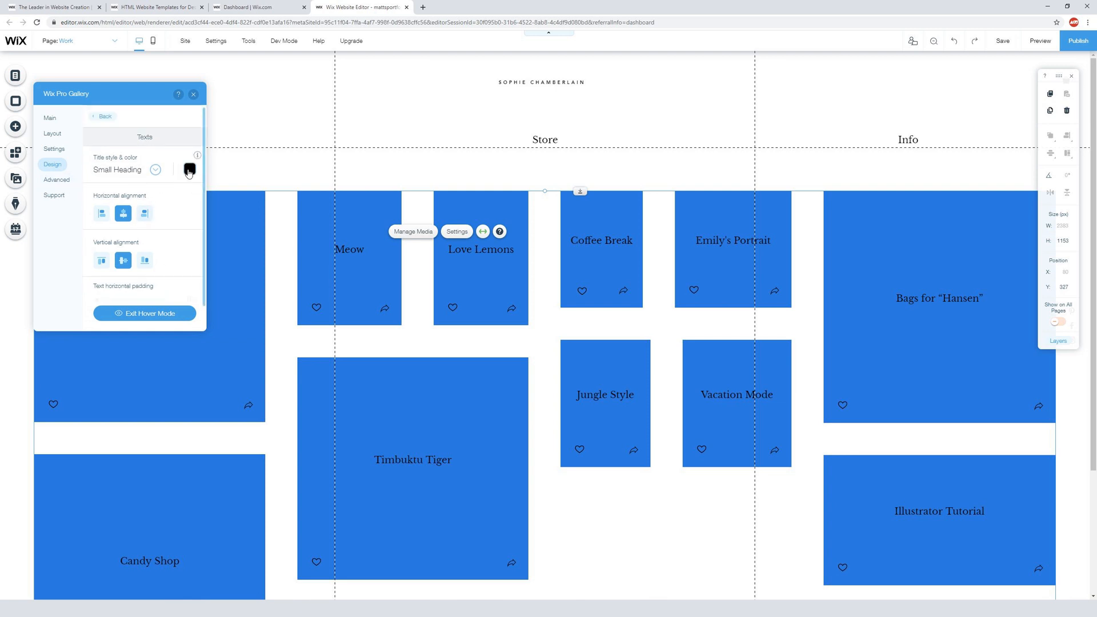
# Set the gallery item title colour to white.
pyautogui.click(189, 169)
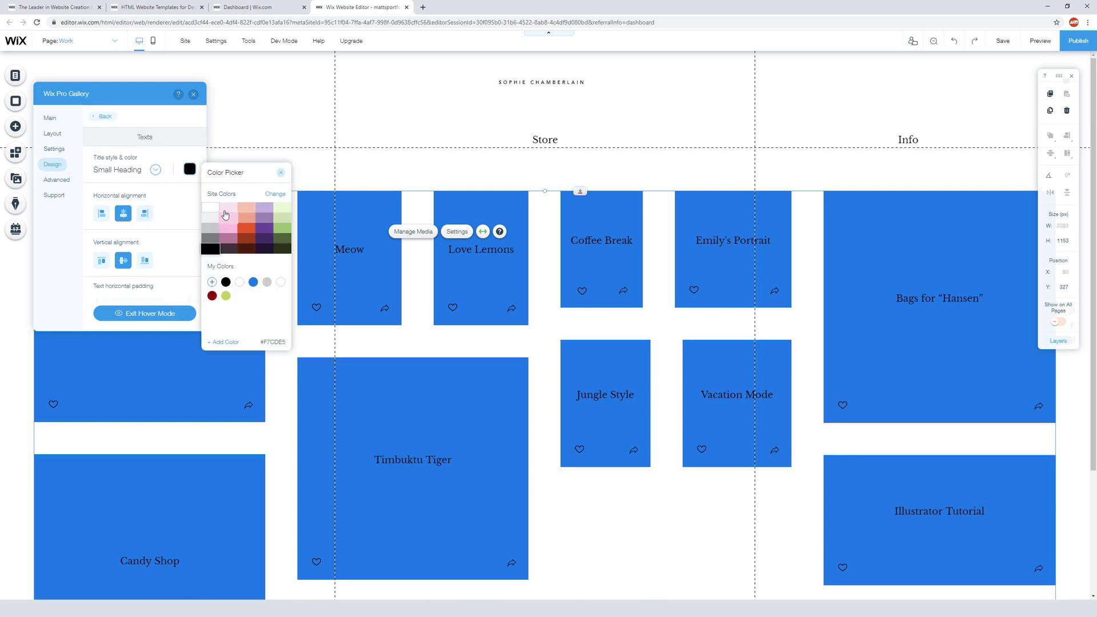
pyautogui.click(209, 206)
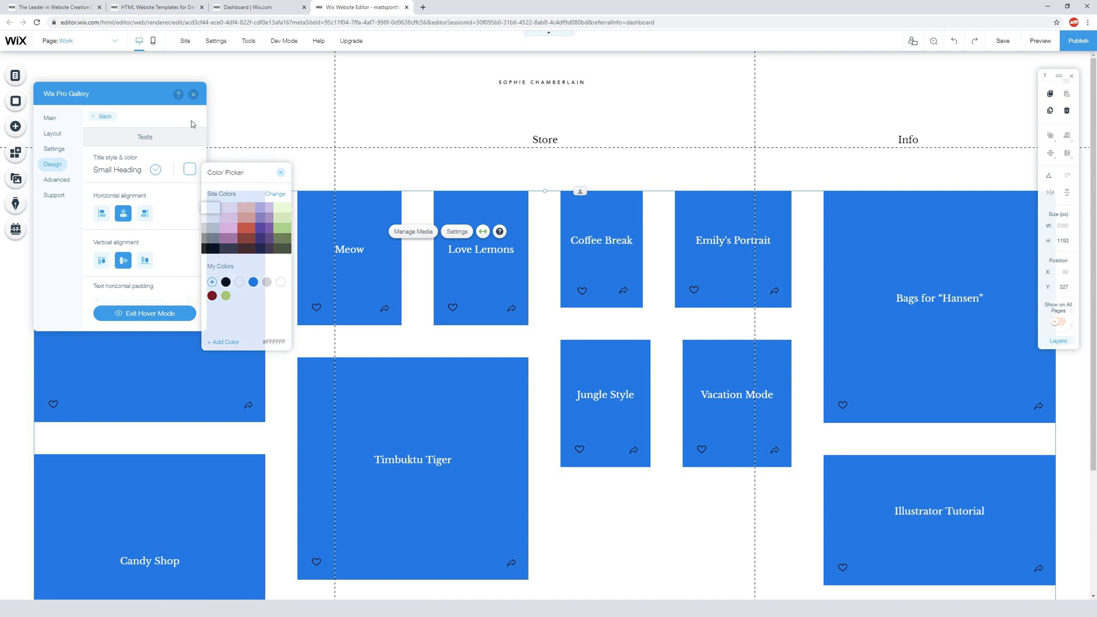
pyautogui.click(281, 173)
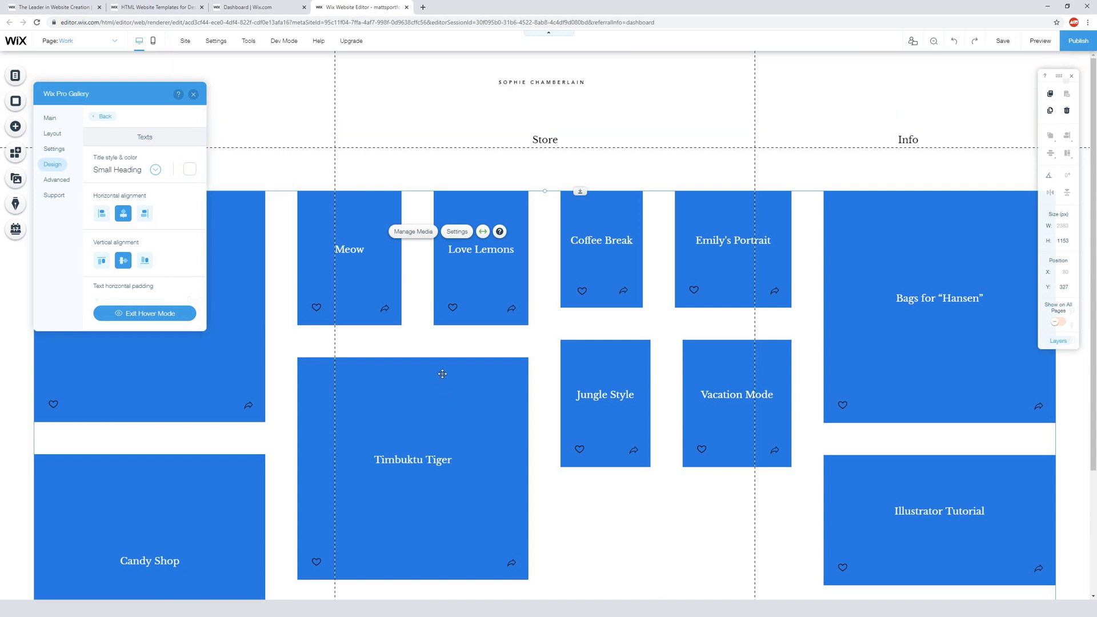
pyautogui.moveTo(439, 369)
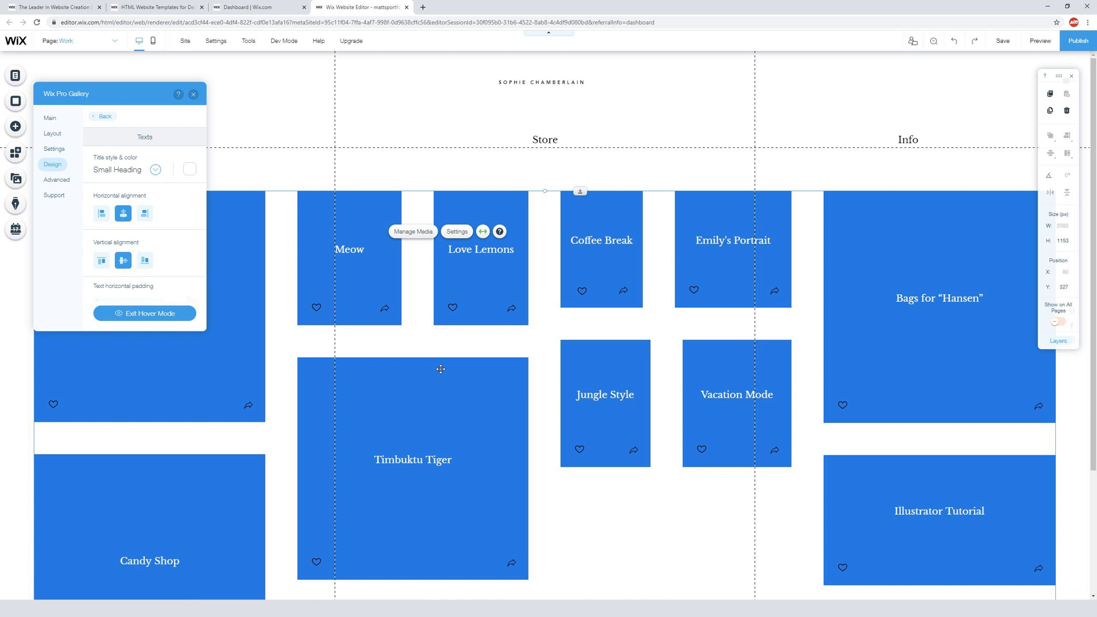
pyautogui.moveTo(387, 252)
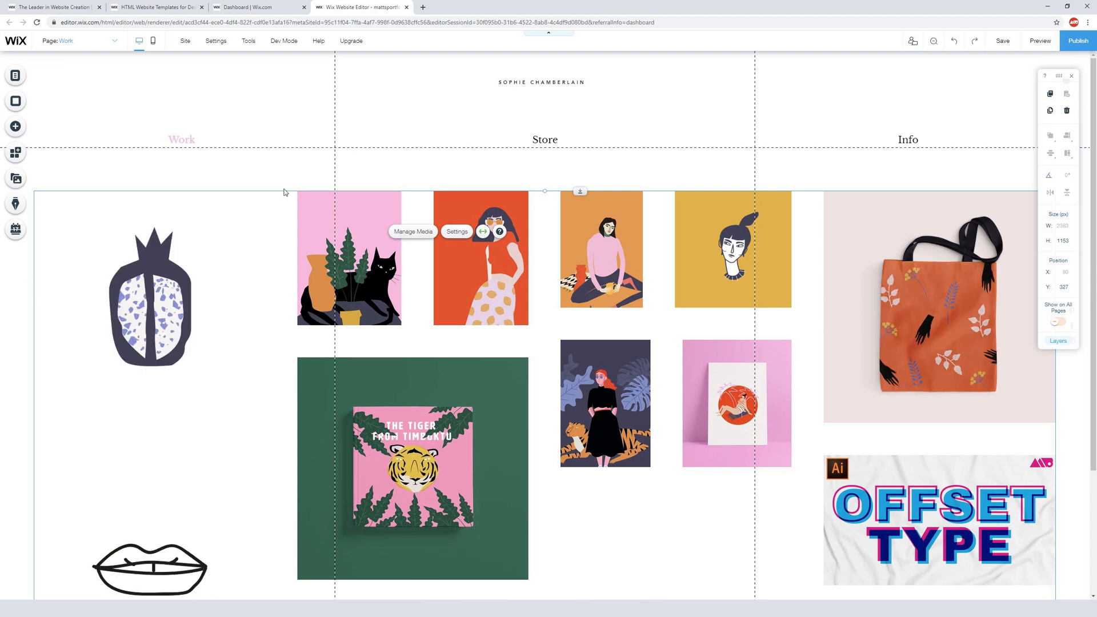
# Browse the site pages panel through Patterns, Store and Info, selecting Store.
pyautogui.click(15, 76)
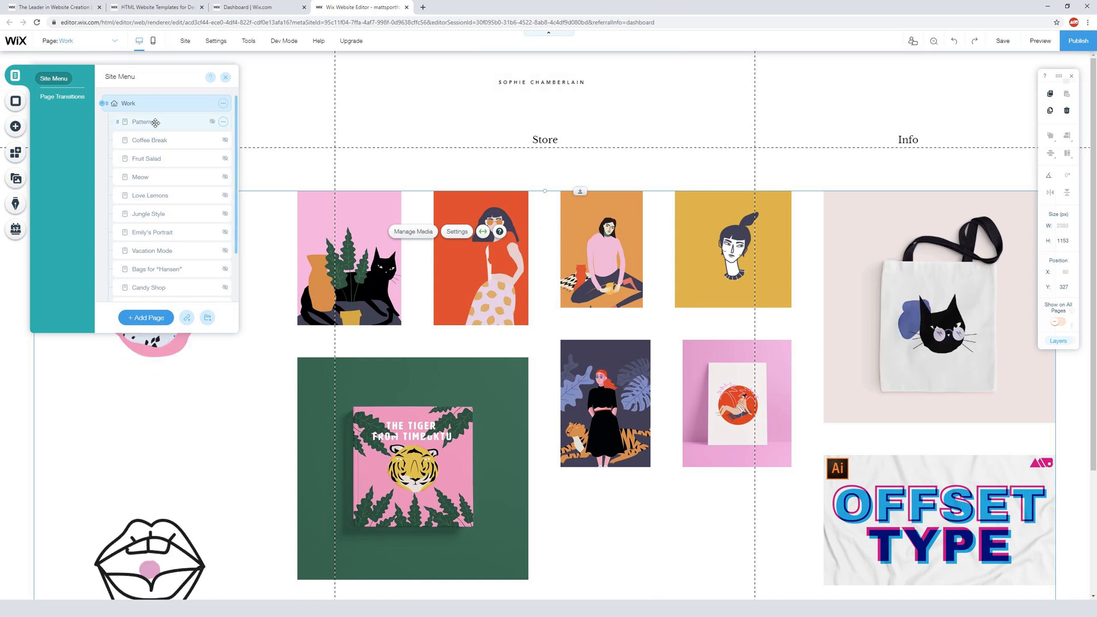
pyautogui.click(145, 122)
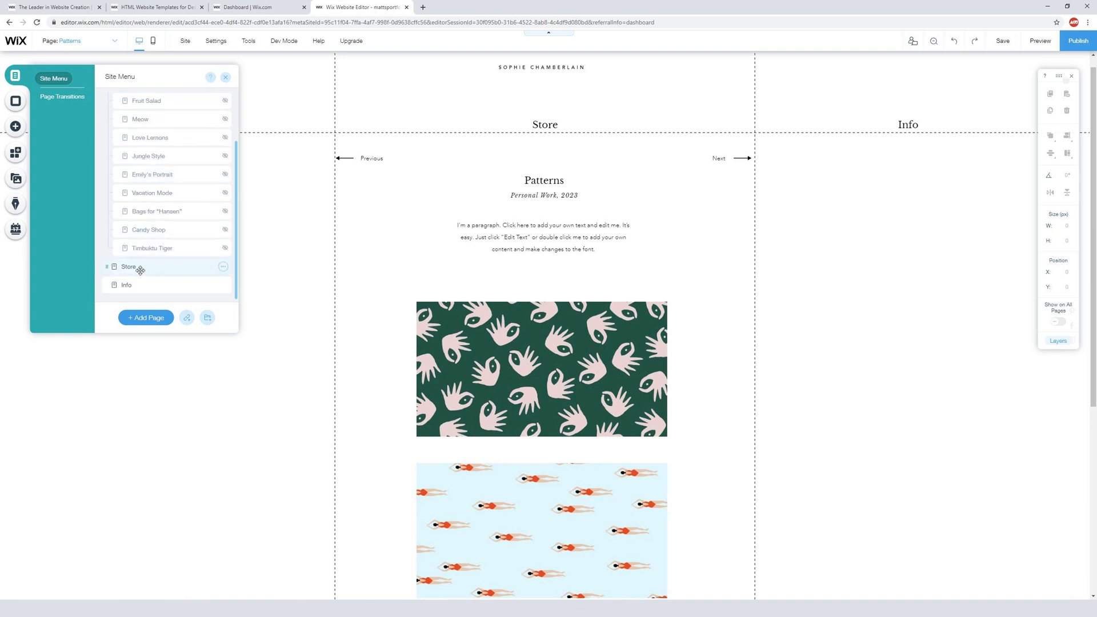
pyautogui.click(129, 266)
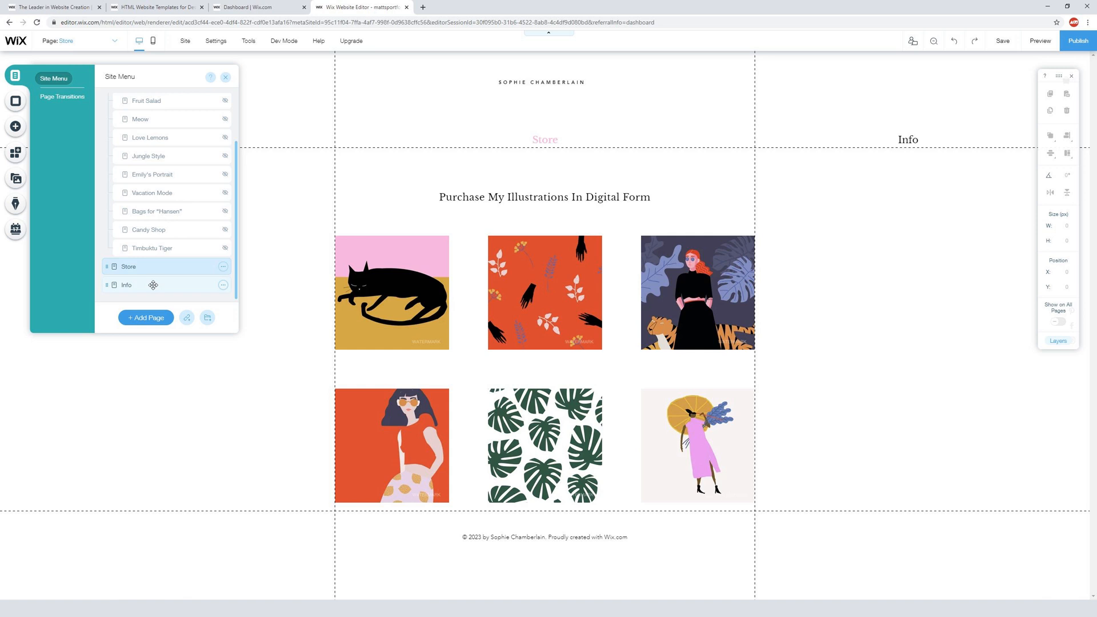
pyautogui.click(127, 284)
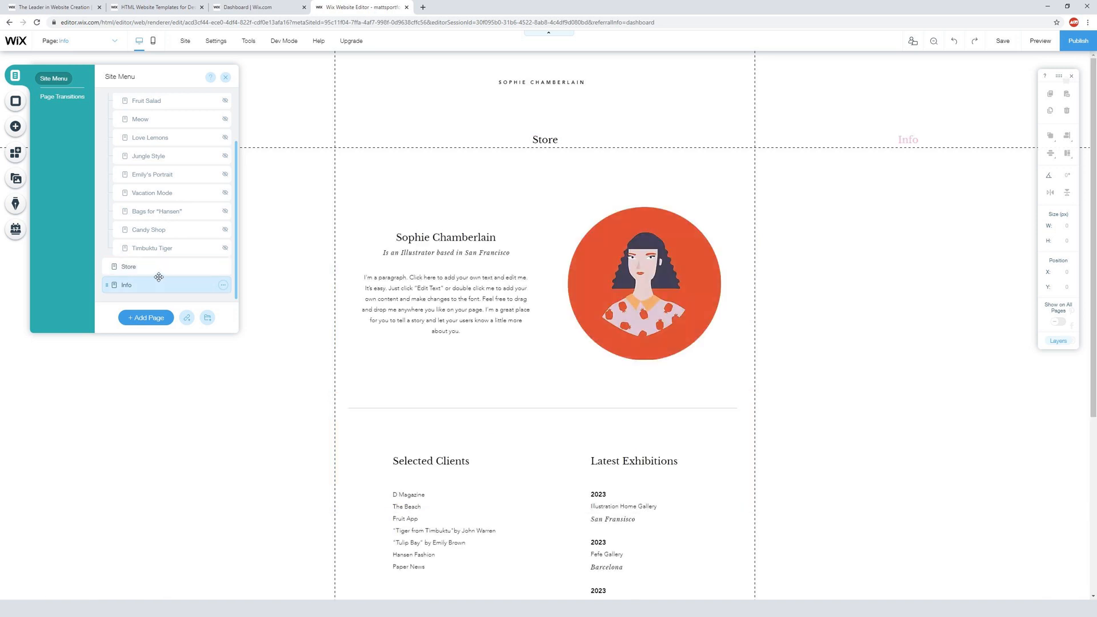
pyautogui.click(130, 266)
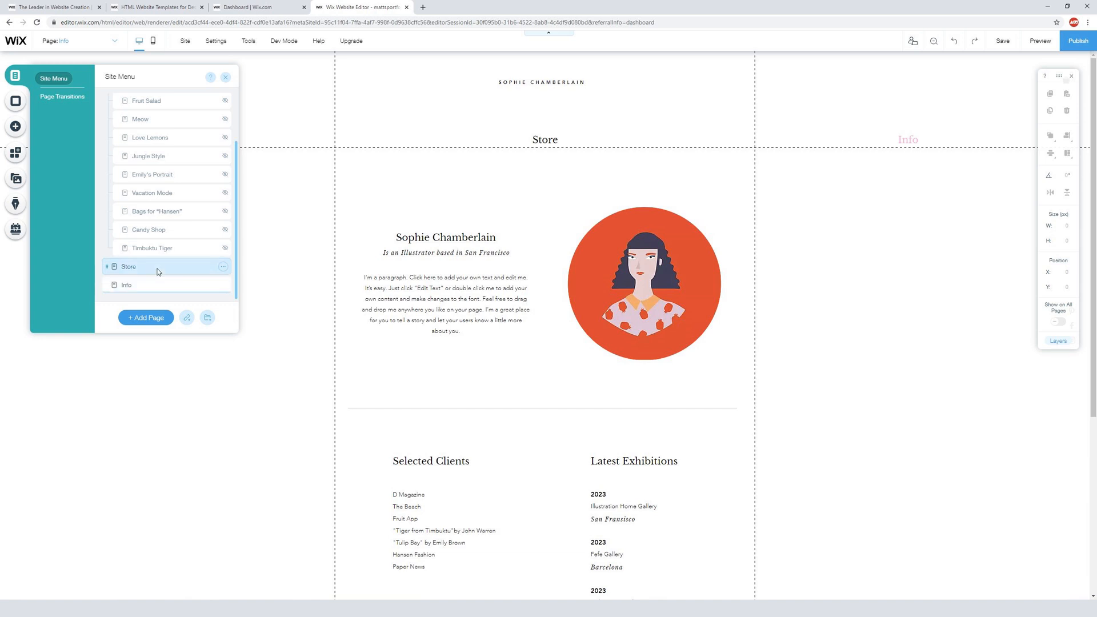
pyautogui.click(128, 267)
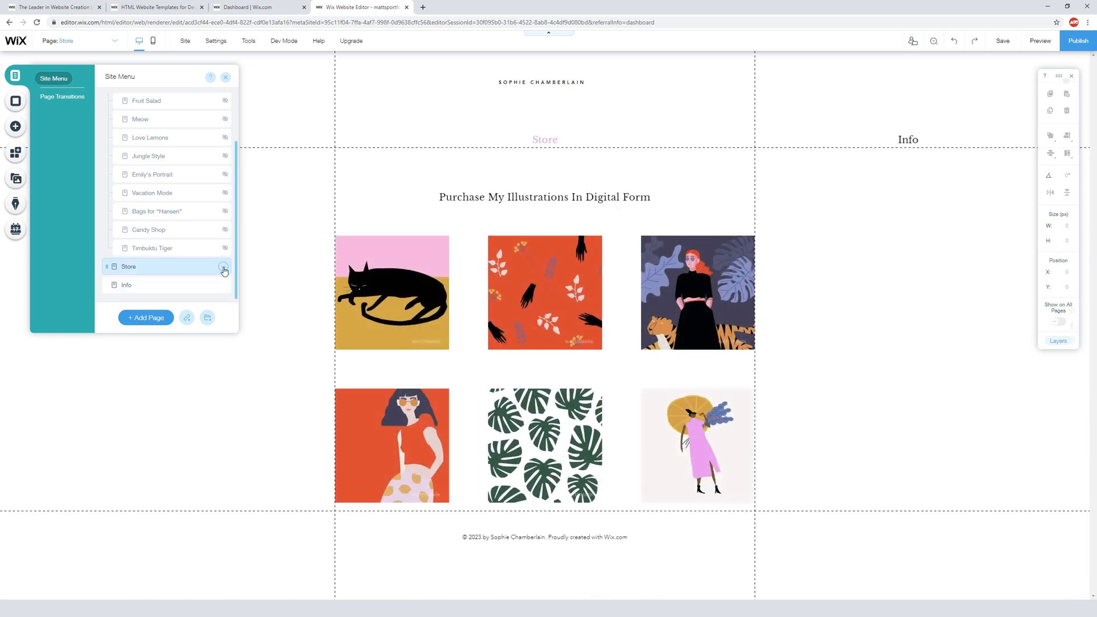
# Hide the Store page from the site menu.
pyautogui.click(224, 269)
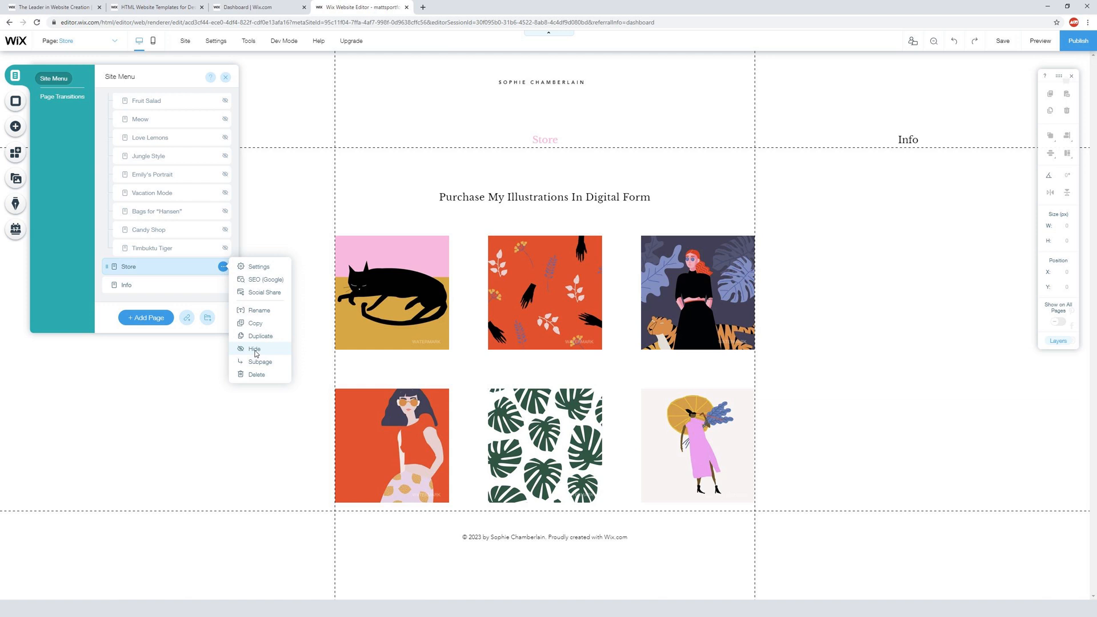
pyautogui.click(254, 348)
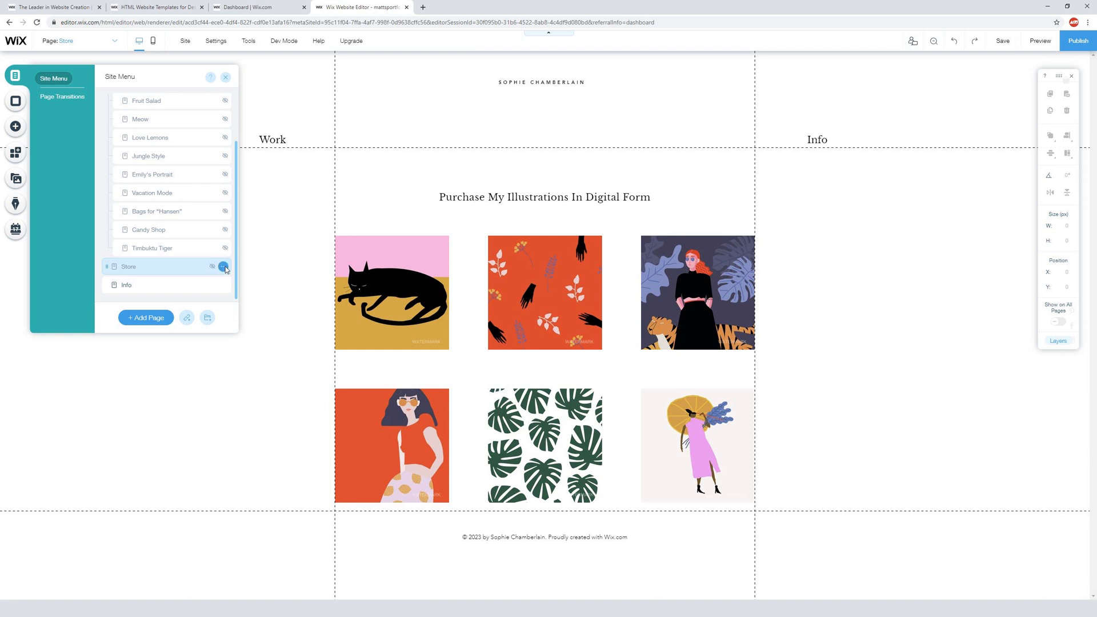
pyautogui.click(223, 267)
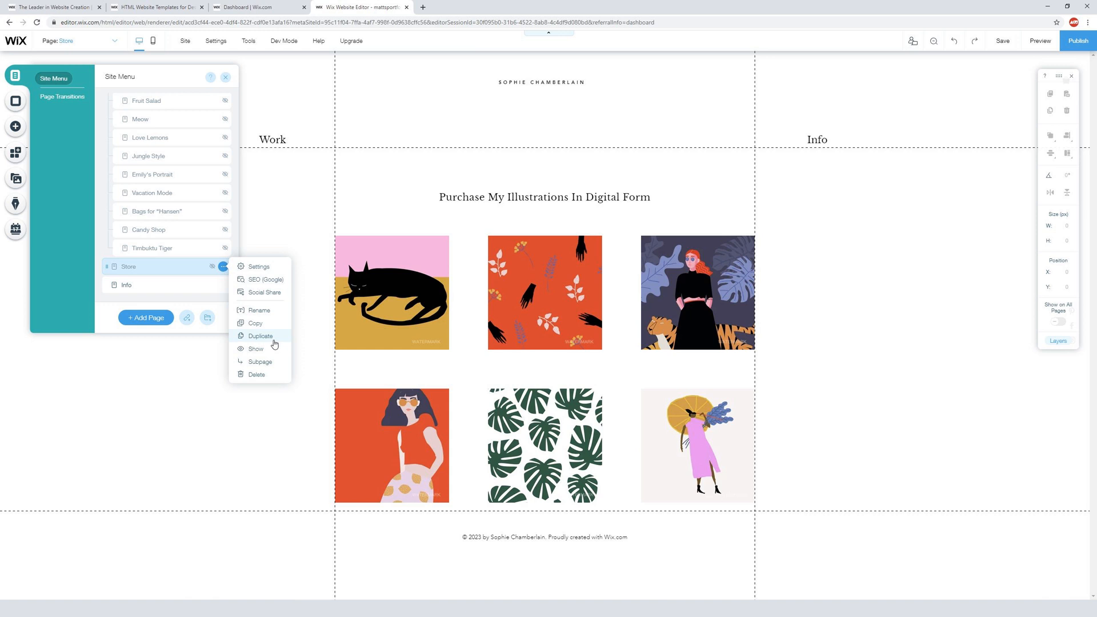
pyautogui.moveTo(276, 341)
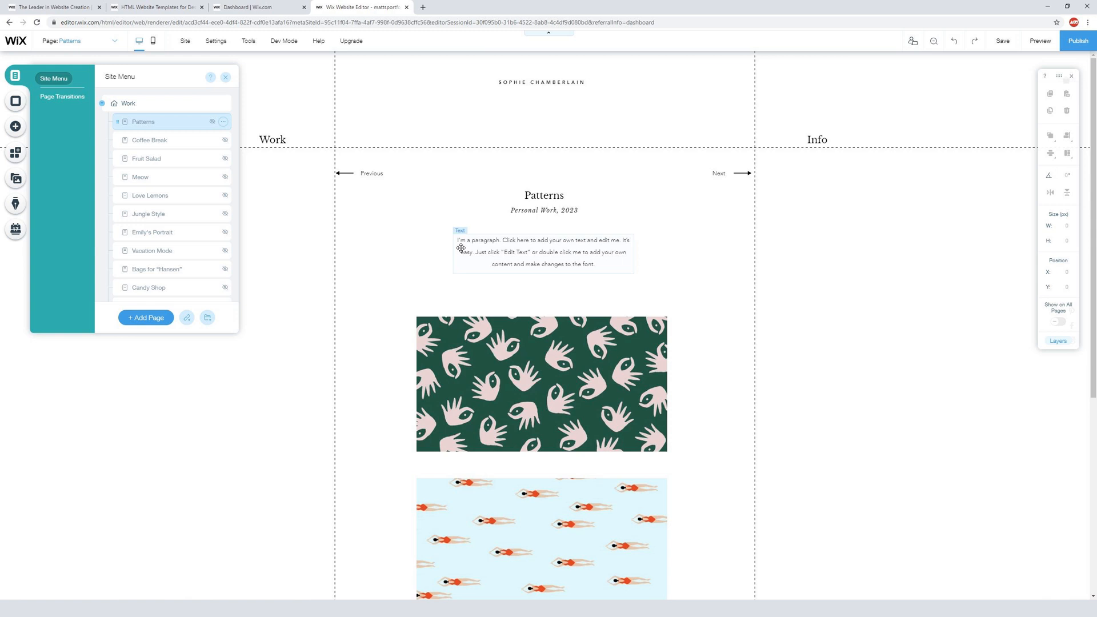
# Show the Page Background image choices for the Patterns page.
pyautogui.click(223, 123)
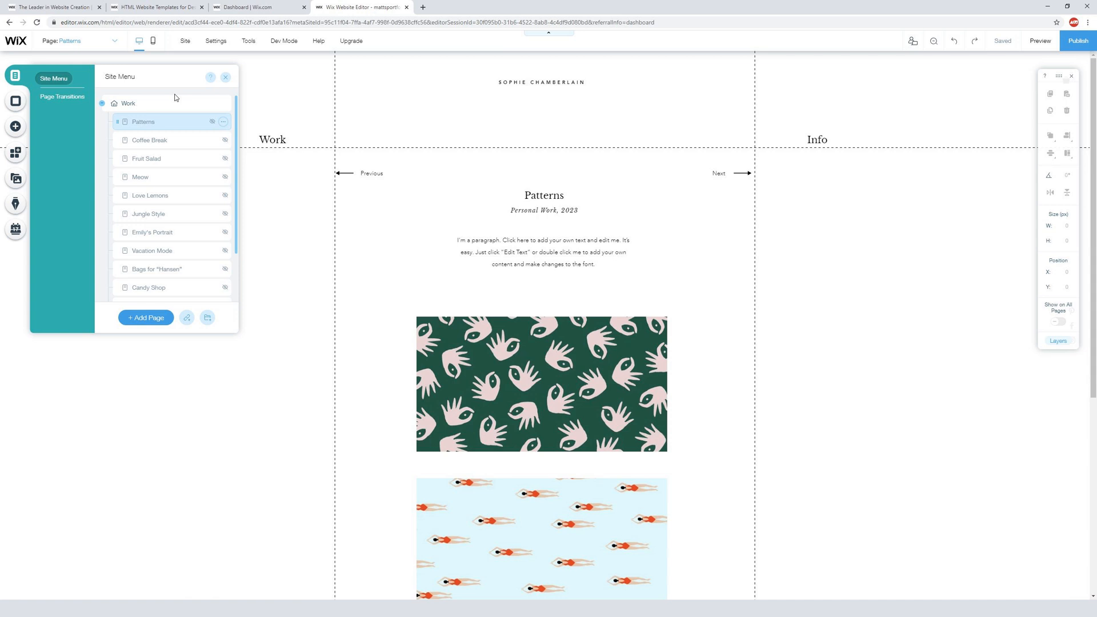
pyautogui.click(15, 101)
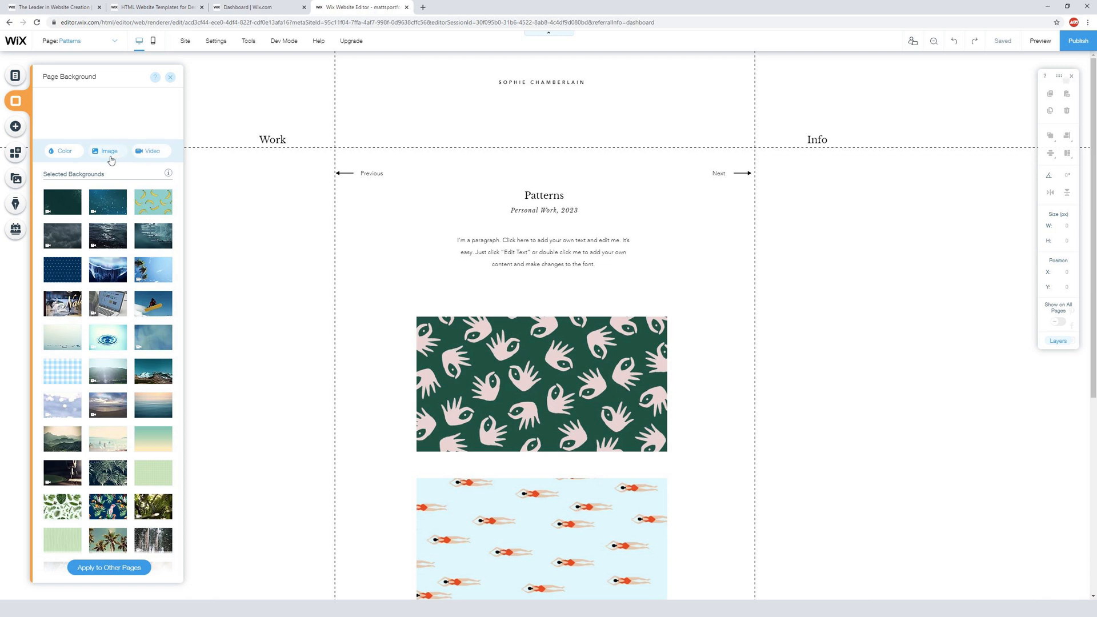
pyautogui.moveTo(62, 201)
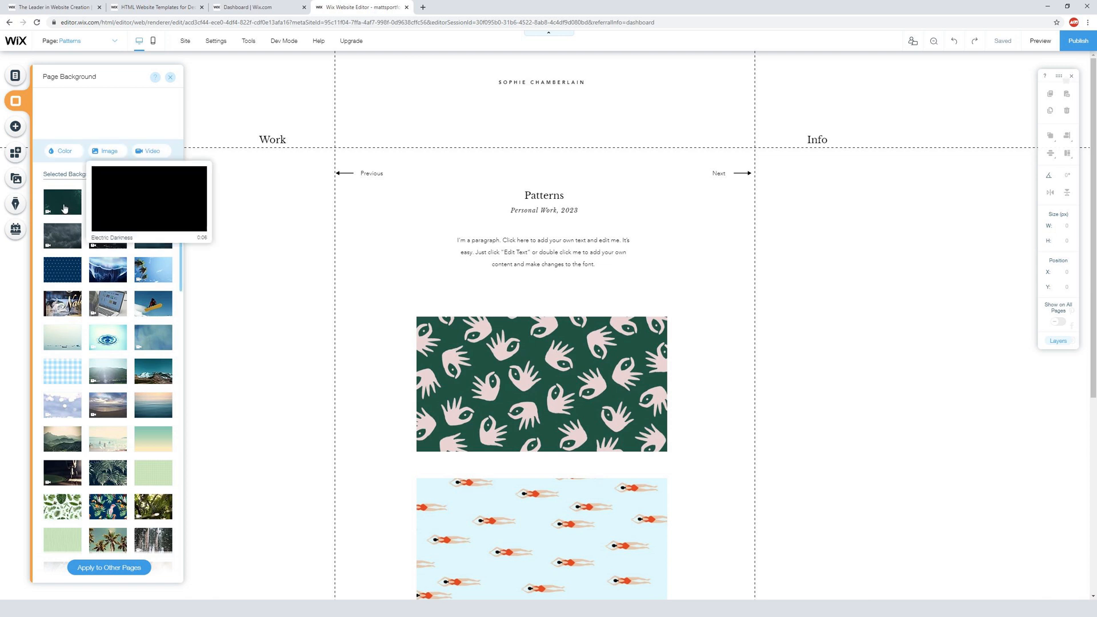
pyautogui.click(62, 203)
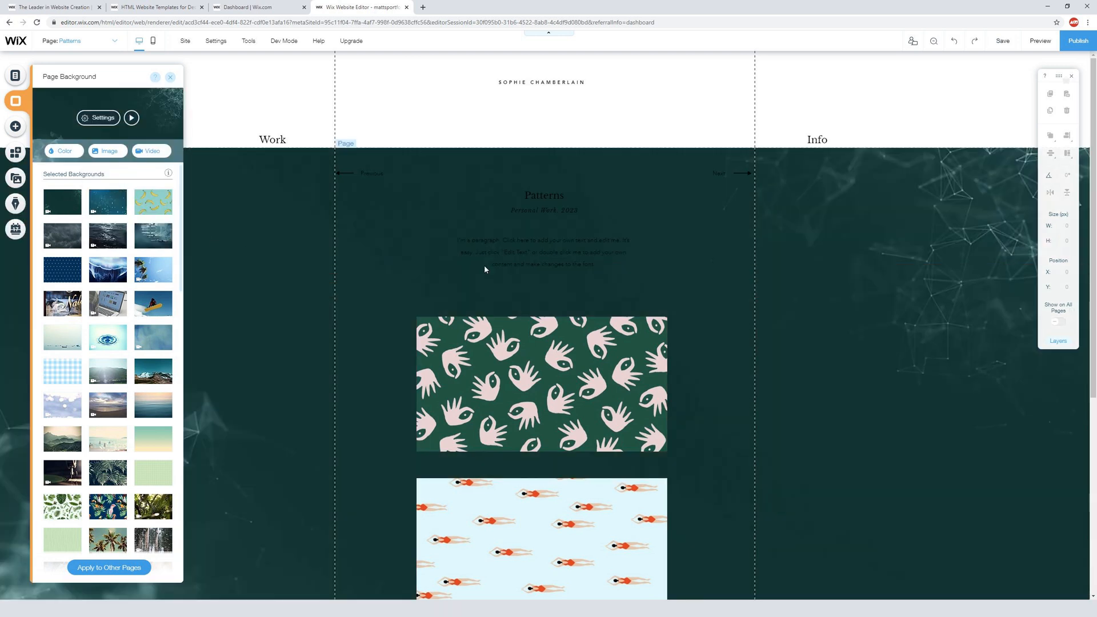
pyautogui.moveTo(152, 237)
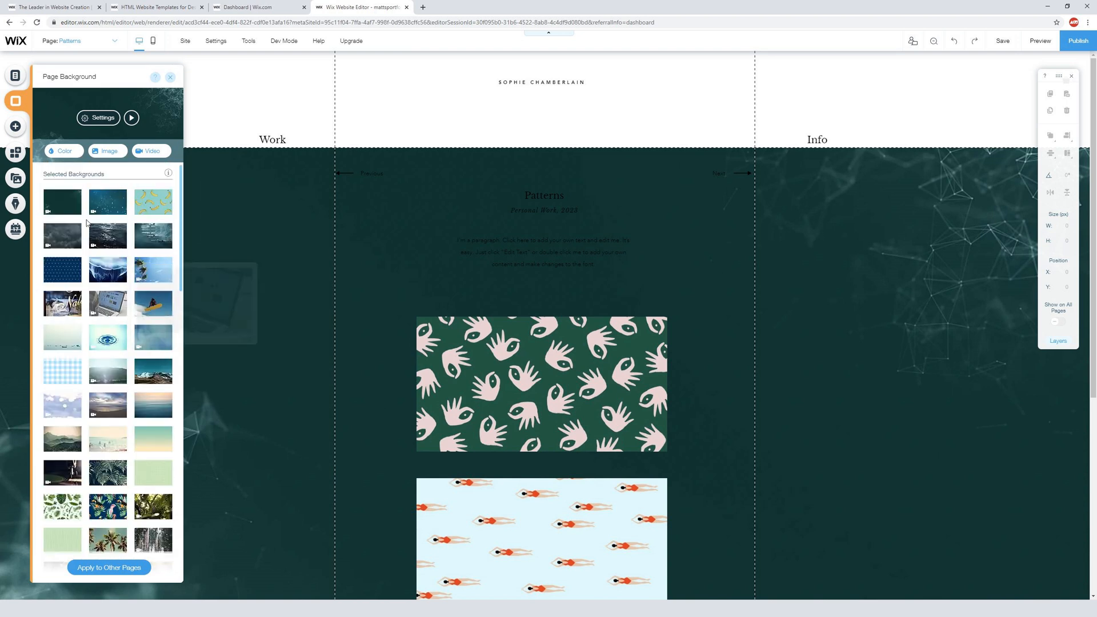
pyautogui.moveTo(379, 214)
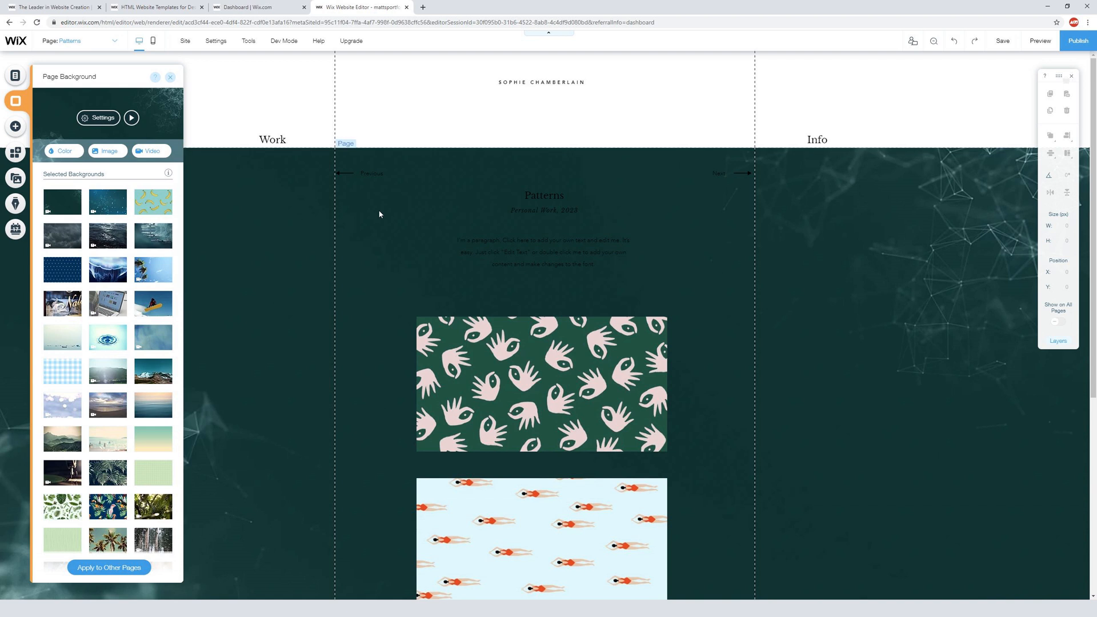
pyautogui.click(64, 151)
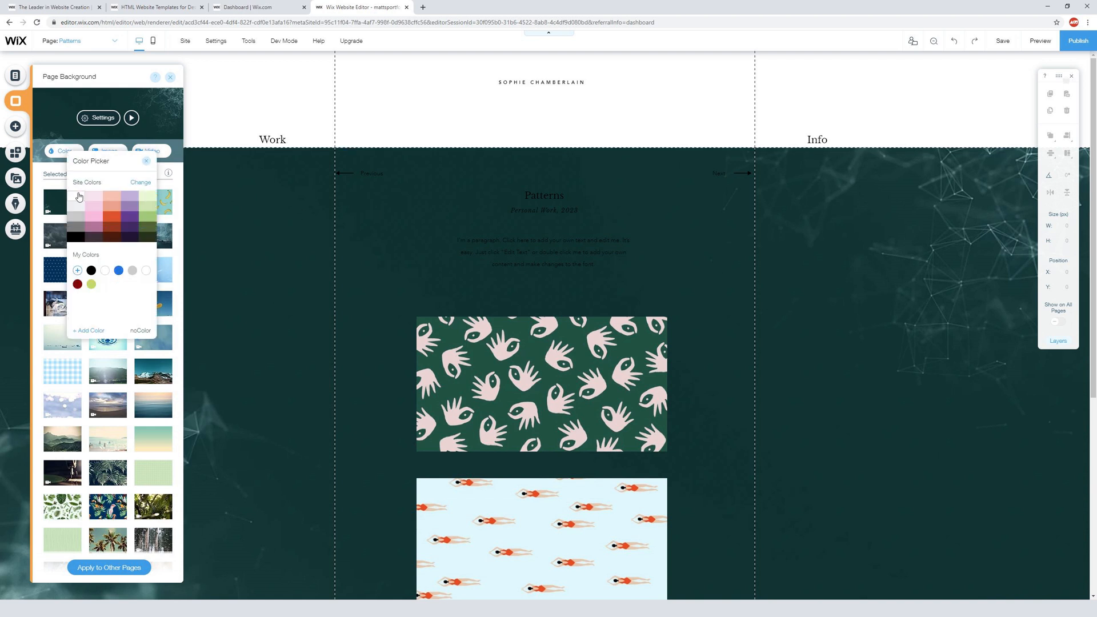
pyautogui.click(92, 210)
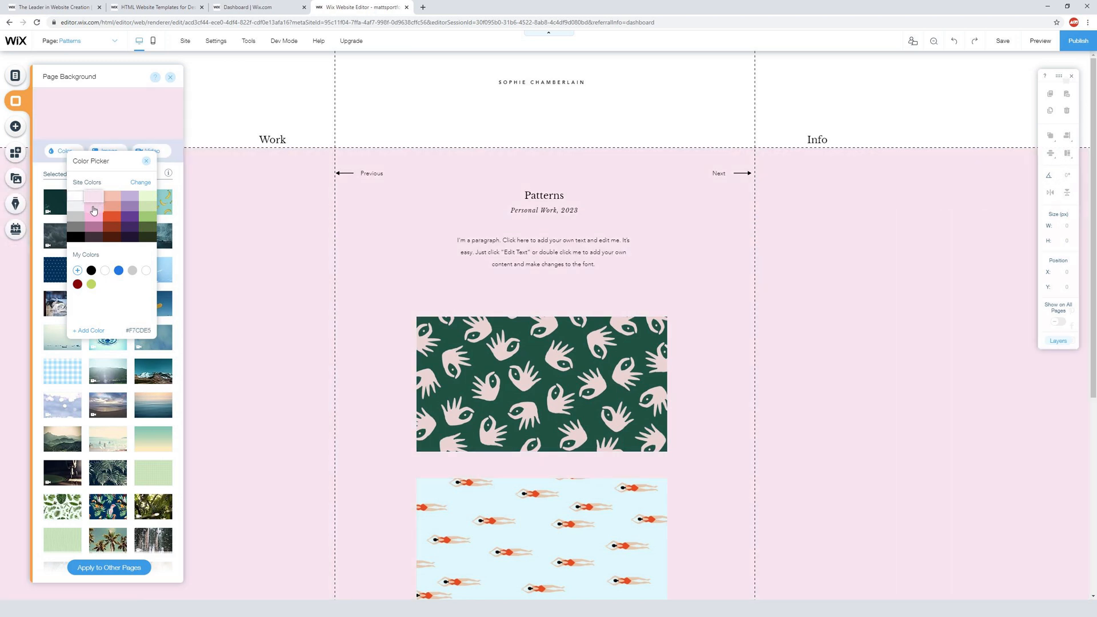
pyautogui.click(111, 216)
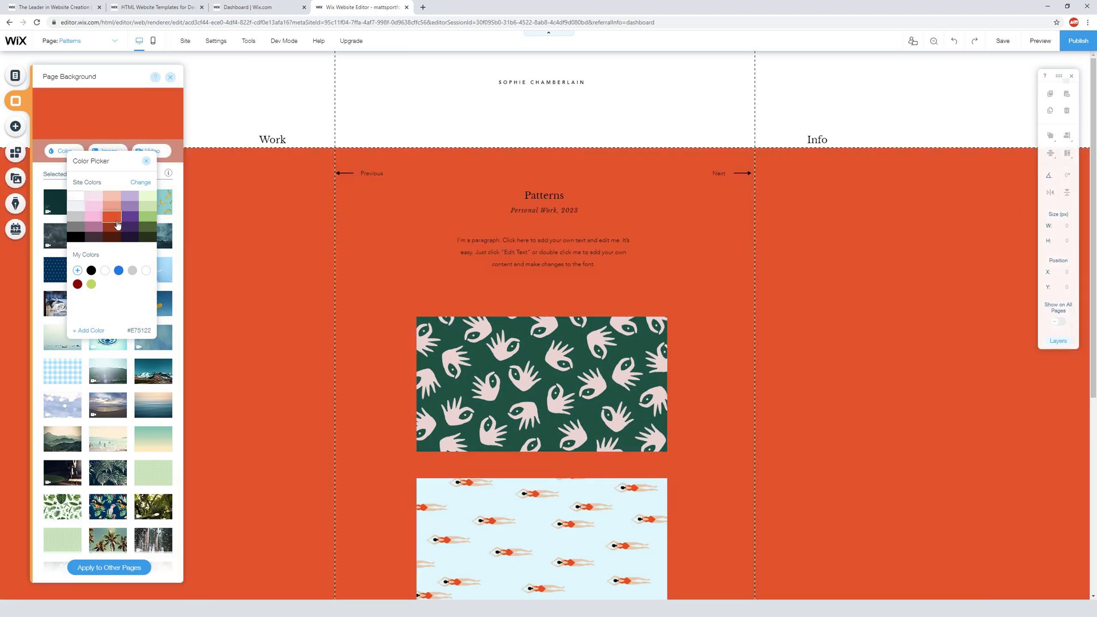
pyautogui.click(146, 222)
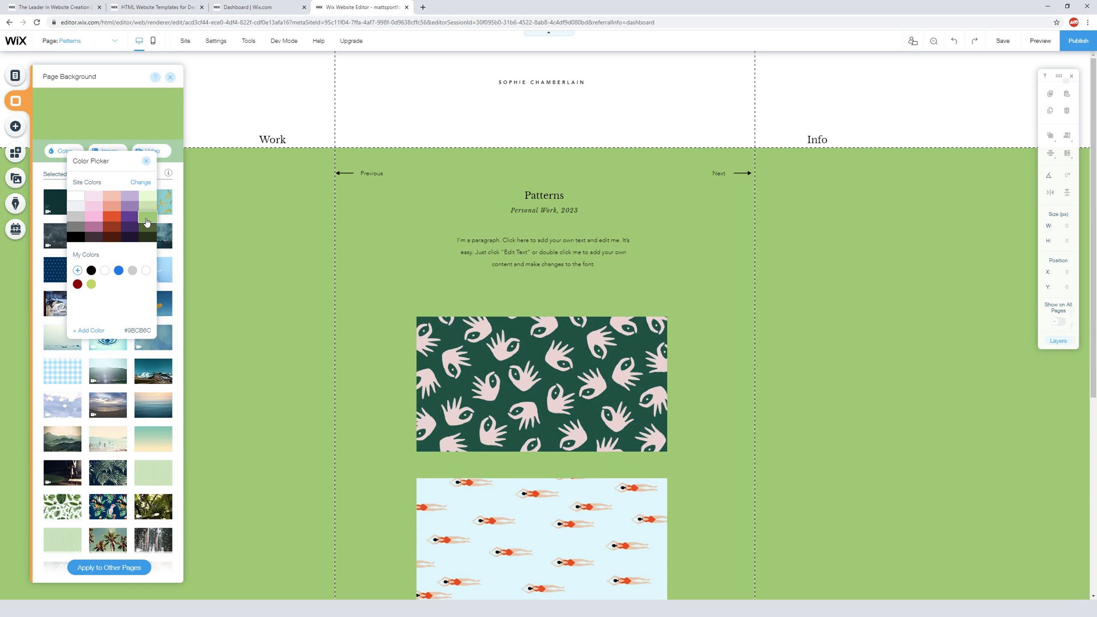
pyautogui.click(147, 198)
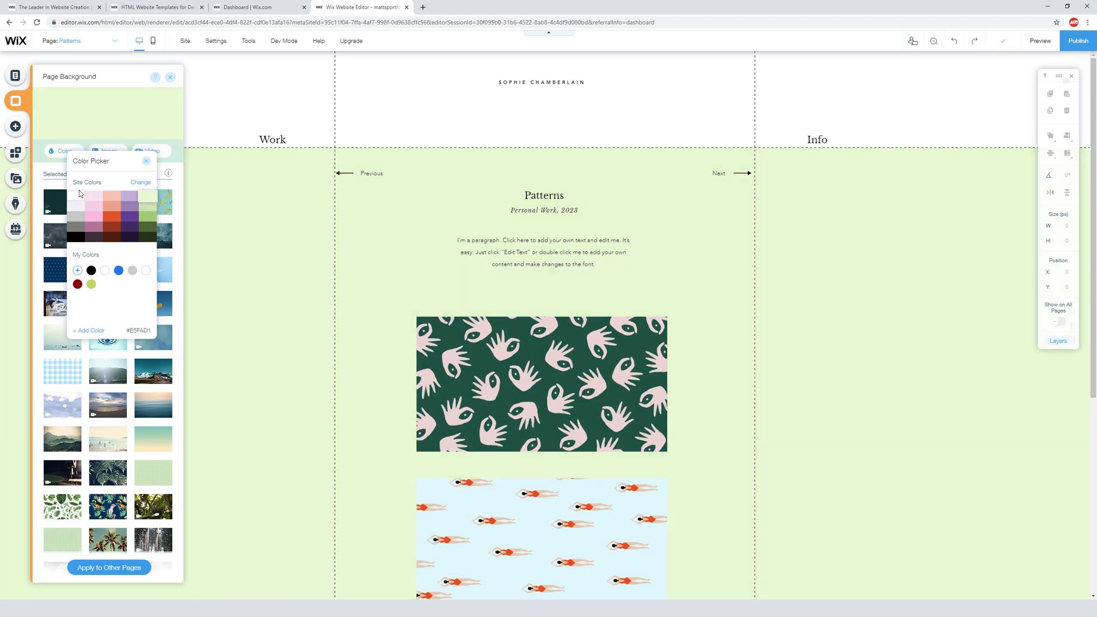
pyautogui.click(105, 270)
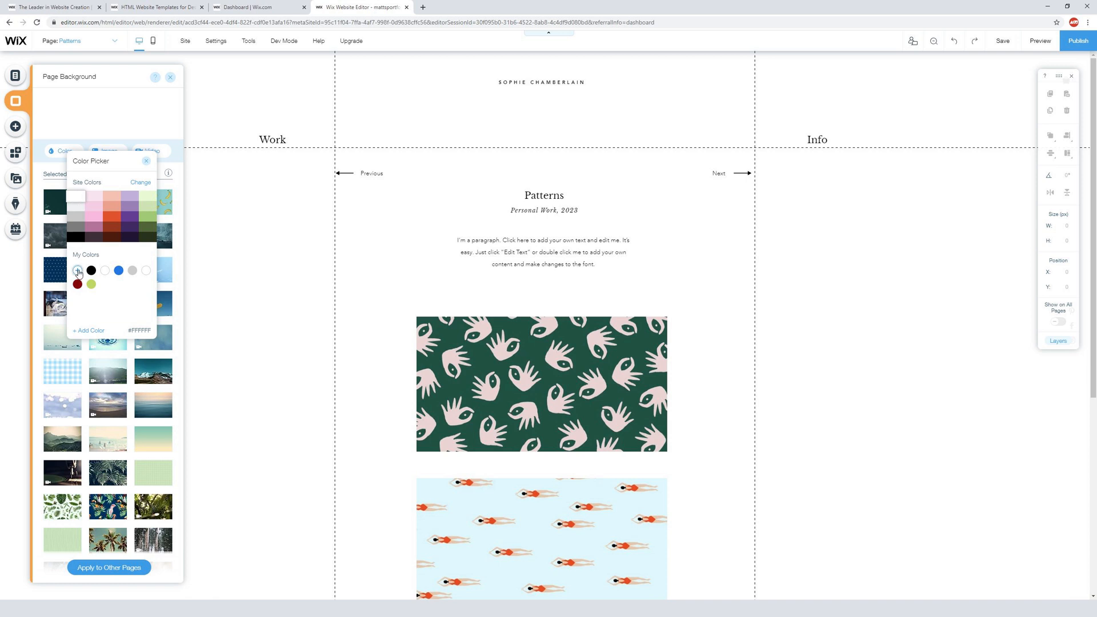
pyautogui.click(118, 271)
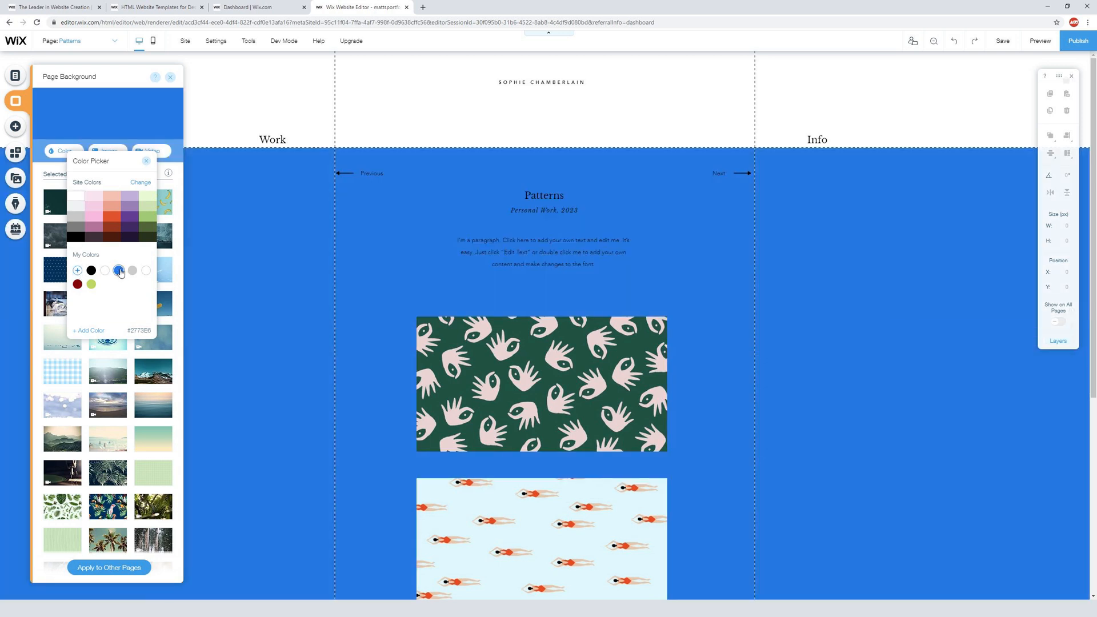
pyautogui.click(131, 269)
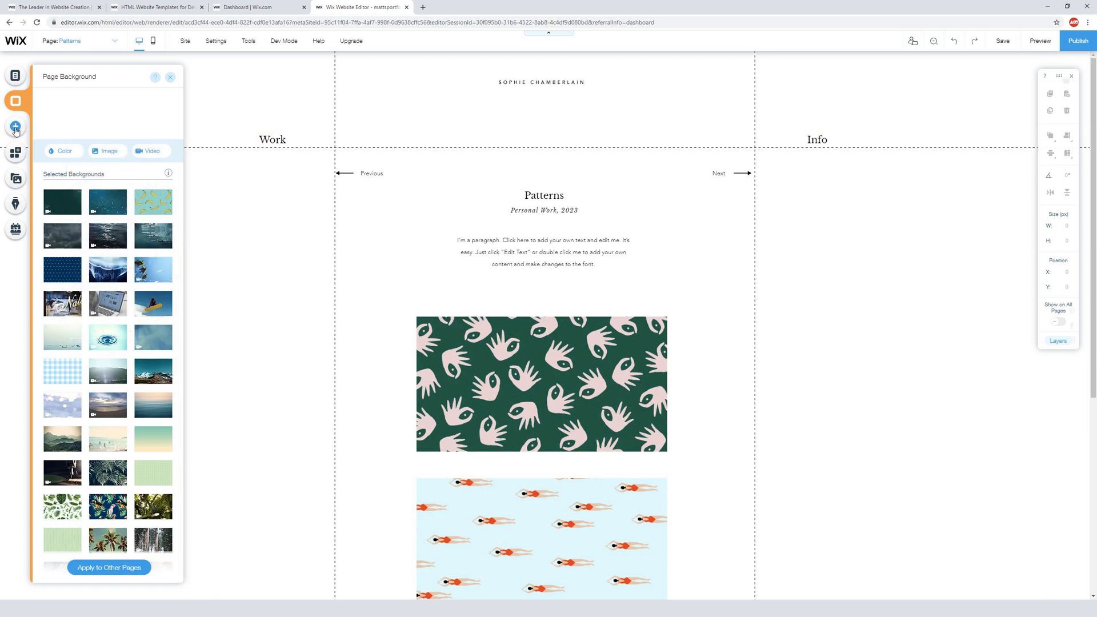
# Add a Huge Title heading from the Text titles onto the Patterns page.
pyautogui.click(15, 127)
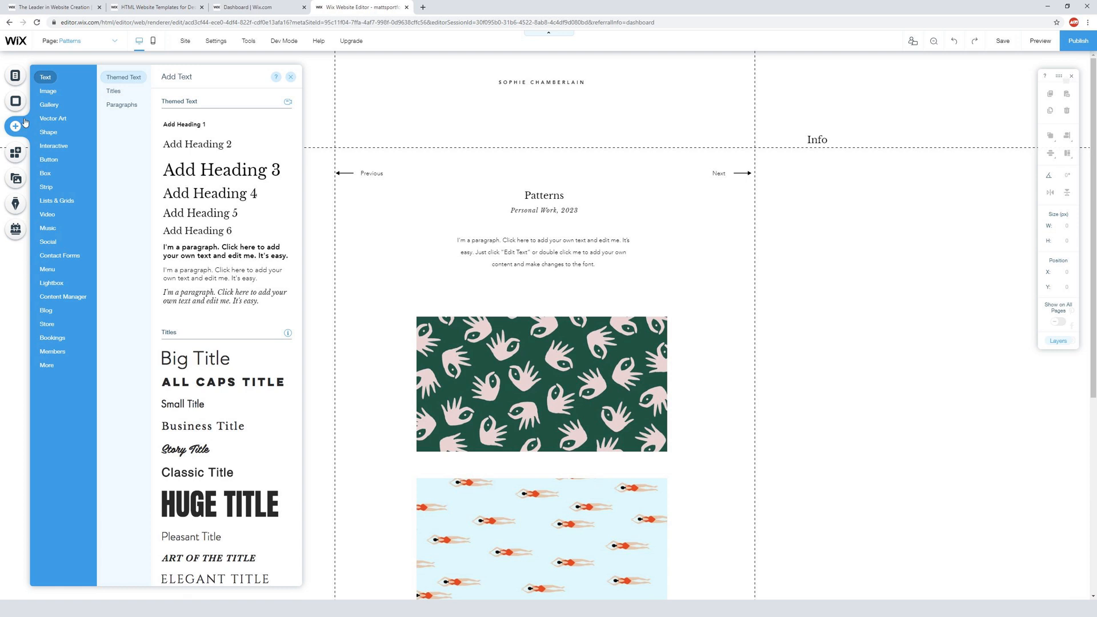
pyautogui.click(48, 92)
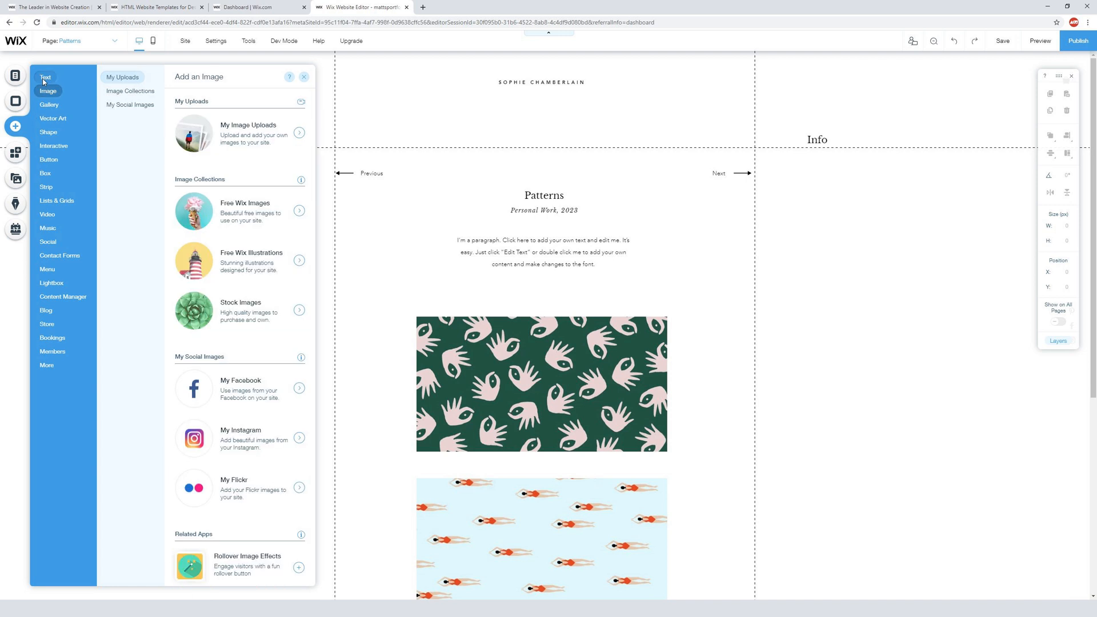
pyautogui.click(44, 76)
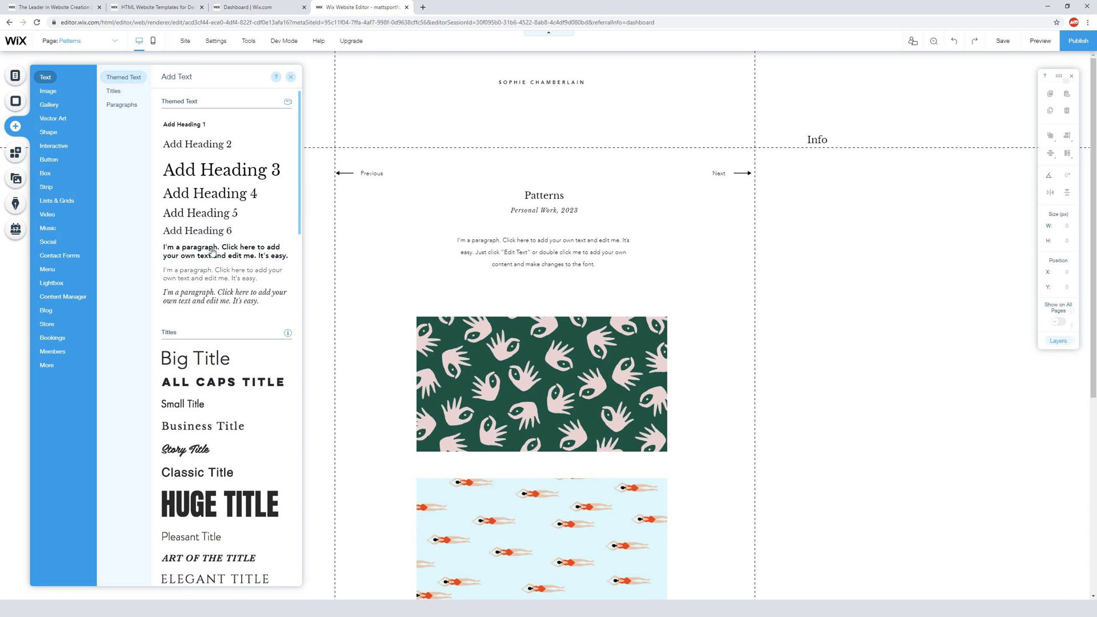
pyautogui.click(113, 90)
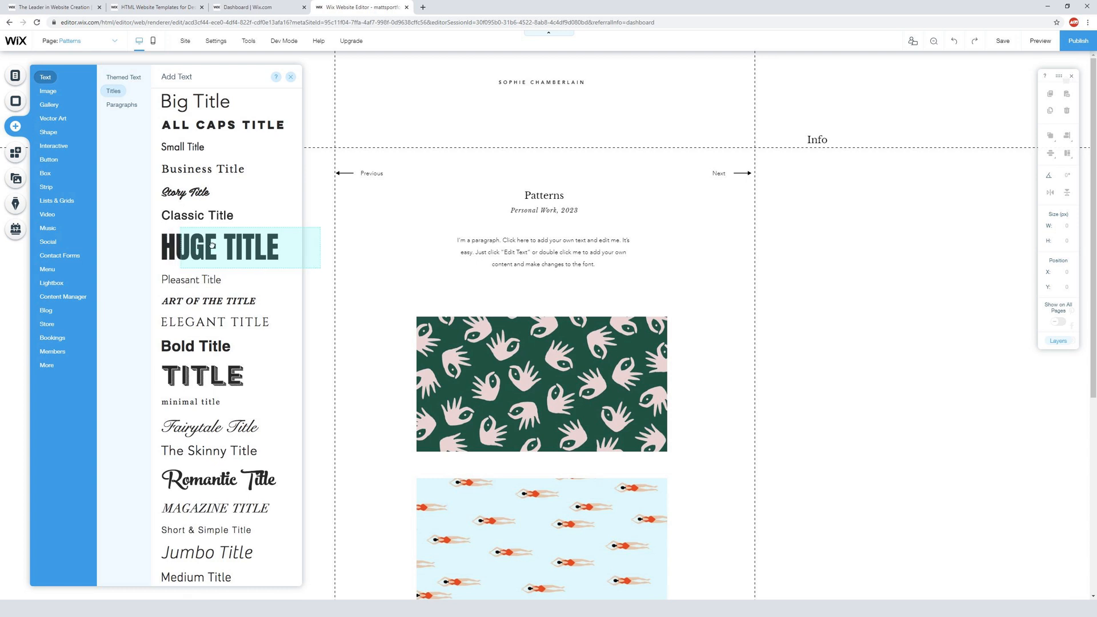
pyautogui.click(219, 247)
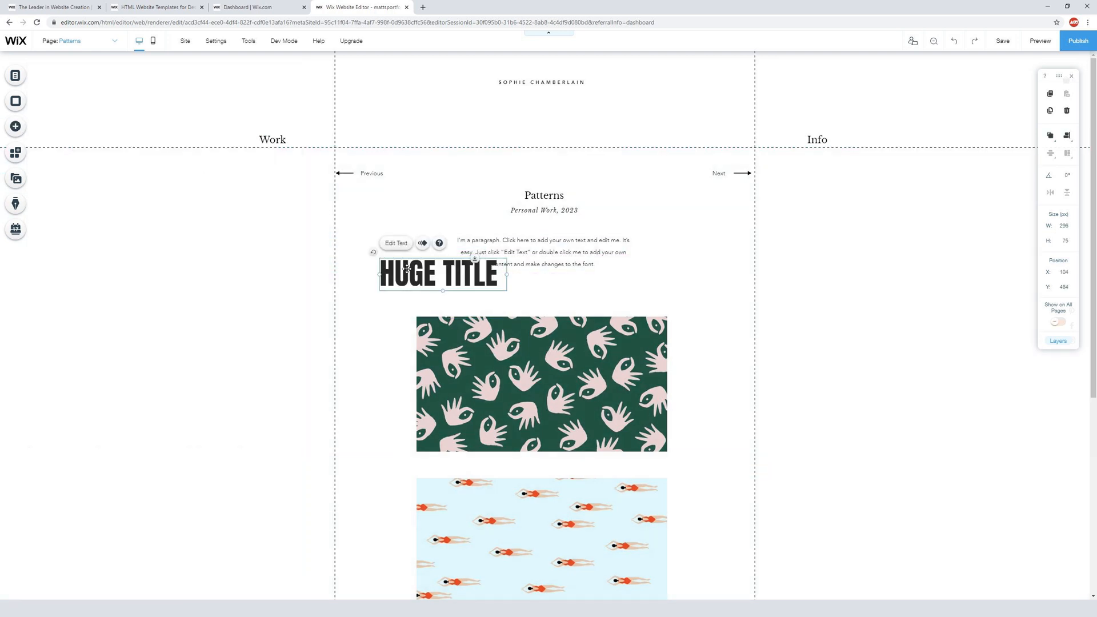
# Position the Huge Title above the first pattern and enlarge its font to 123 px.
pyautogui.moveTo(442, 273); pyautogui.dragTo(430, 320)
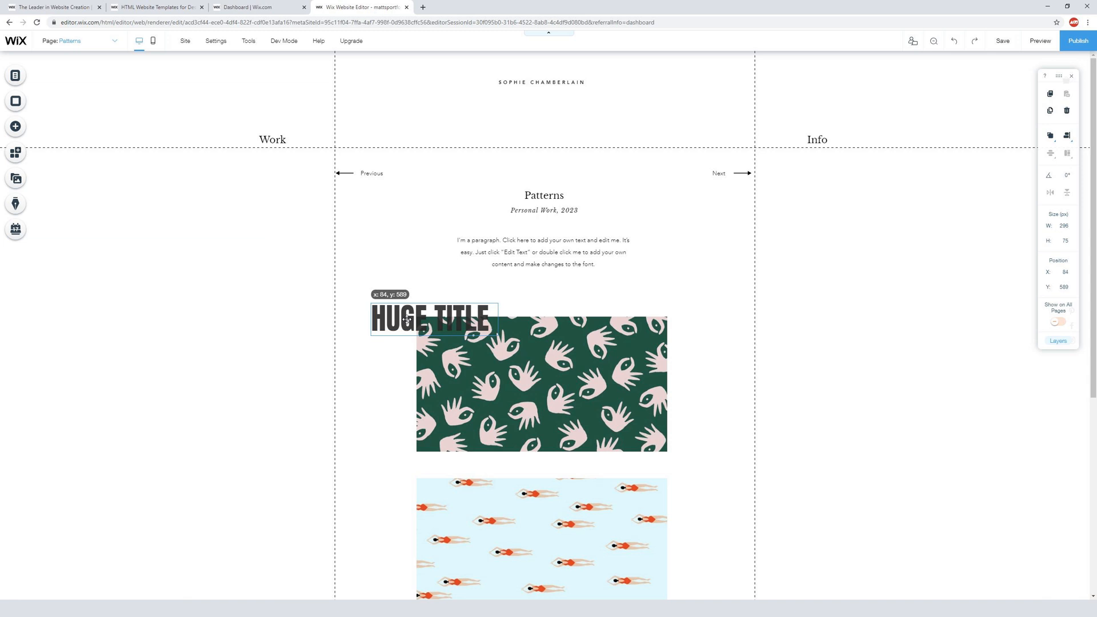
pyautogui.moveTo(430, 320); pyautogui.dragTo(431, 309)
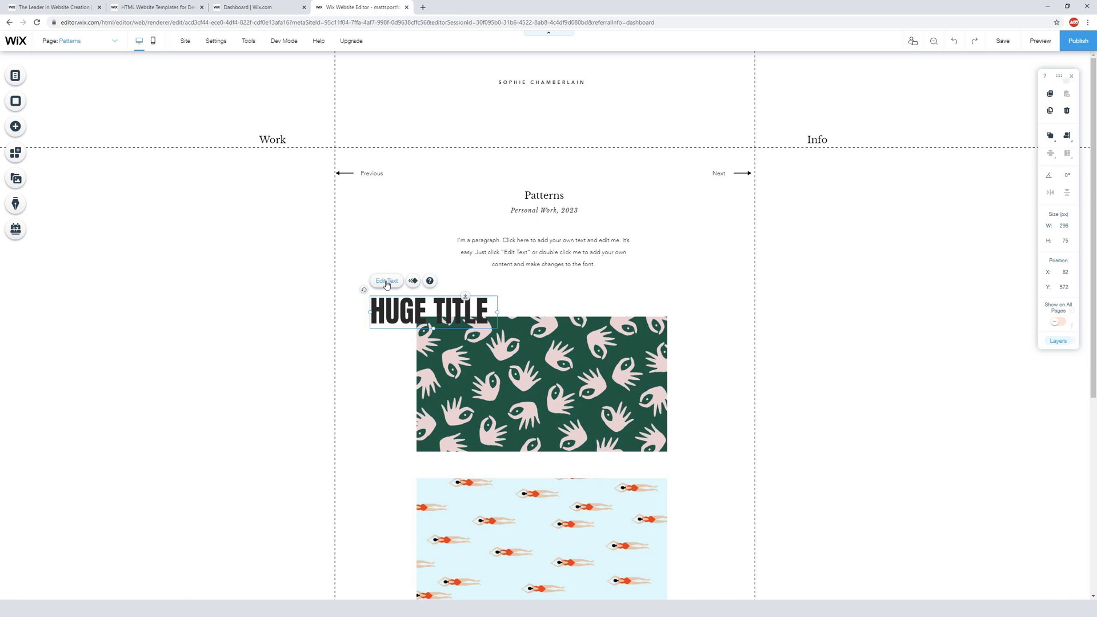
pyautogui.click(386, 281)
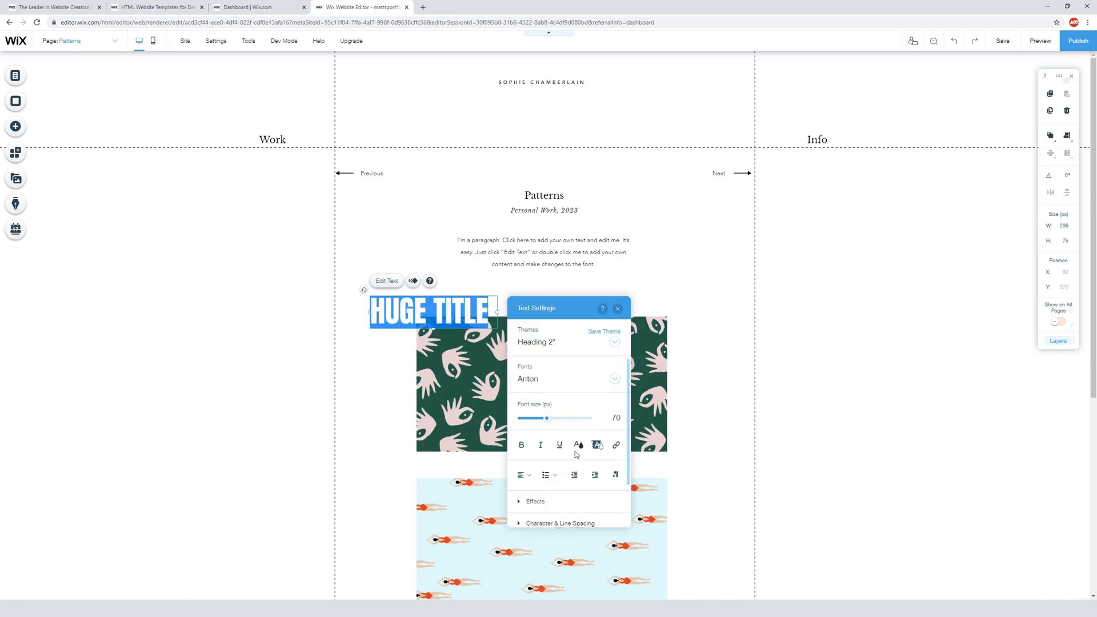
pyautogui.moveTo(547, 419); pyautogui.dragTo(560, 418)
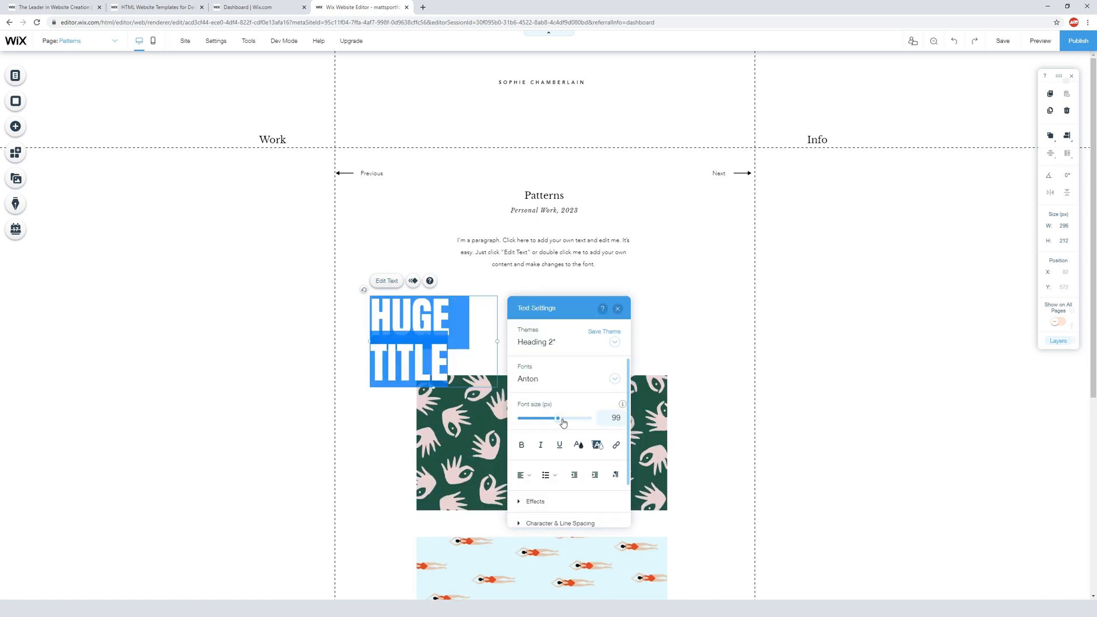
pyautogui.moveTo(558, 418); pyautogui.dragTo(569, 419)
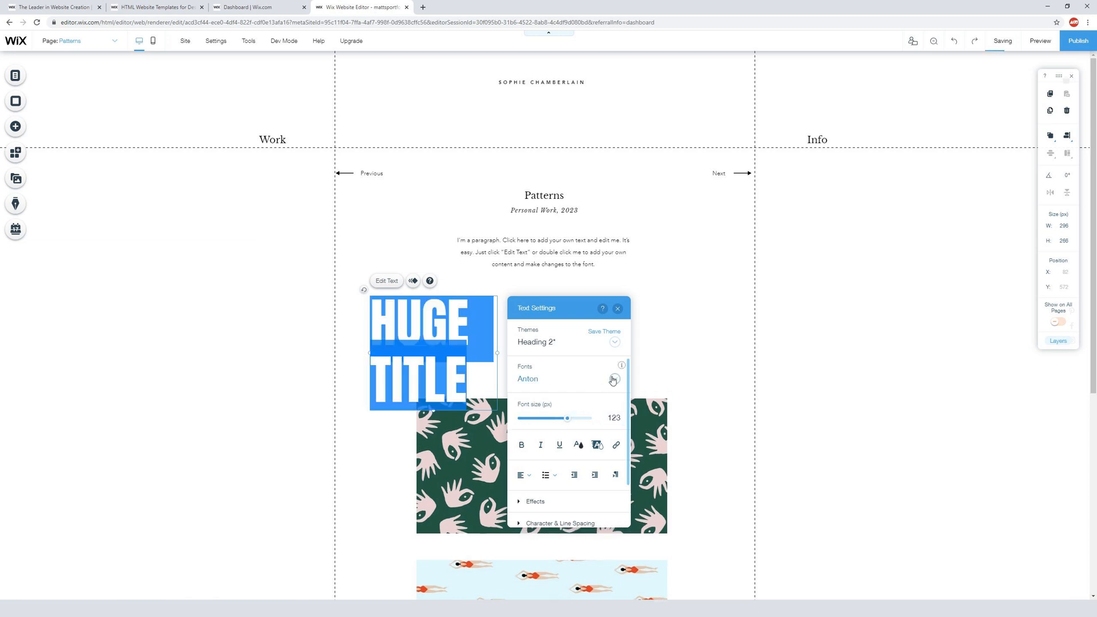
pyautogui.moveTo(522, 476)
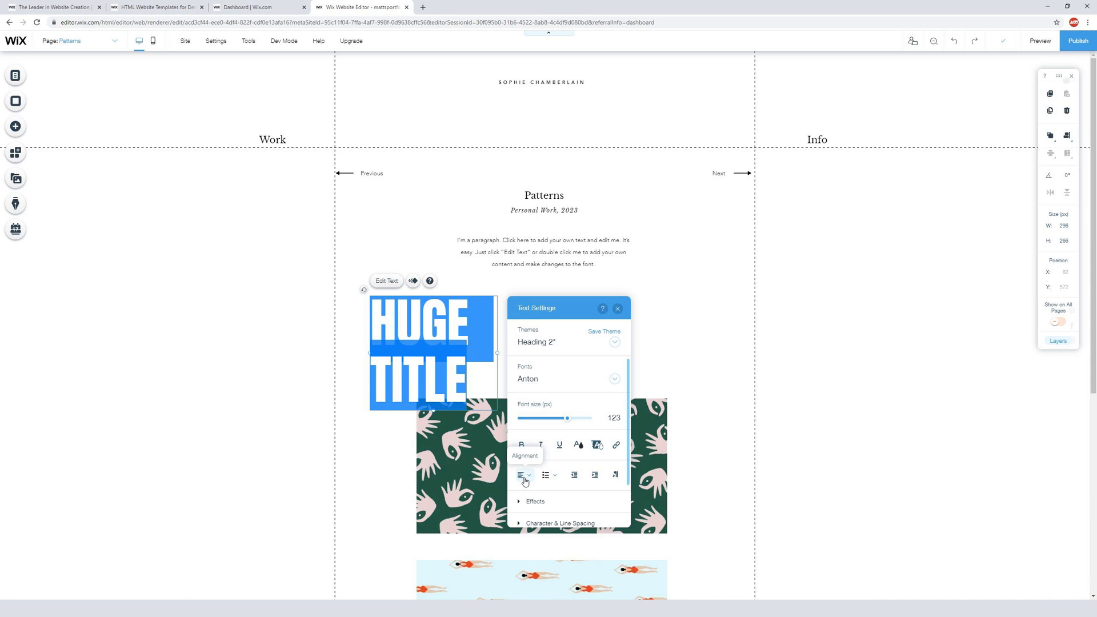
pyautogui.moveTo(540, 391)
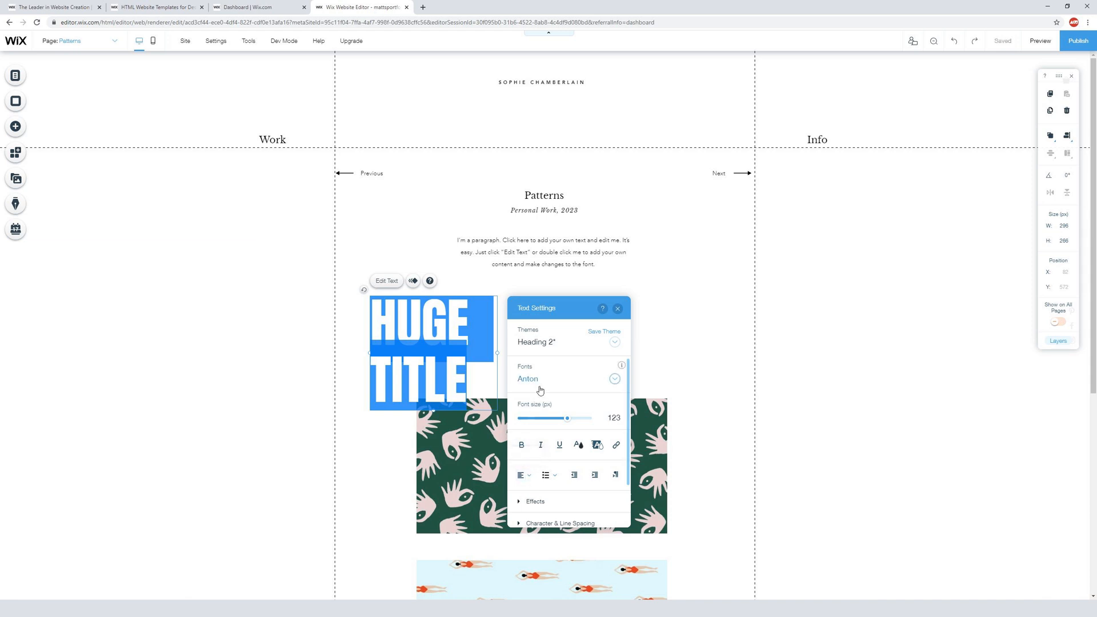
# Replace the heading text with TACO TYPE.
pyautogui.click(617, 308)
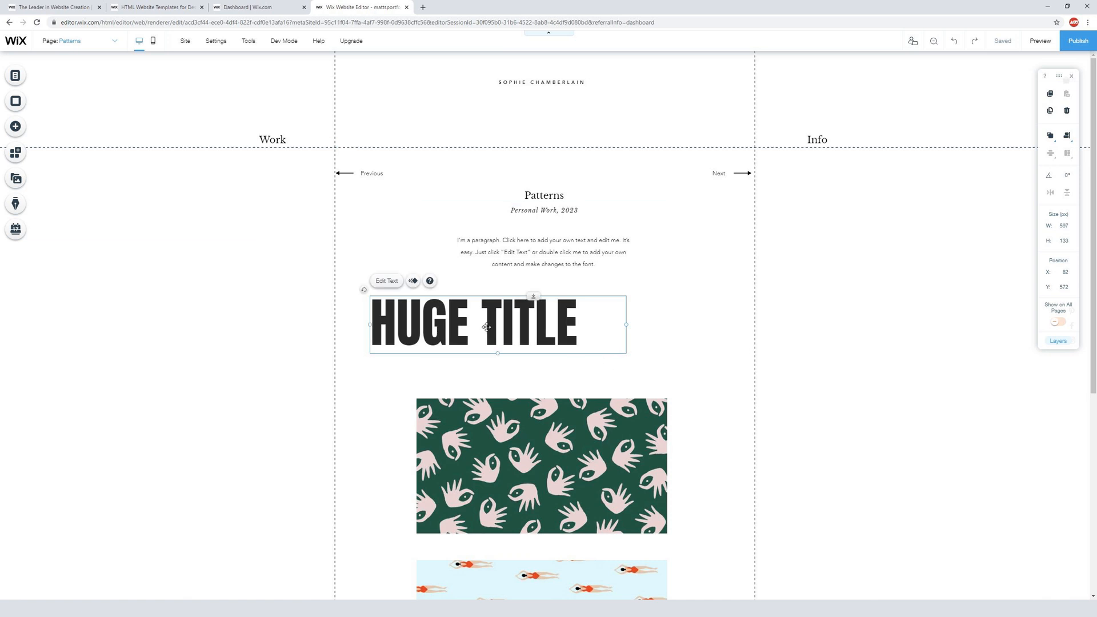
pyautogui.doubleClick(484, 323)
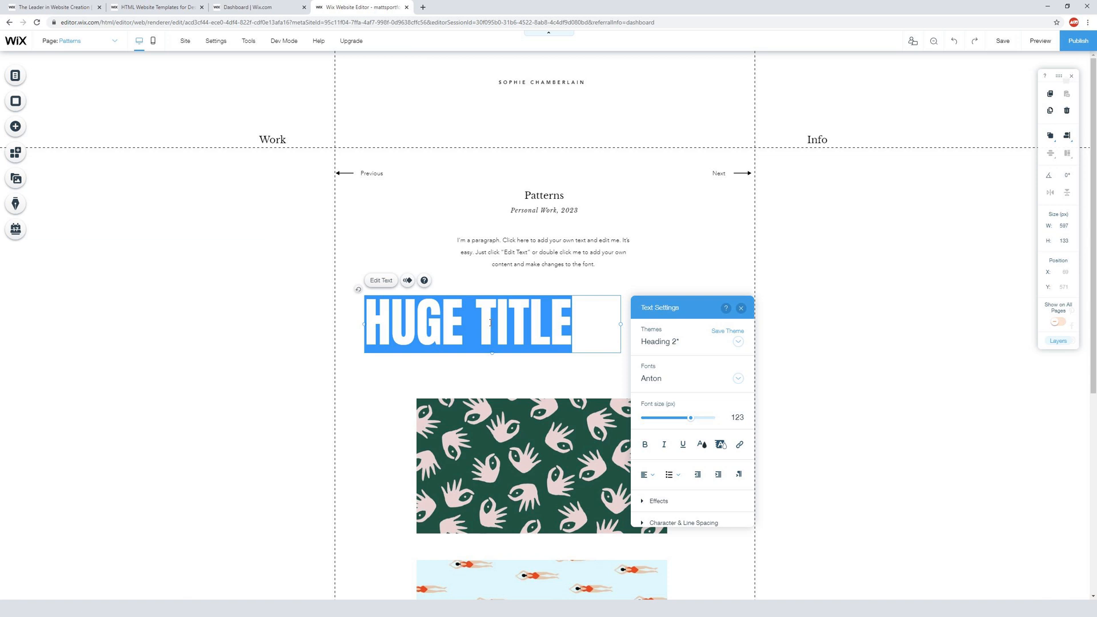
pyautogui.write('TACO TYPE')
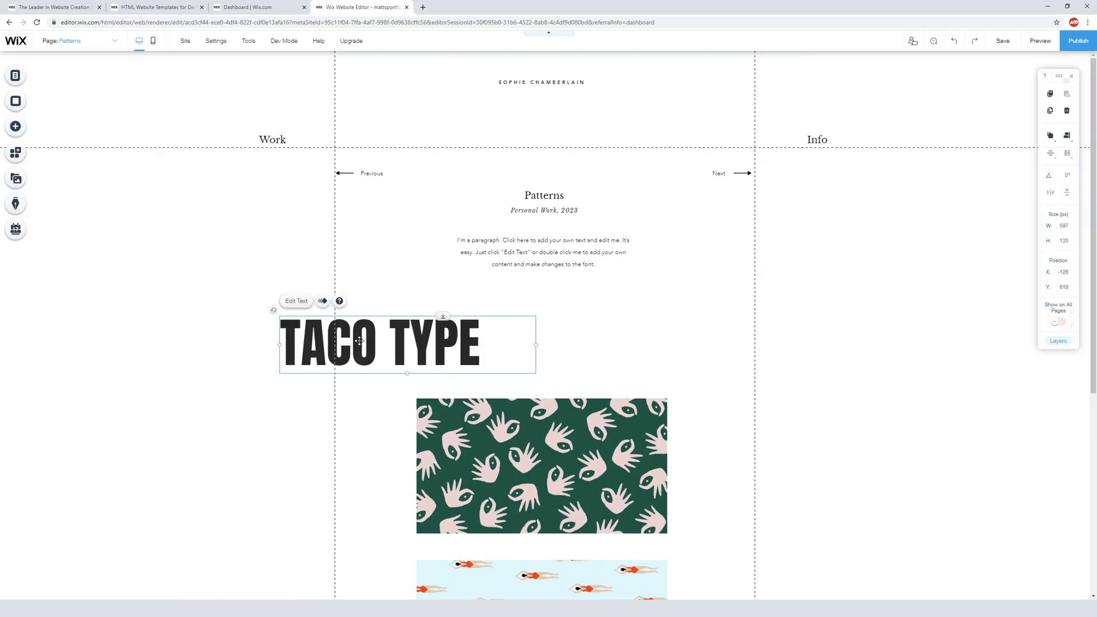
# Move TACO TYPE under the paragraph and raise the pattern images to overlap it.
pyautogui.moveTo(357, 342); pyautogui.dragTo(474, 323)
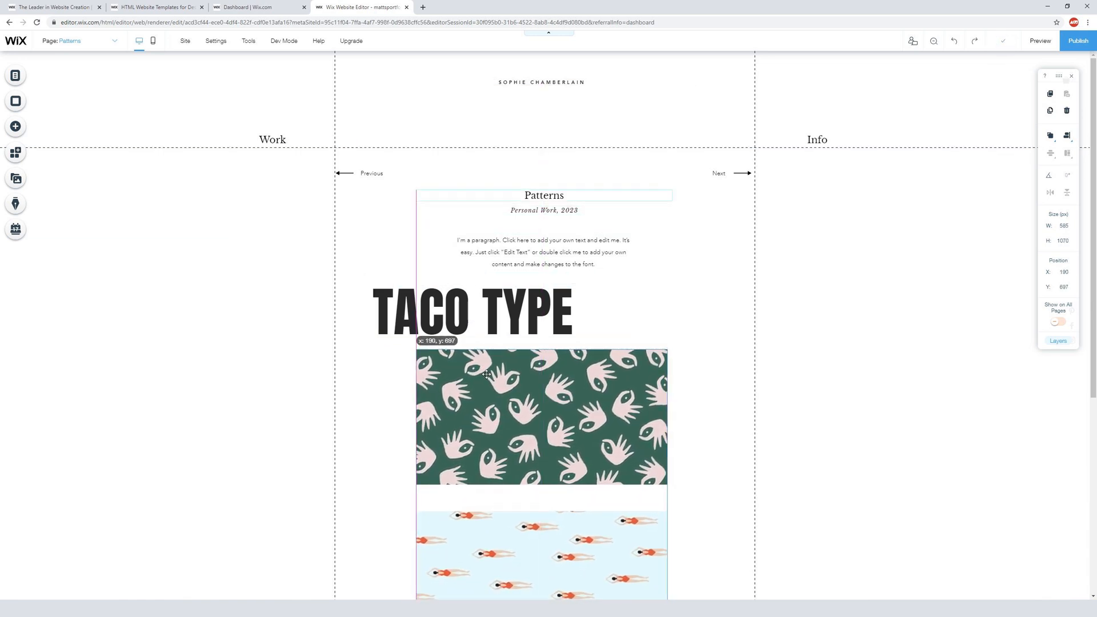
pyautogui.moveTo(487, 375); pyautogui.dragTo(487, 341)
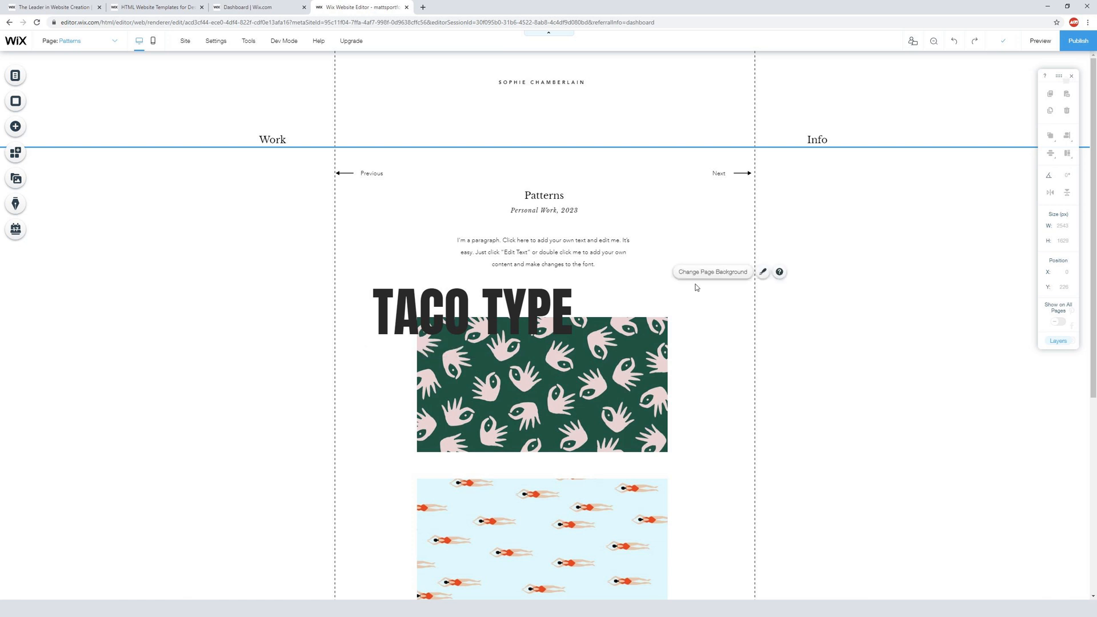
pyautogui.moveTo(1040, 41)
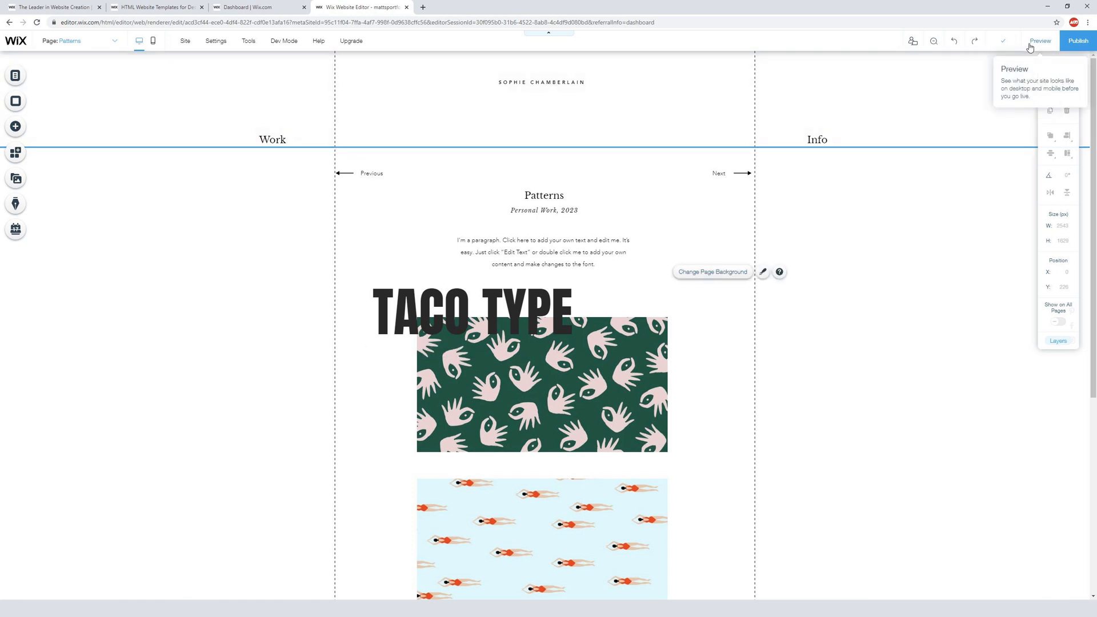
pyautogui.click(1040, 41)
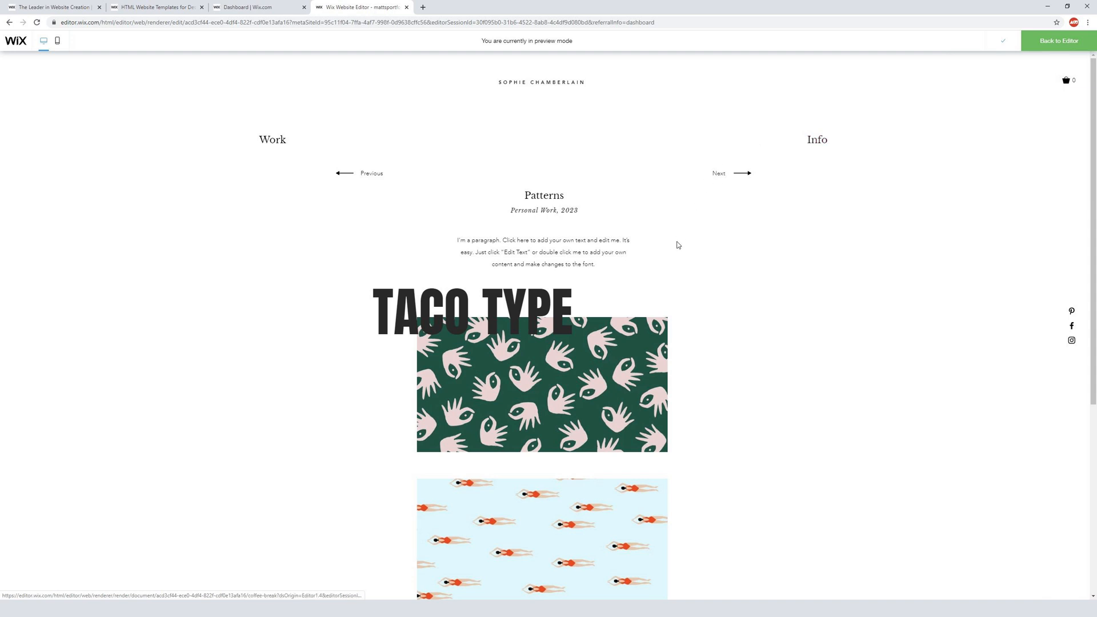
pyautogui.scroll(-3)
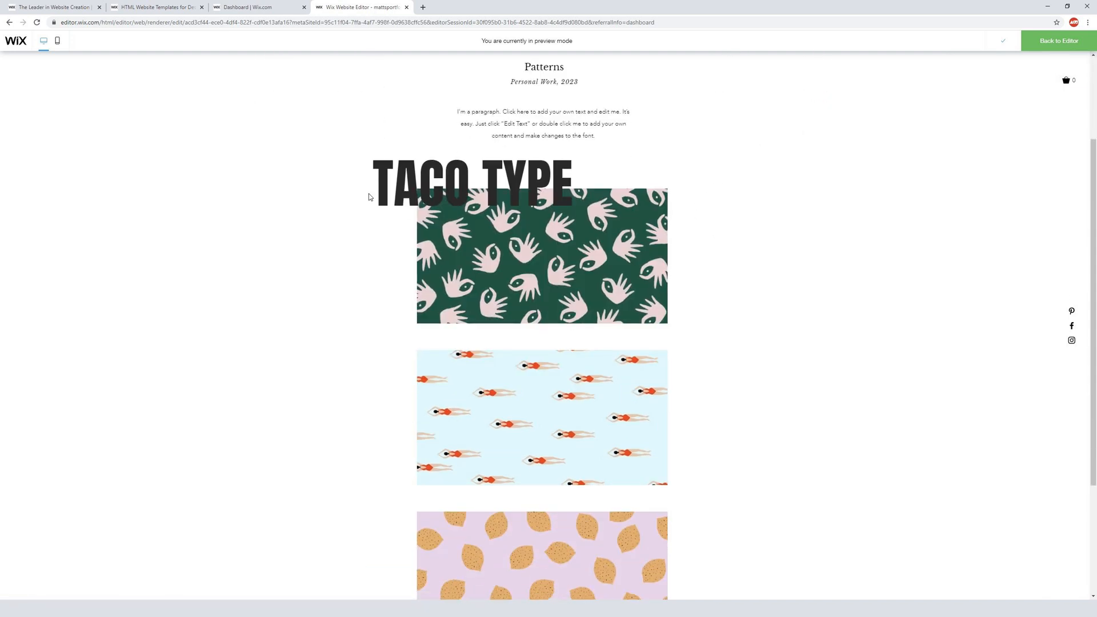
pyautogui.scroll(-3)
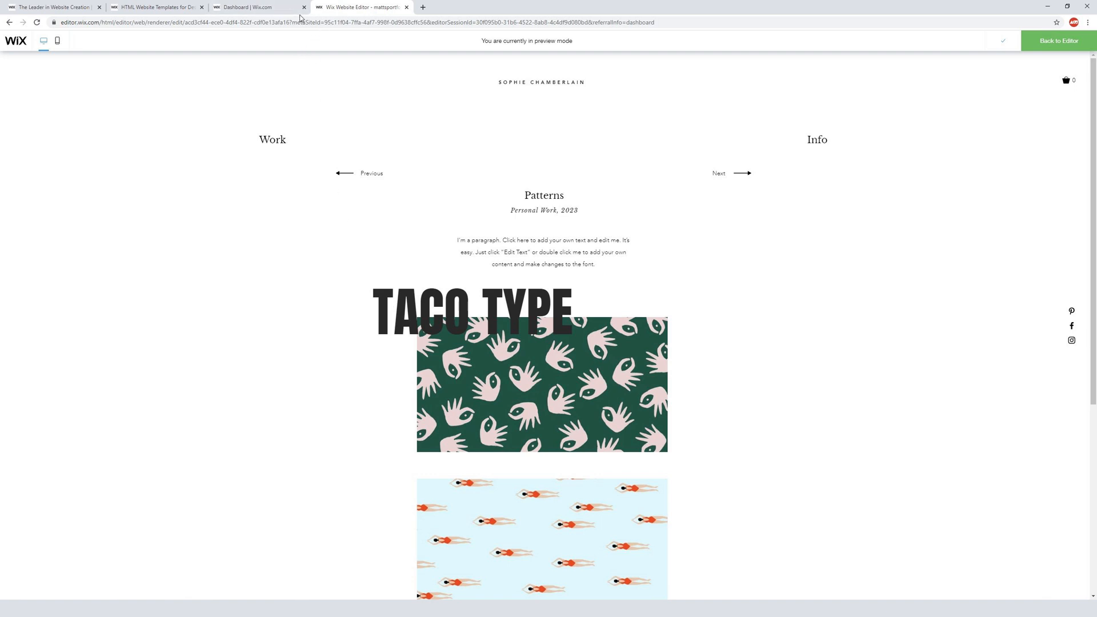
pyautogui.moveTo(259, 7)
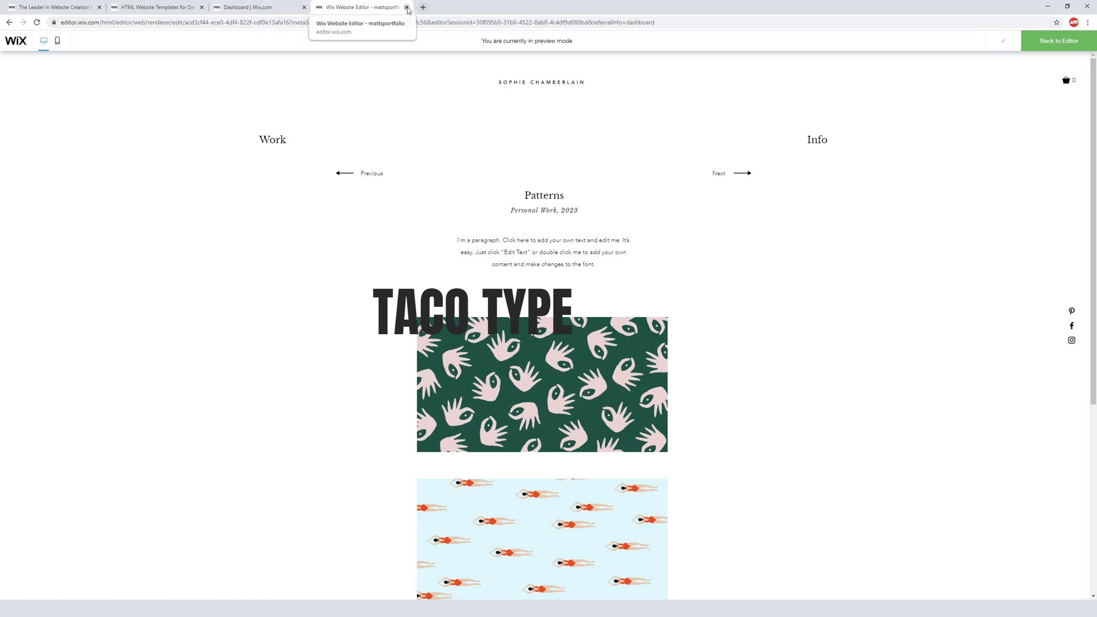
pyautogui.click(407, 7)
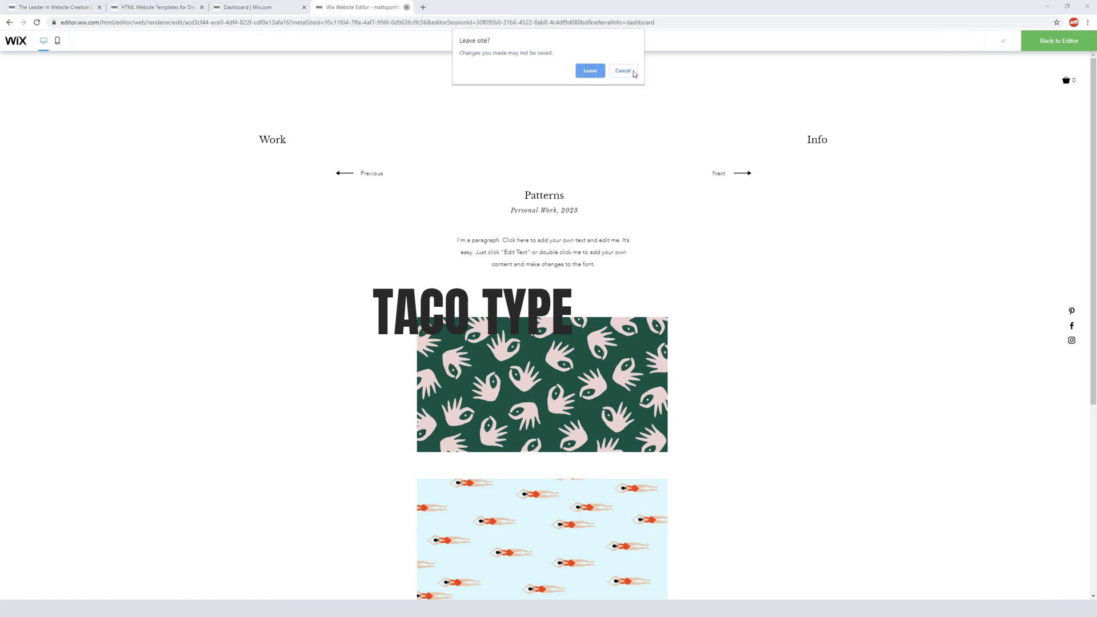
pyautogui.click(621, 71)
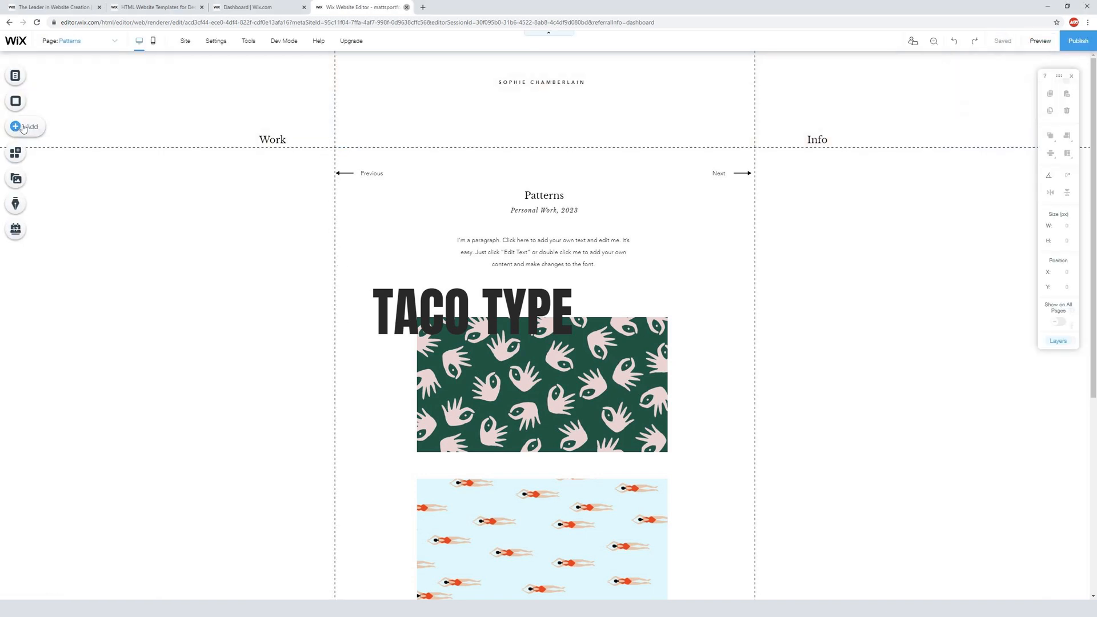
# Look through the paragraph text styles in the Add panel.
pyautogui.click(14, 127)
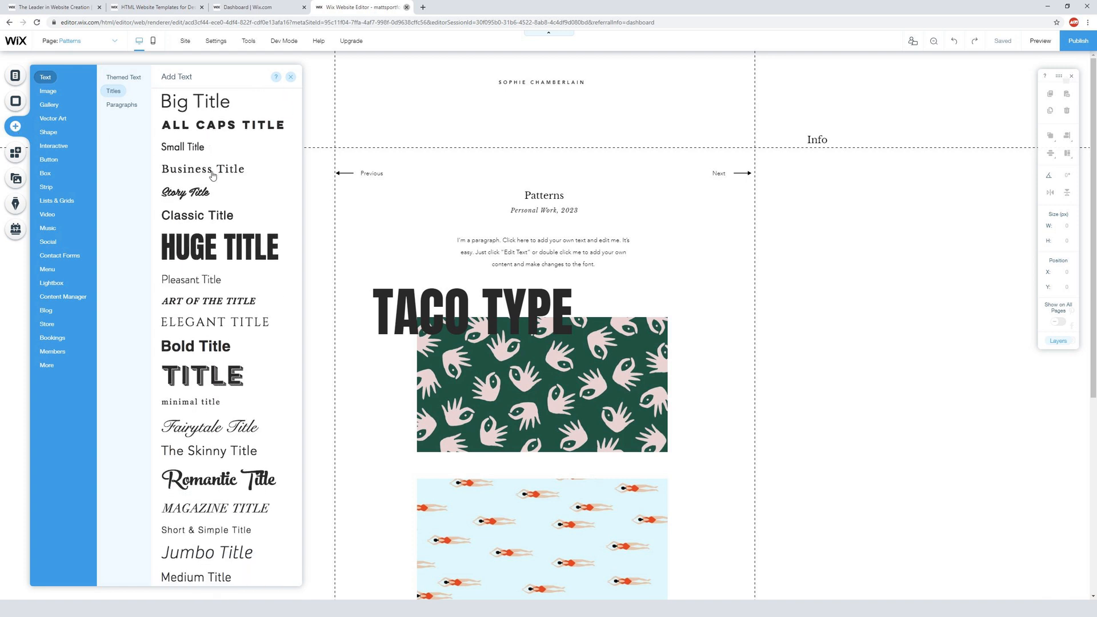
pyautogui.click(122, 104)
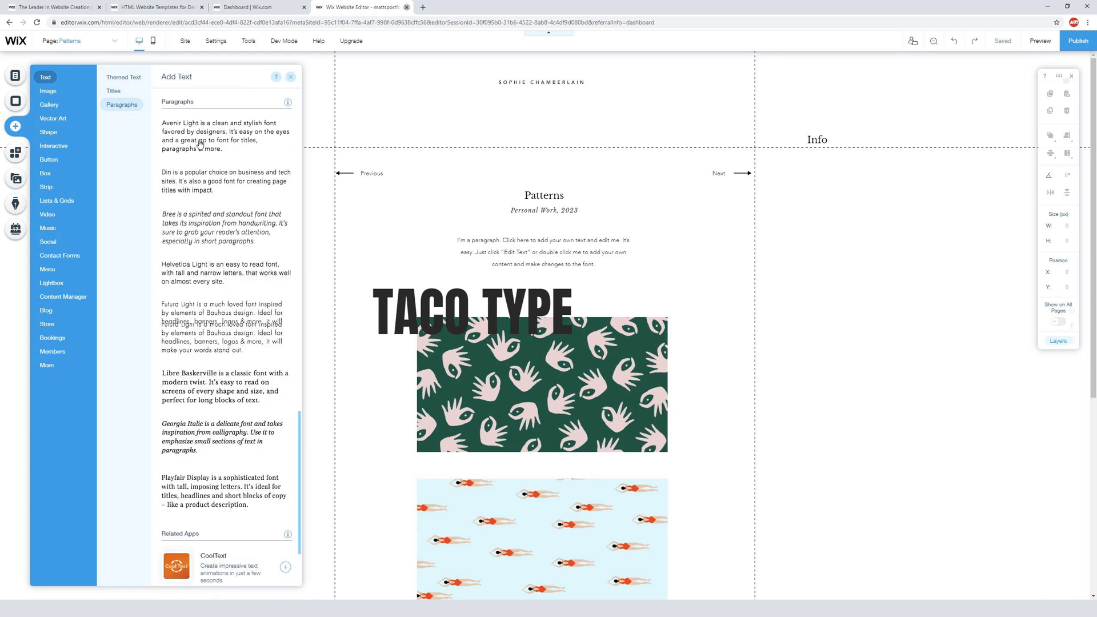
pyautogui.scroll(-3)
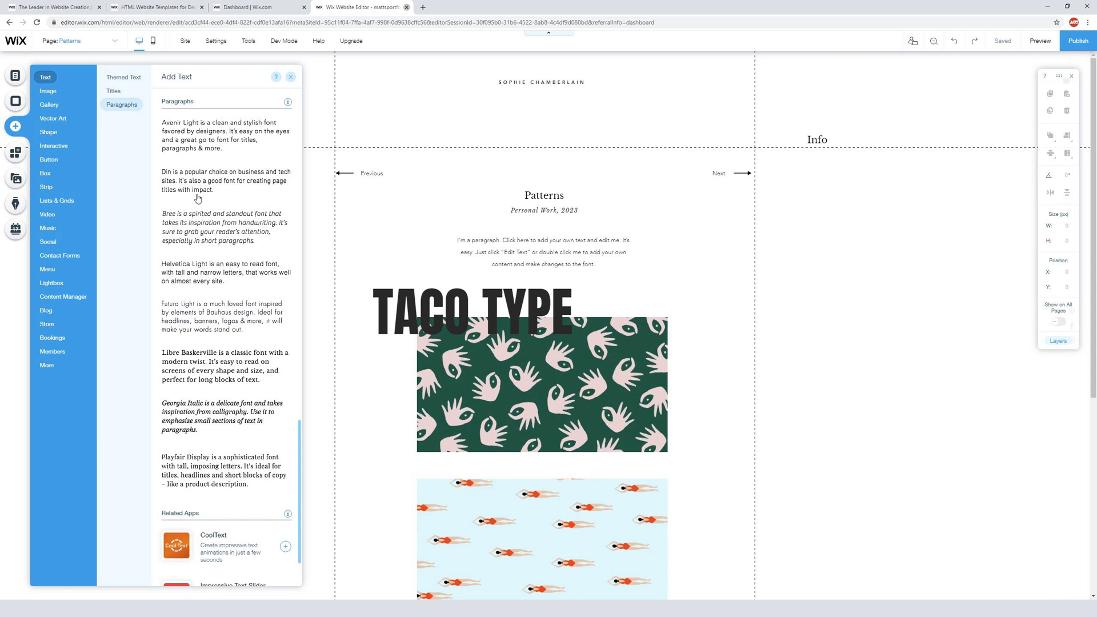
pyautogui.moveTo(210, 223)
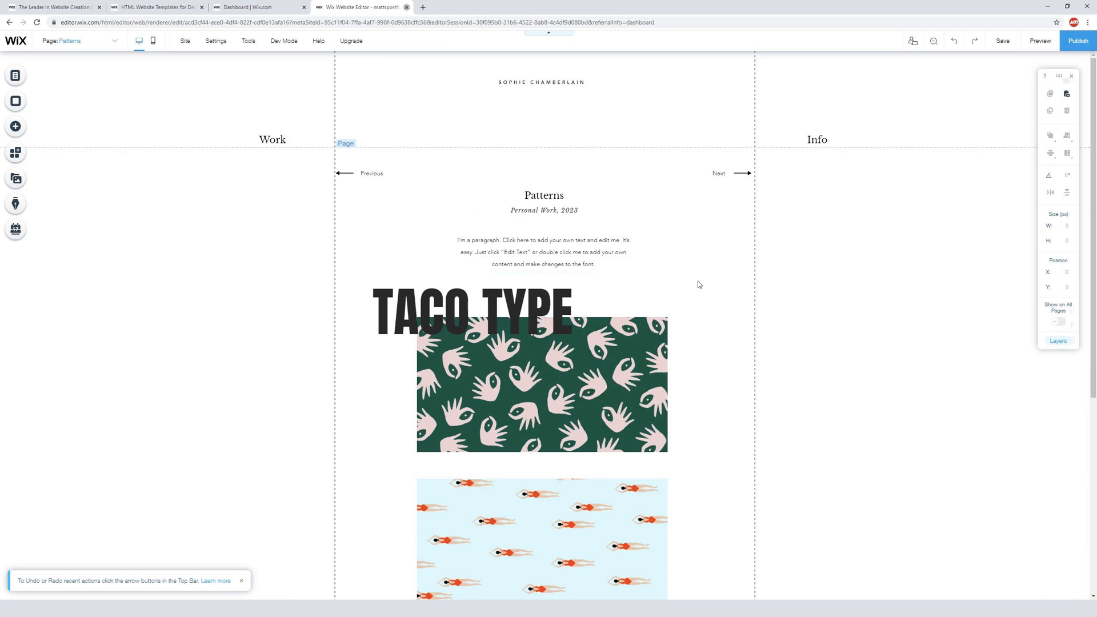
# Select the placeholder paragraph under Patterns and reopen the Add panel.
pyautogui.click(558, 251)
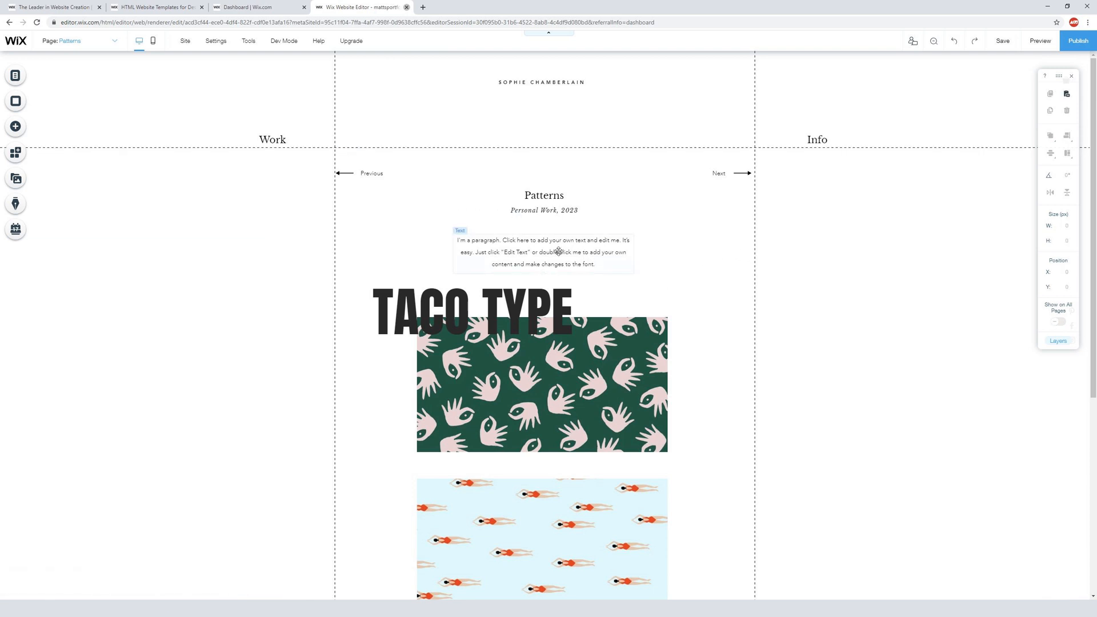
pyautogui.click(542, 251)
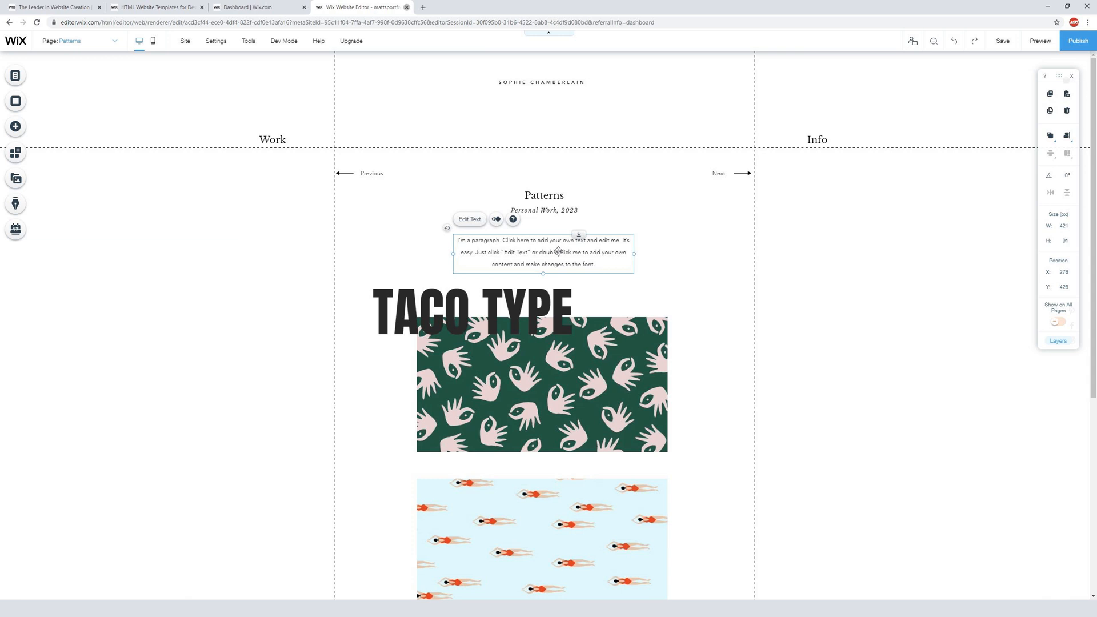
pyautogui.click(682, 257)
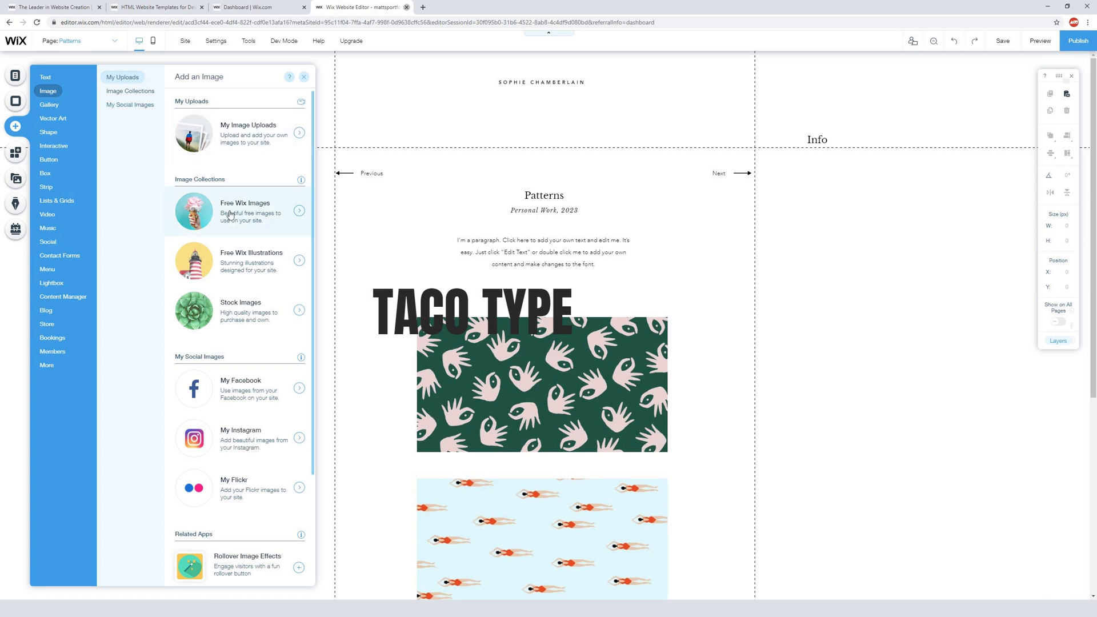
pyautogui.moveTo(53, 113)
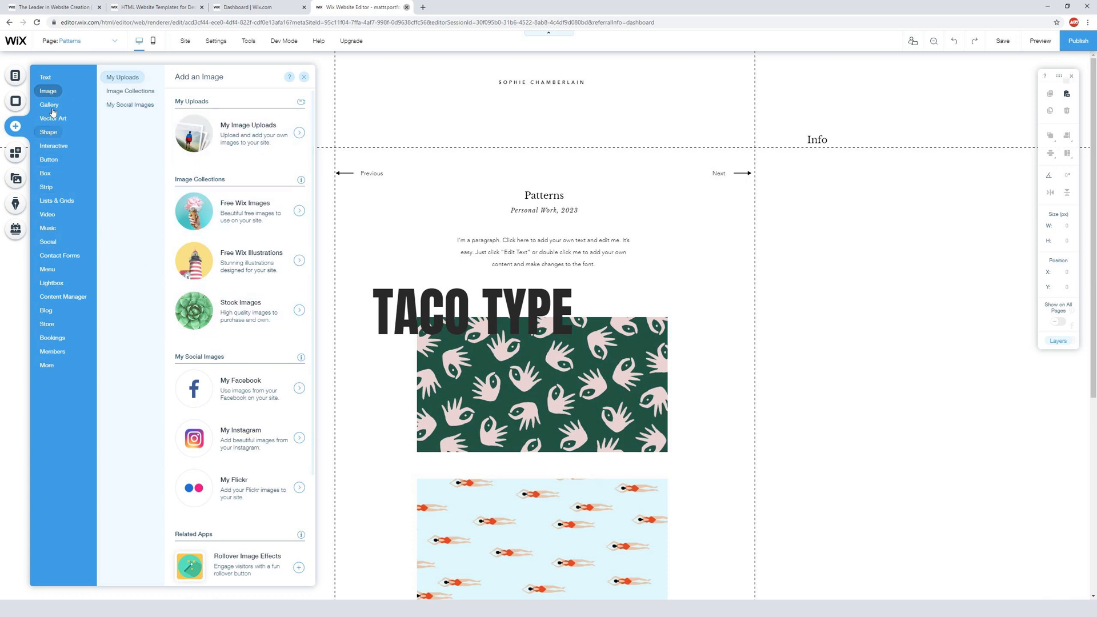
# Add the tiger from Vector Art > Animals & Nature to the page.
pyautogui.click(49, 104)
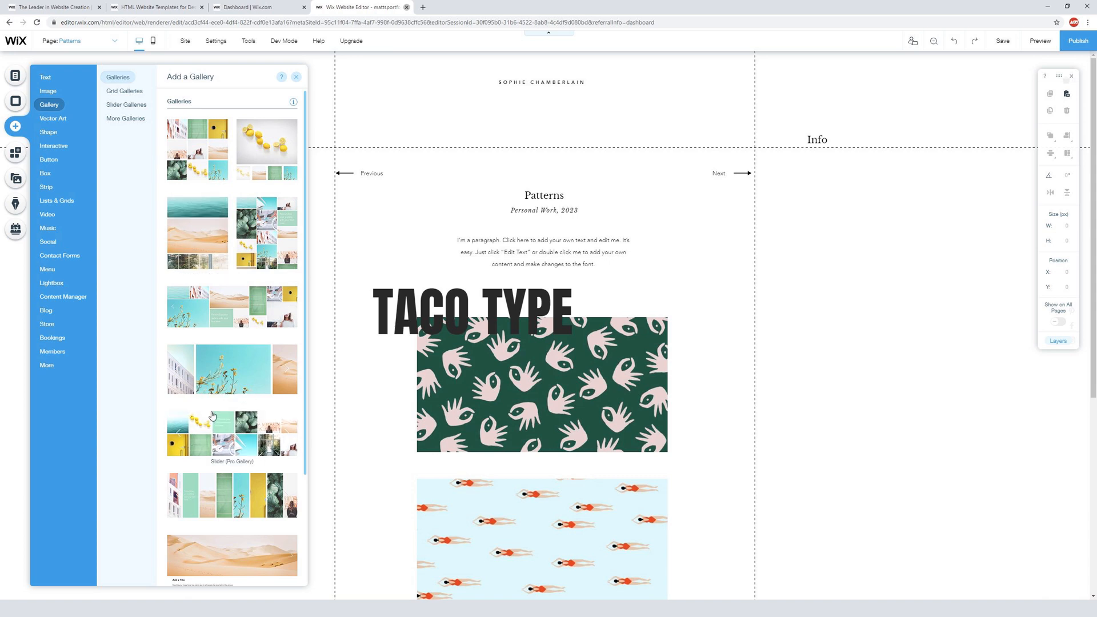
pyautogui.click(53, 117)
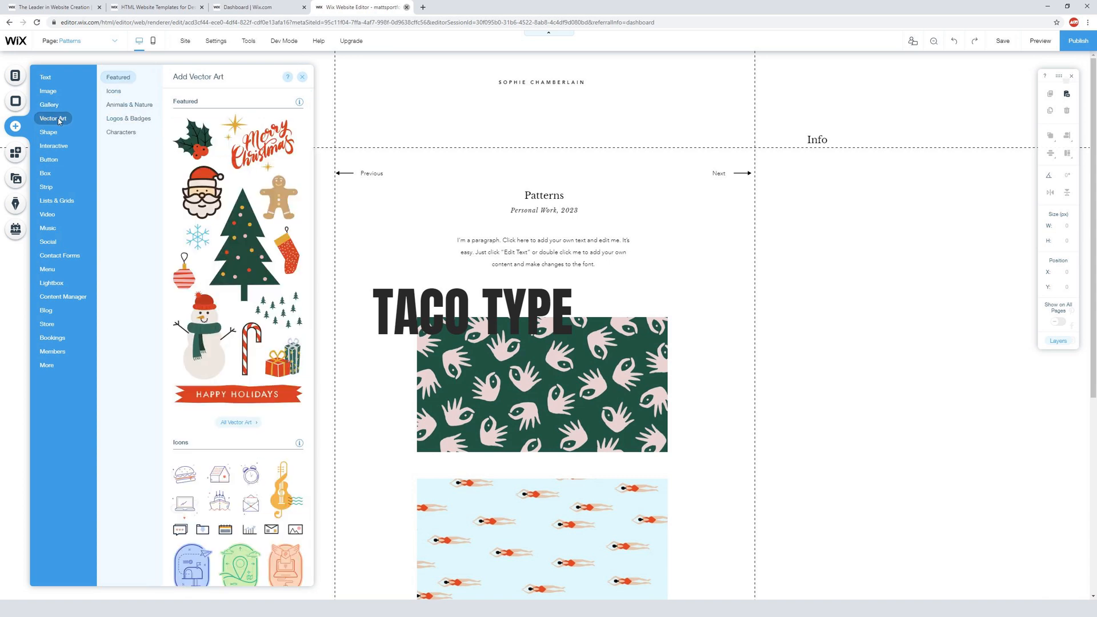
pyautogui.click(113, 92)
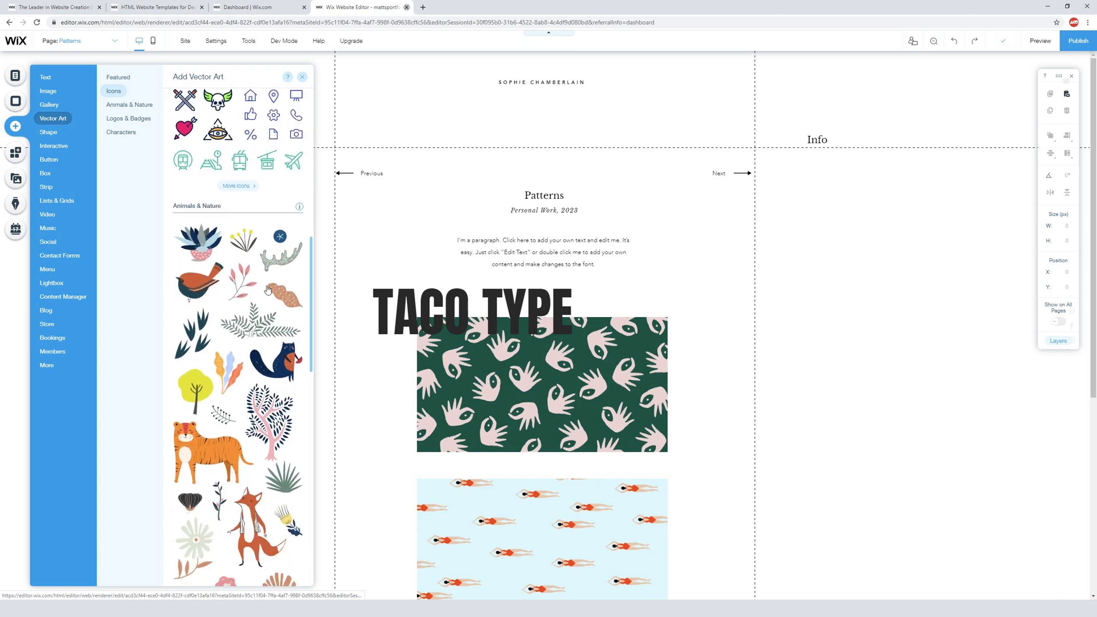
pyautogui.click(129, 104)
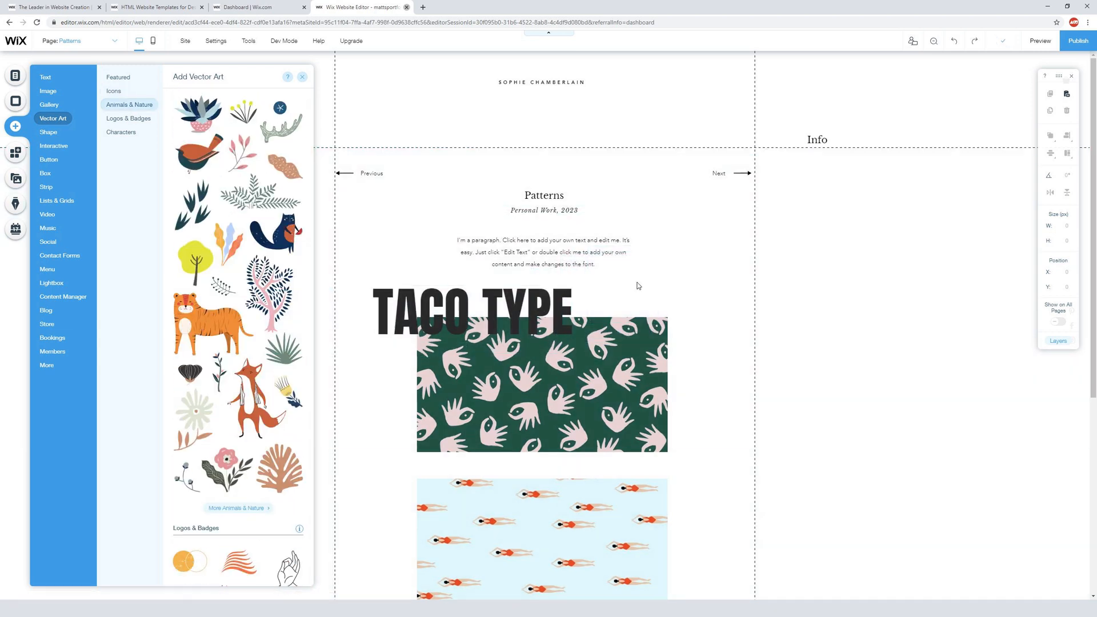
pyautogui.click(204, 319)
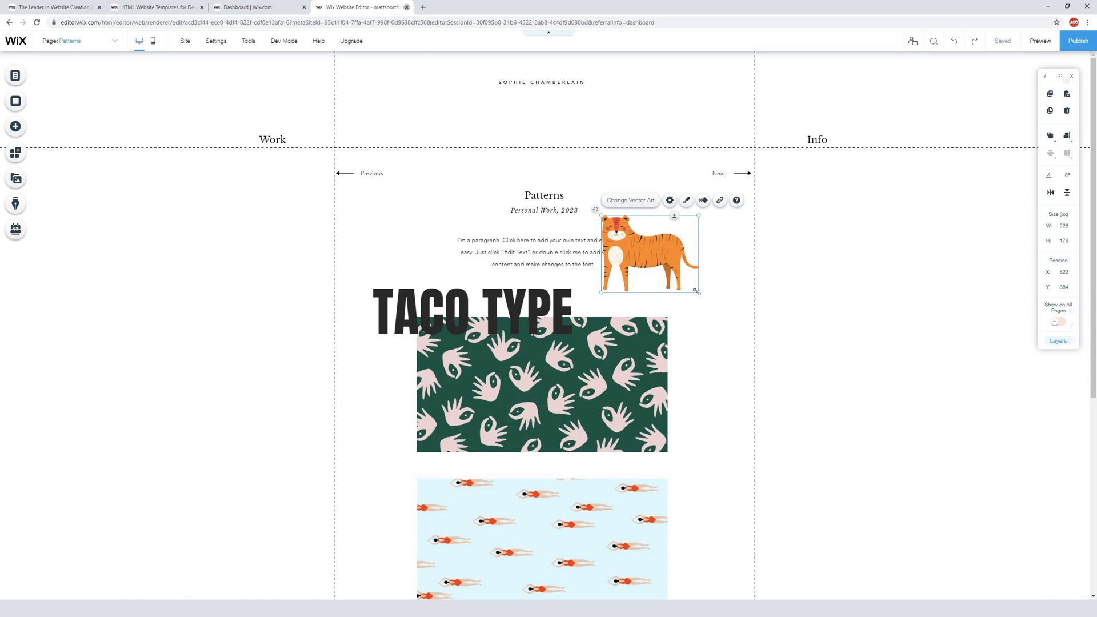
# Enlarge the tiger and place it over the pattern images and TACO TYPE heading.
pyautogui.moveTo(697, 289); pyautogui.dragTo(800, 369)
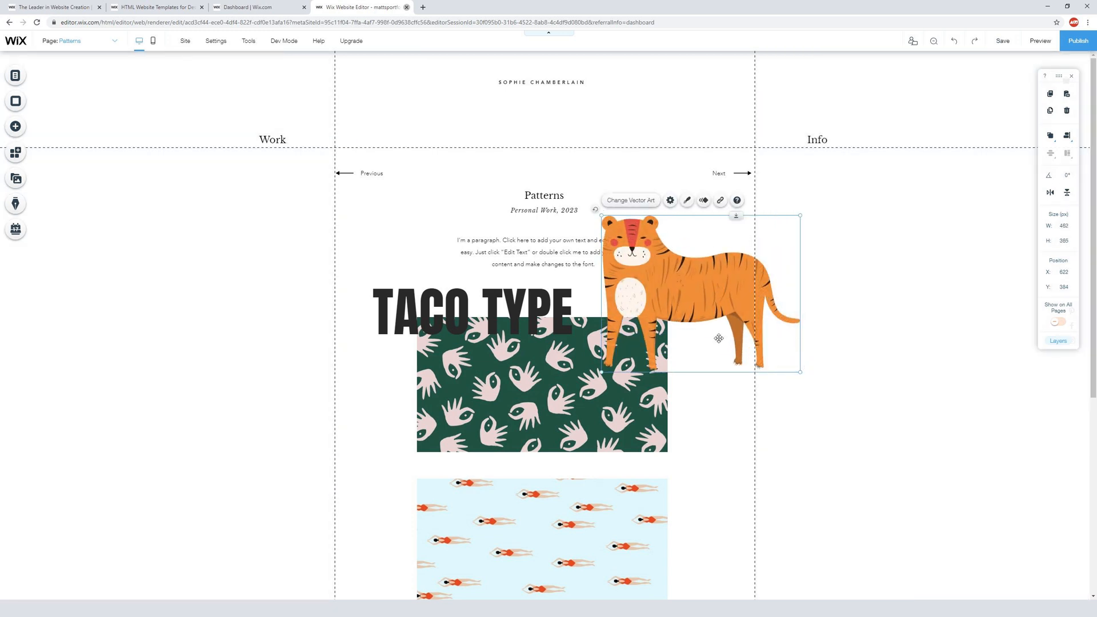
pyautogui.moveTo(699, 292); pyautogui.dragTo(658, 434)
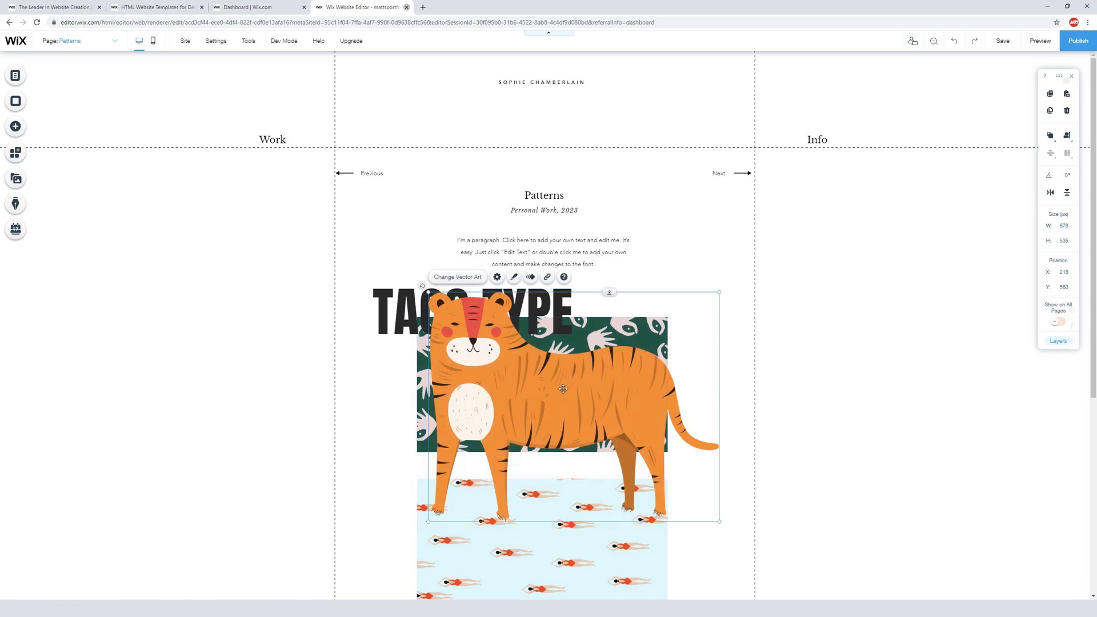
pyautogui.moveTo(563, 388); pyautogui.dragTo(615, 360)
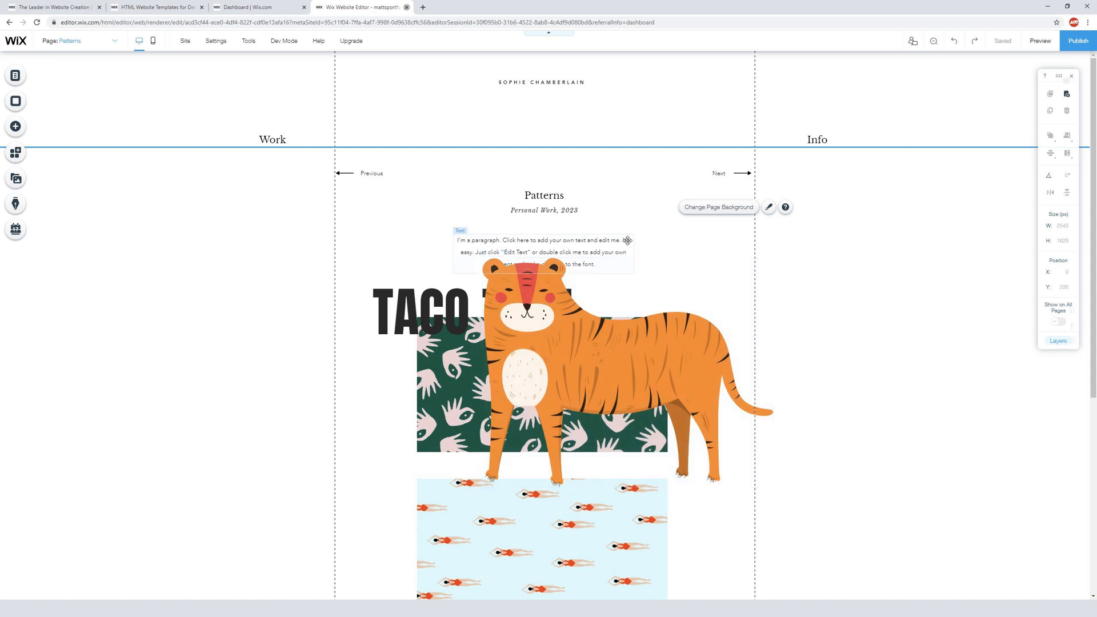
# Preview the page with the tiger and return to the editor.
pyautogui.click(1039, 41)
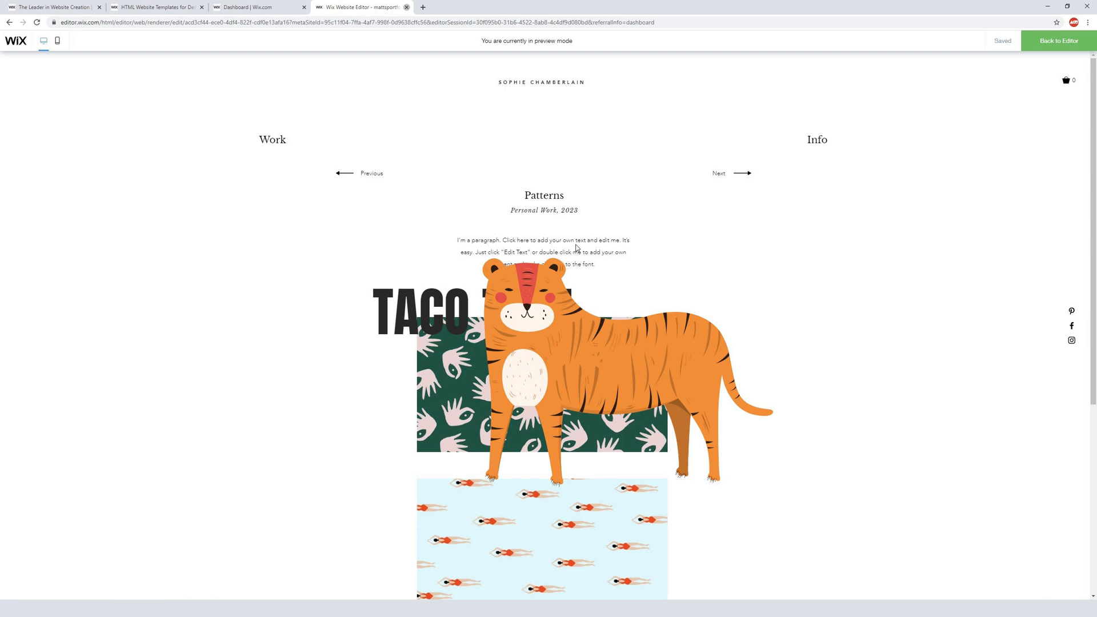
pyautogui.moveTo(678, 113)
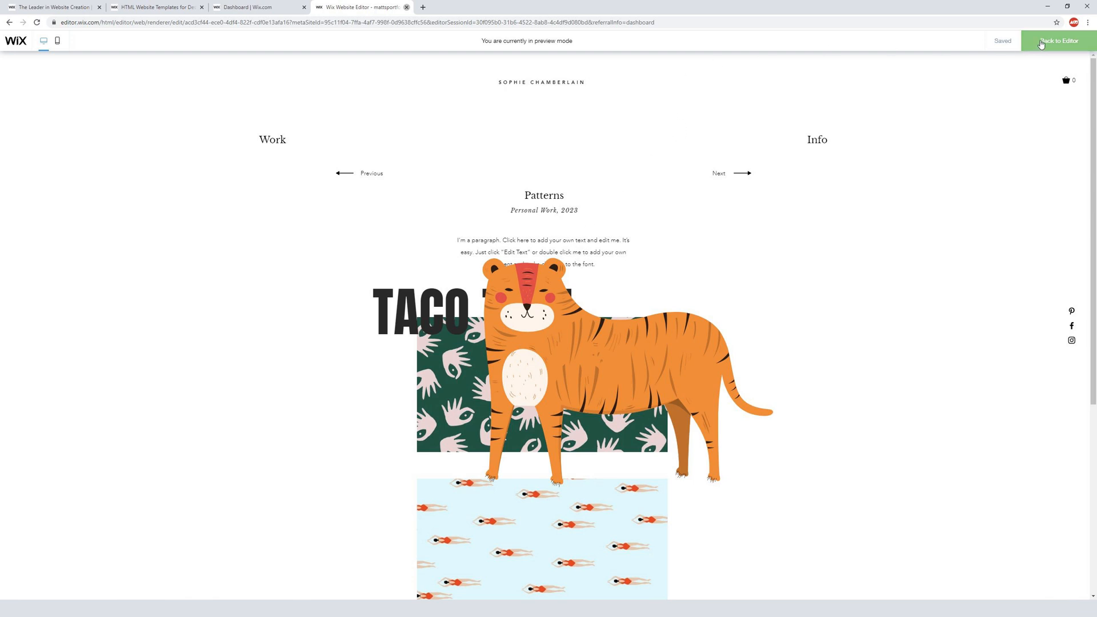
pyautogui.click(1058, 41)
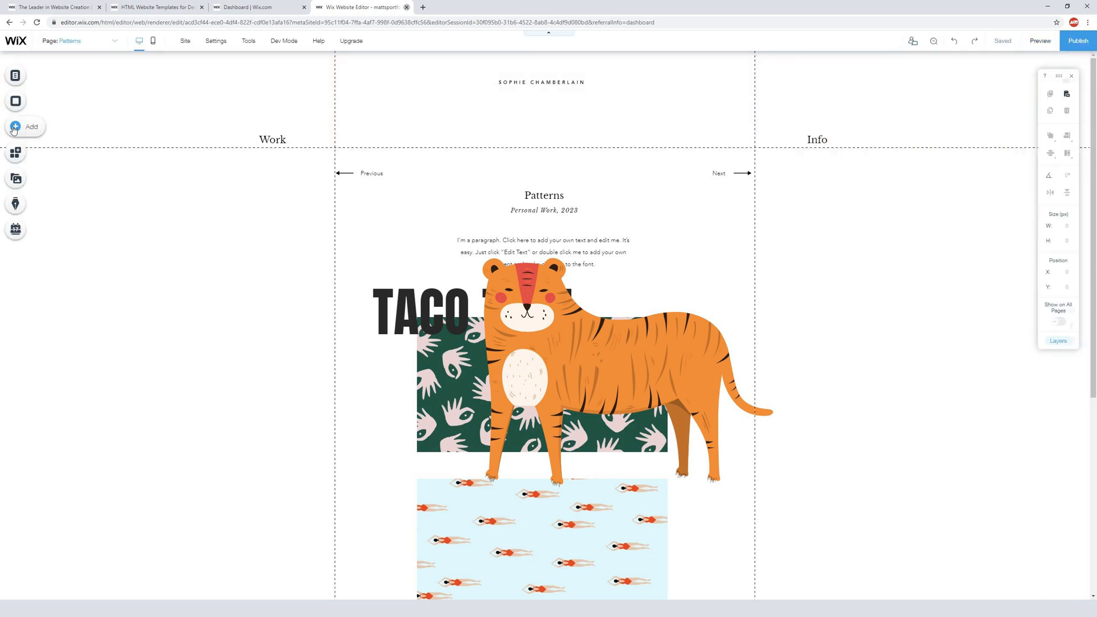
# Add a speech-bubble shape and change its fill colour in Design.
pyautogui.click(24, 126)
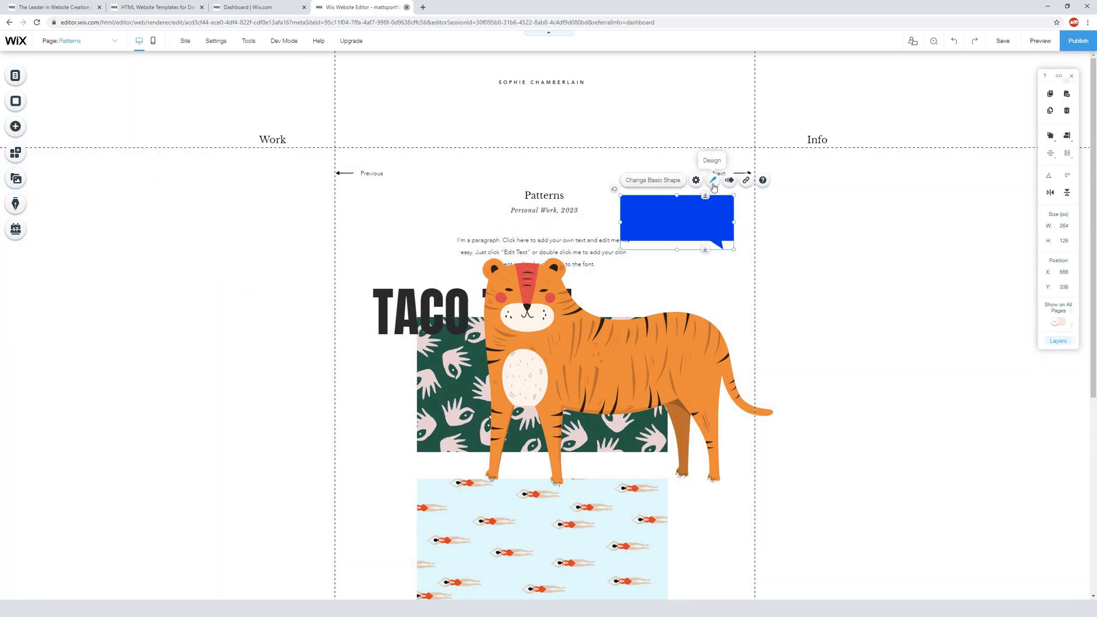
pyautogui.click(712, 181)
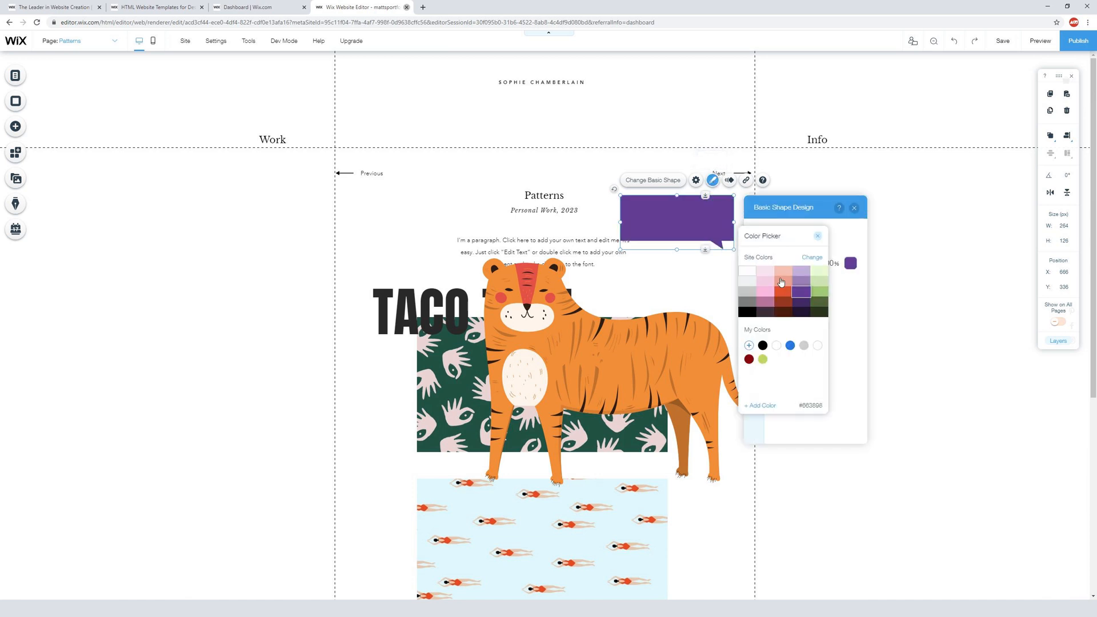
pyautogui.click(766, 274)
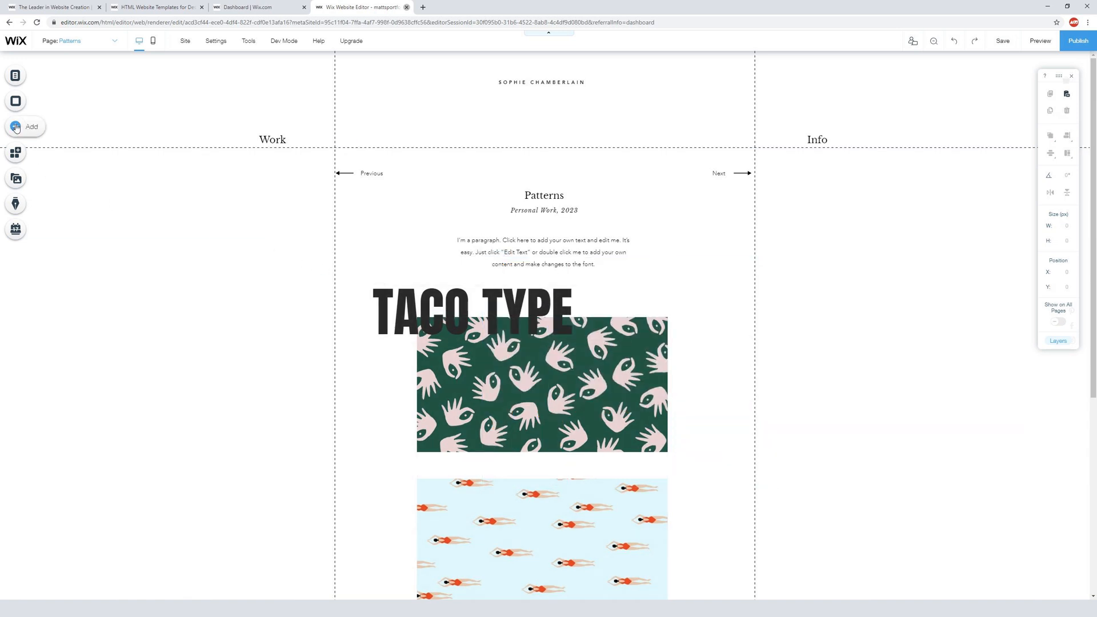
# Browse the Add catalogue through Button, Strip, Lists & Grids and Music, ending on the Start a Blog offer.
pyautogui.click(15, 127)
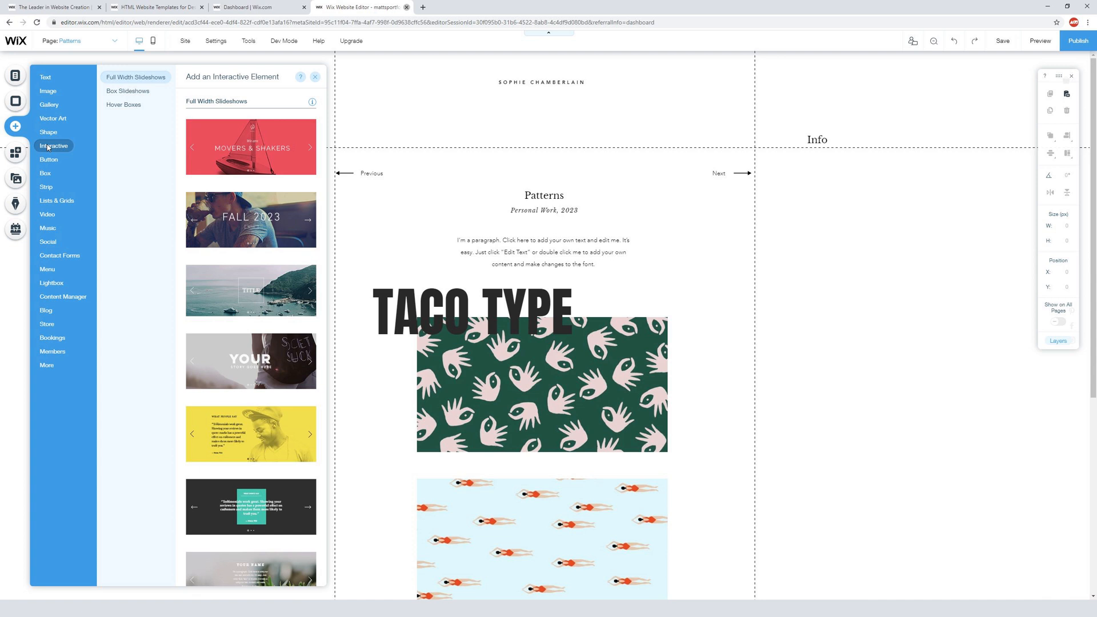
pyautogui.click(48, 159)
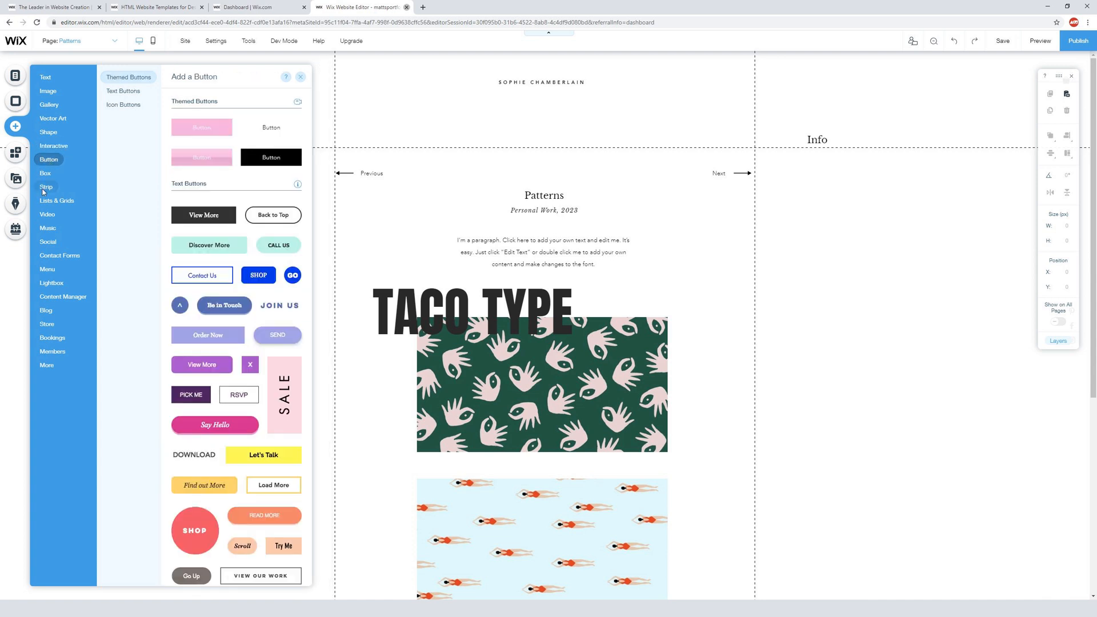
pyautogui.click(46, 186)
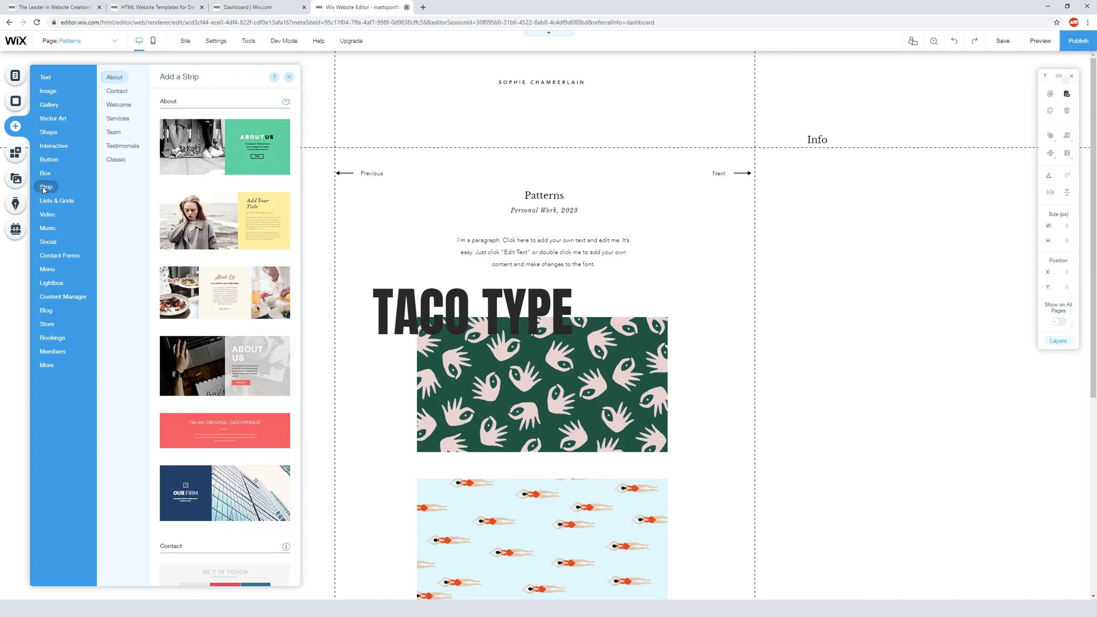
pyautogui.click(56, 201)
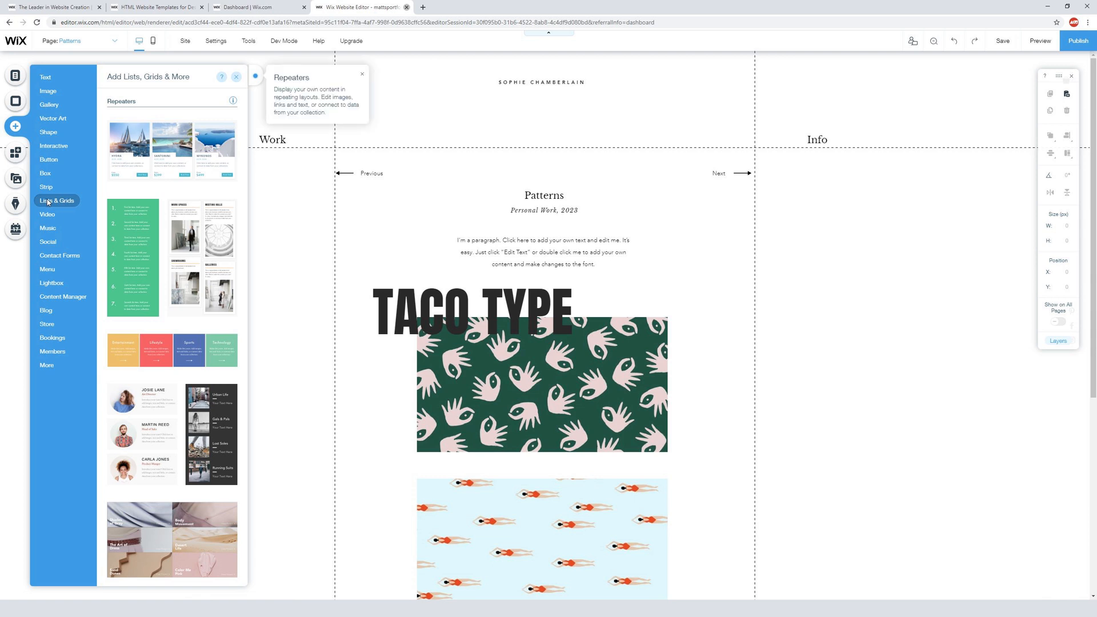
pyautogui.click(48, 229)
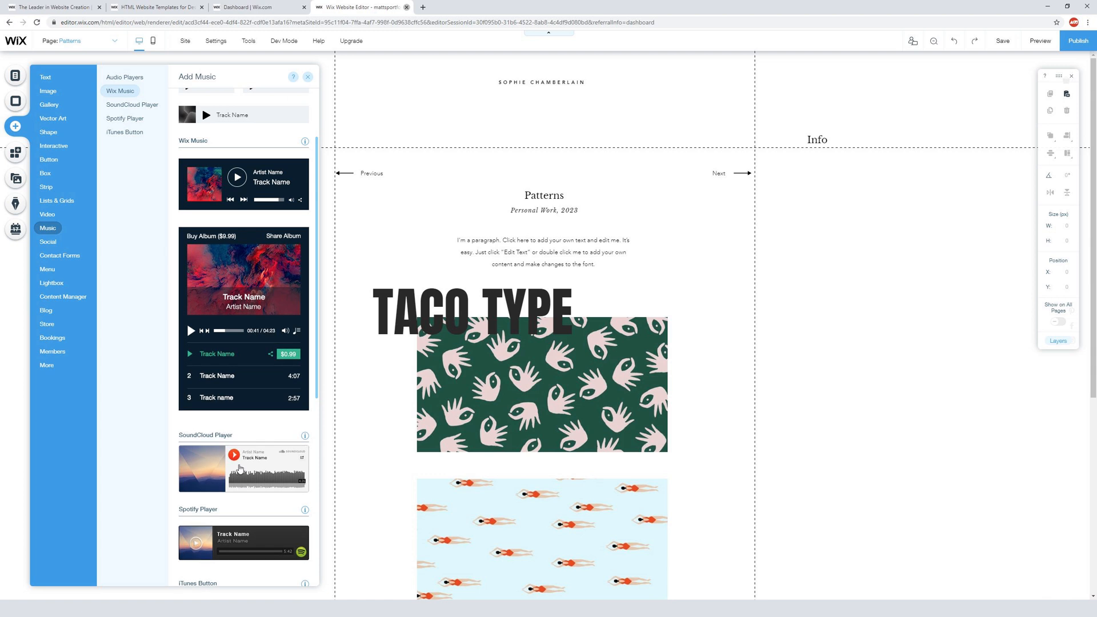
pyautogui.scroll(-3)
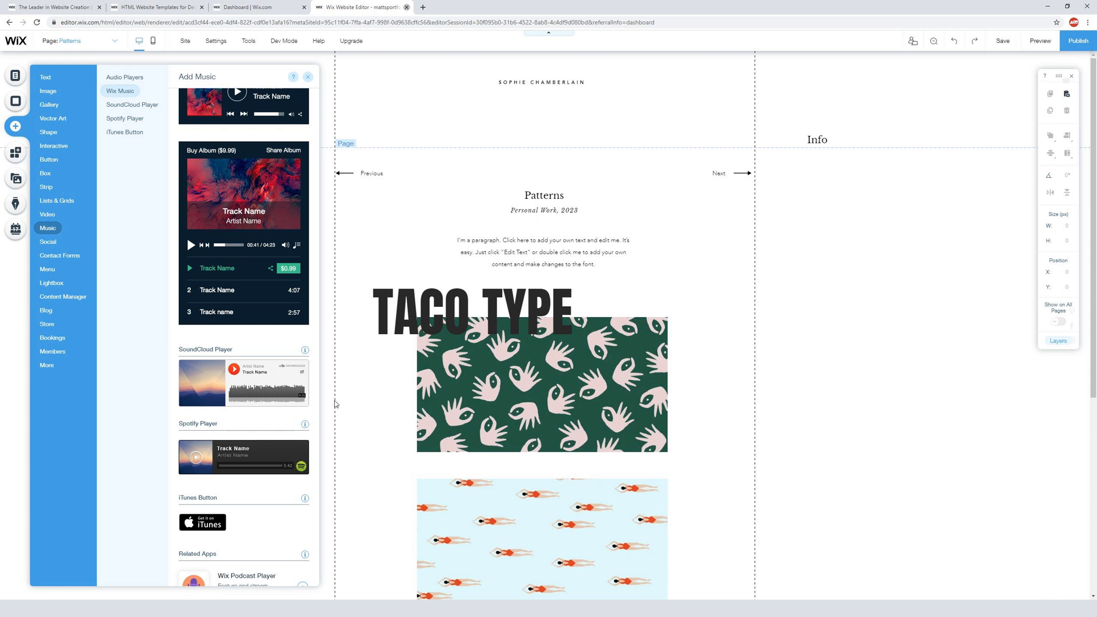
pyautogui.click(15, 178)
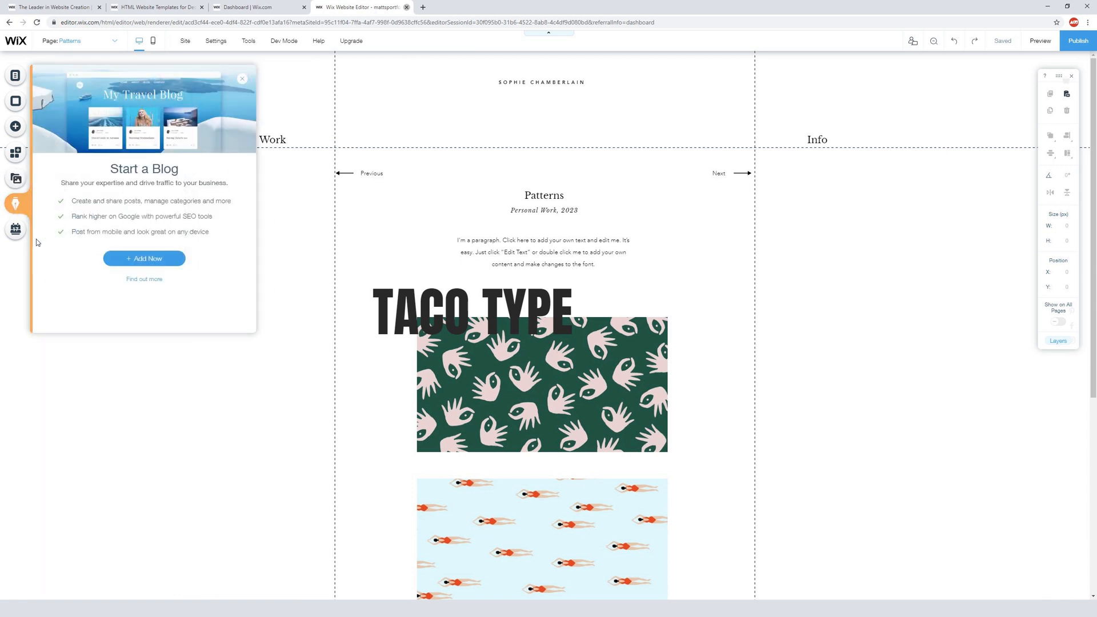
# Bring up the online bookings offer and dismiss it without adding anything.
pyautogui.click(15, 229)
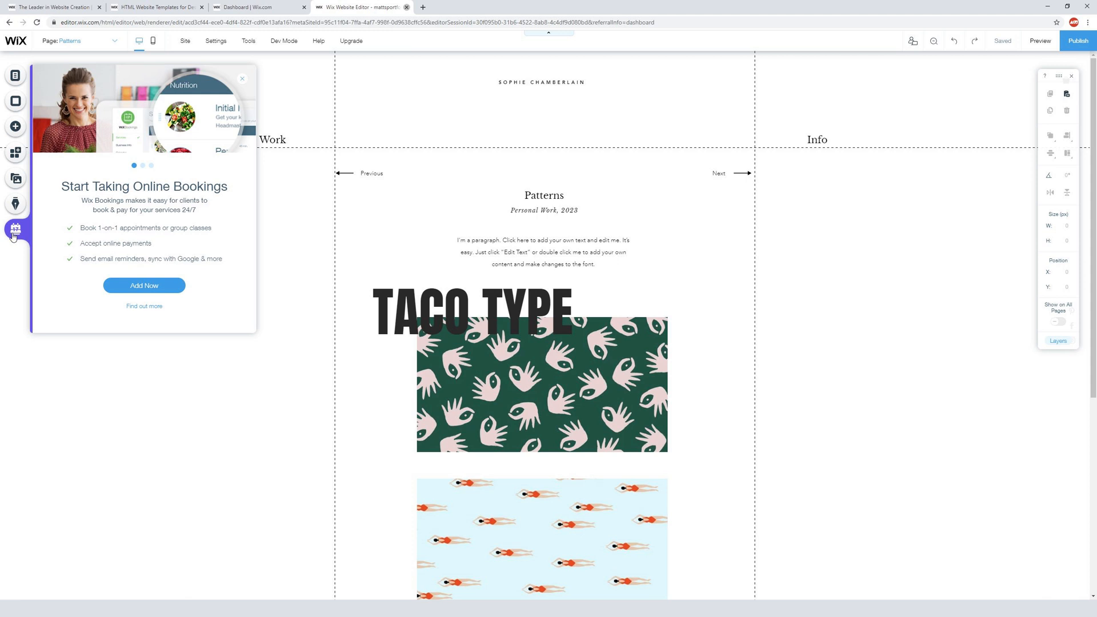
pyautogui.click(242, 78)
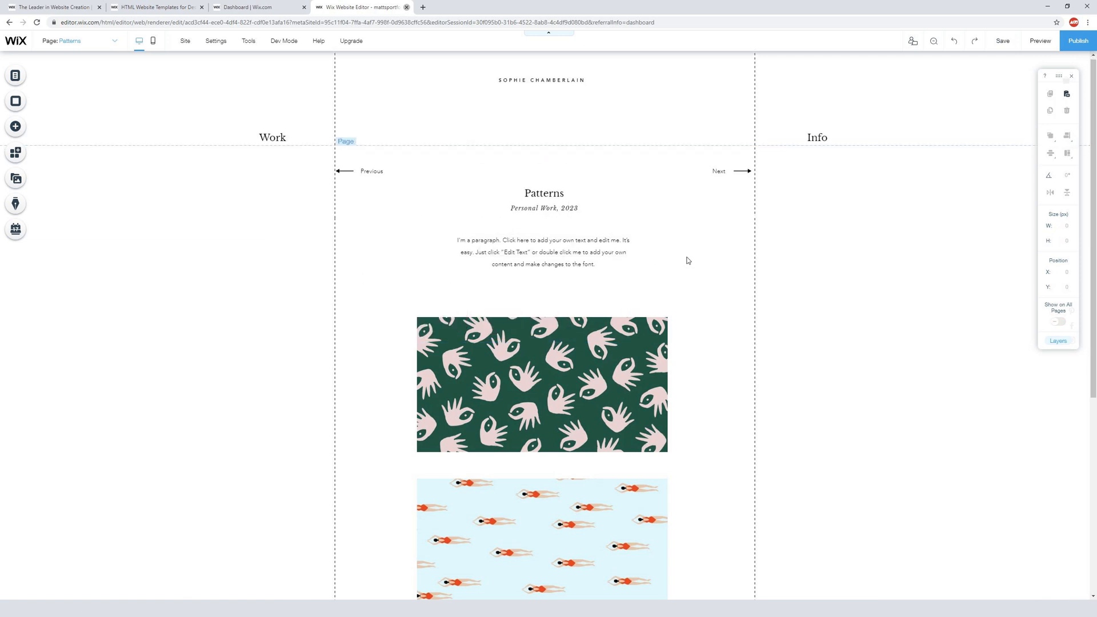
pyautogui.scroll(-3)
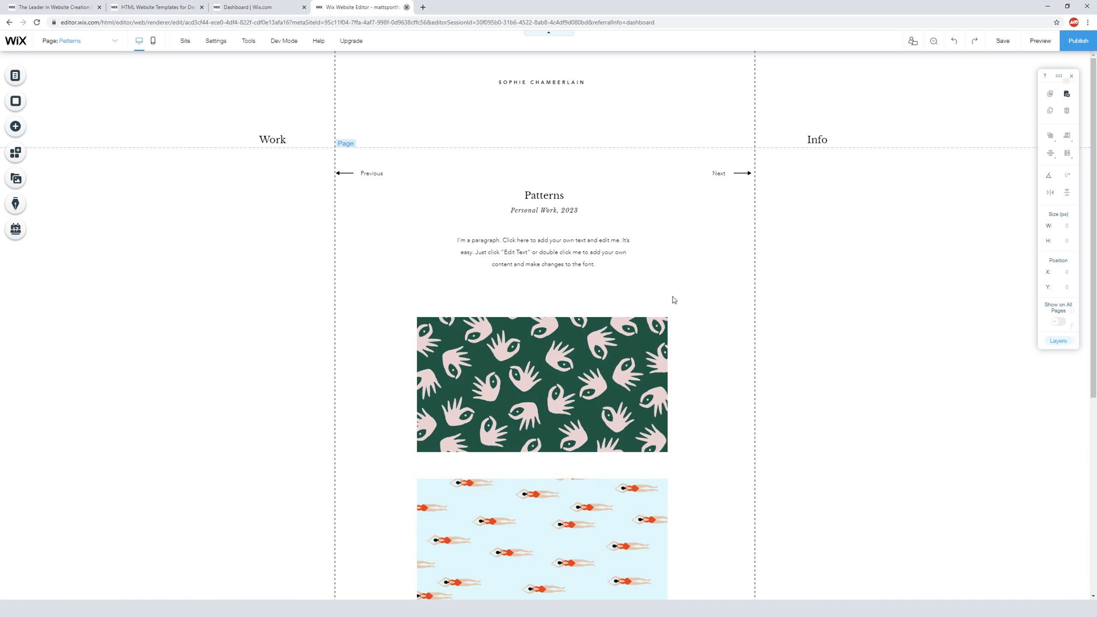
pyautogui.click(1001, 41)
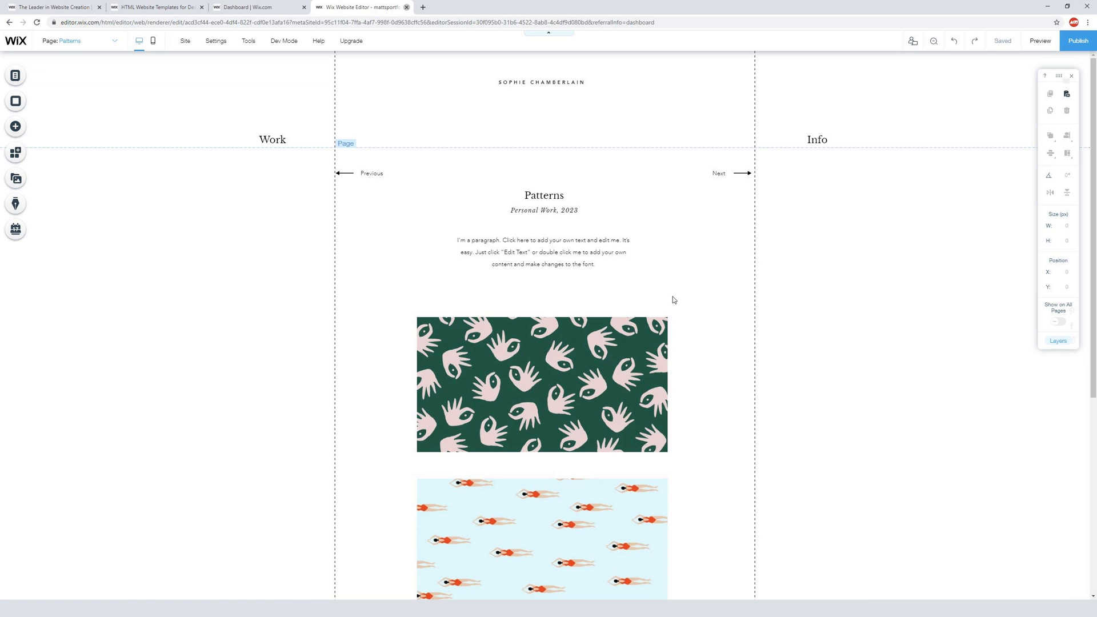
pyautogui.scroll(-3)
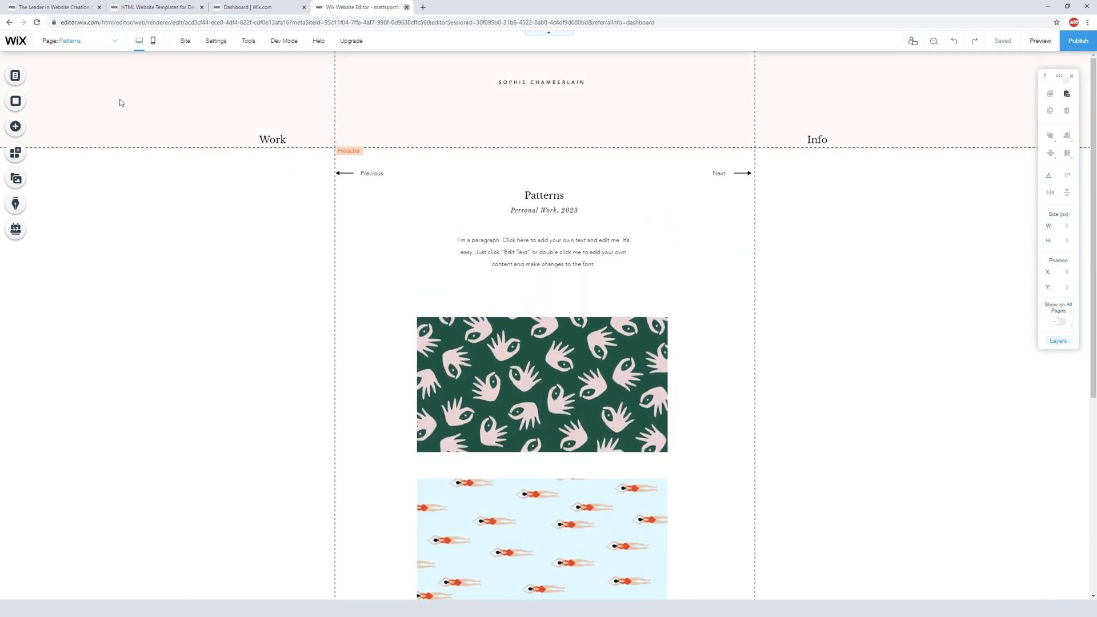
# Go to the Work page via the Pages list, leaving the header menu selected.
pyautogui.click(14, 75)
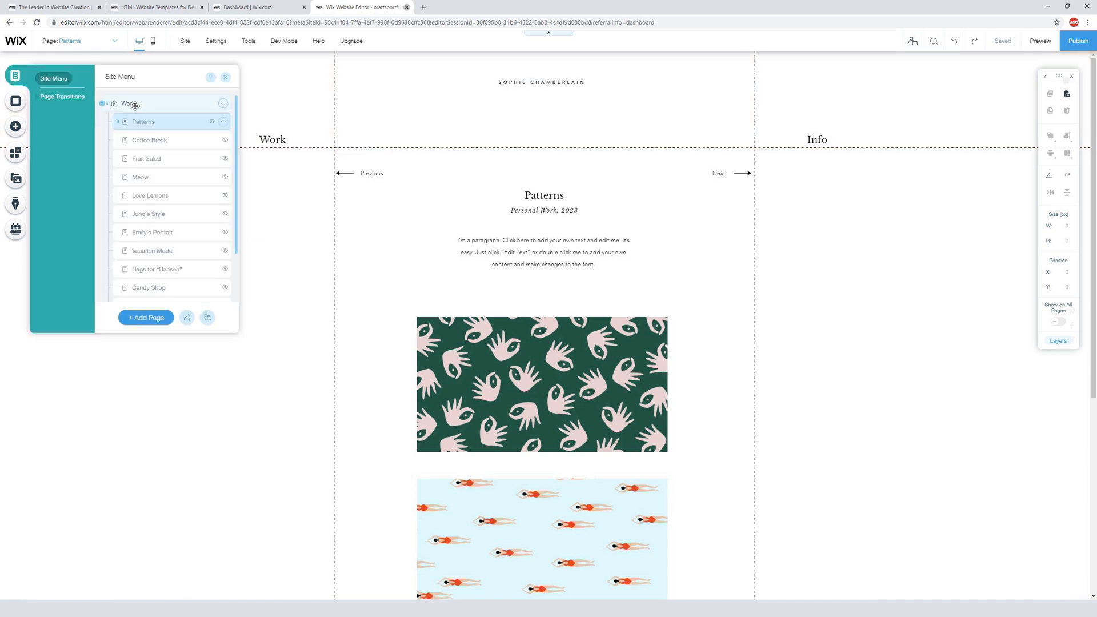
pyautogui.click(128, 103)
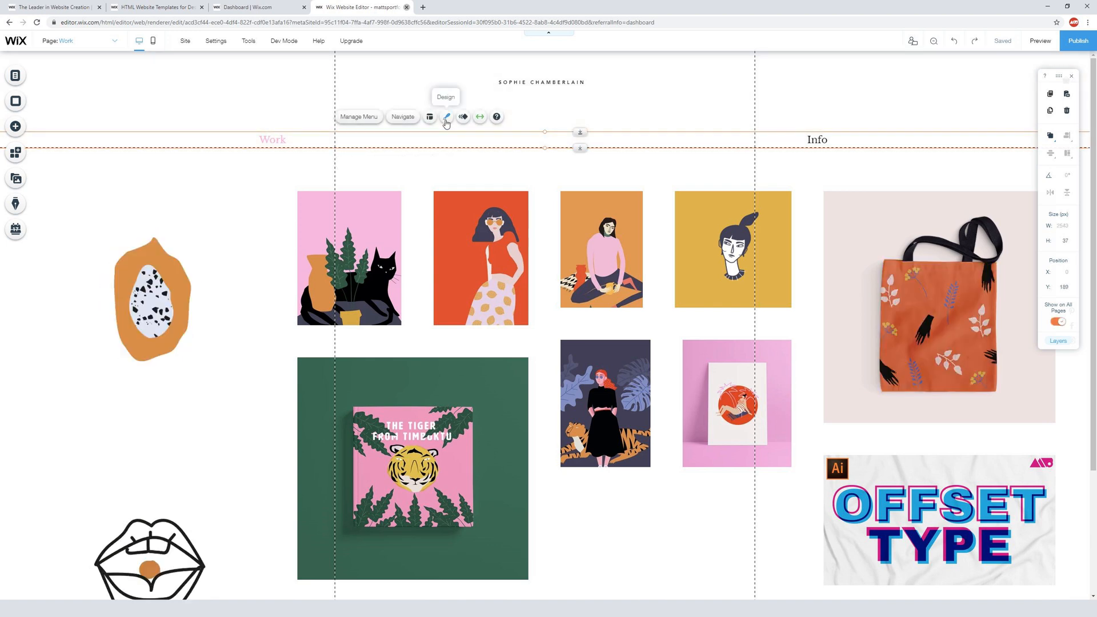
# Bring up the header menu's Design options and enter Customize Design for detailed styling.
pyautogui.click(447, 117)
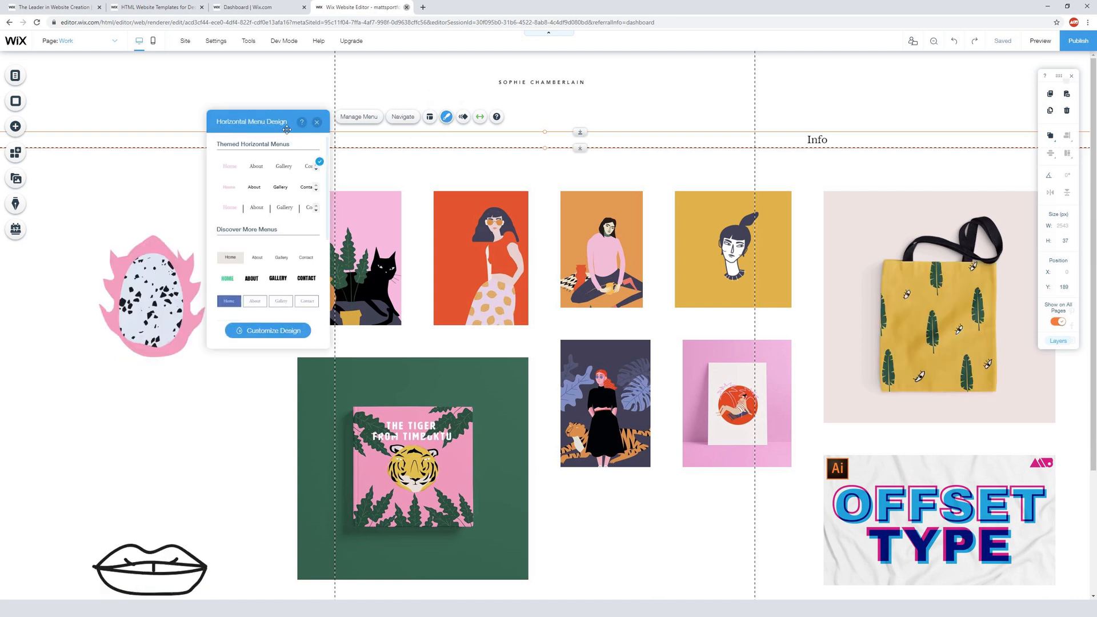
pyautogui.moveTo(251, 122); pyautogui.dragTo(304, 173)
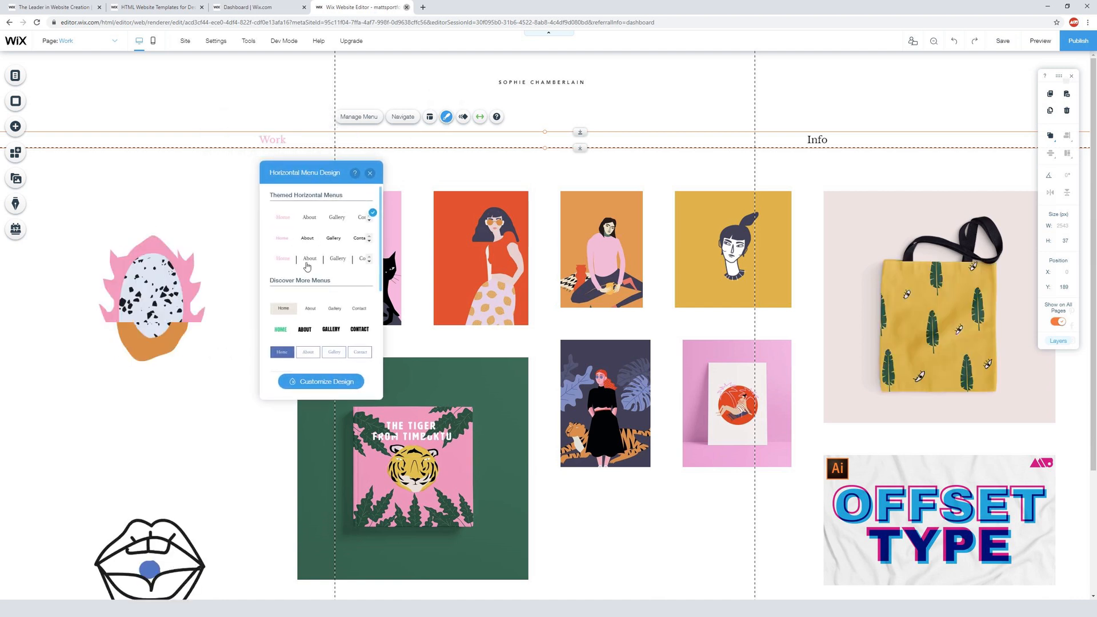
pyautogui.scroll(-3)
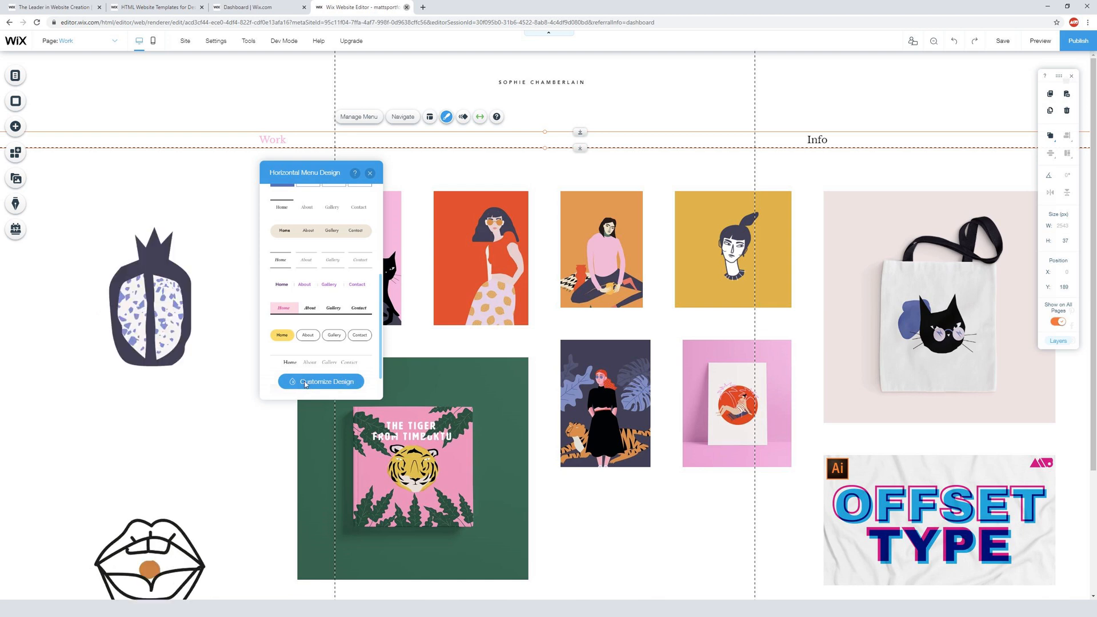
pyautogui.click(321, 381)
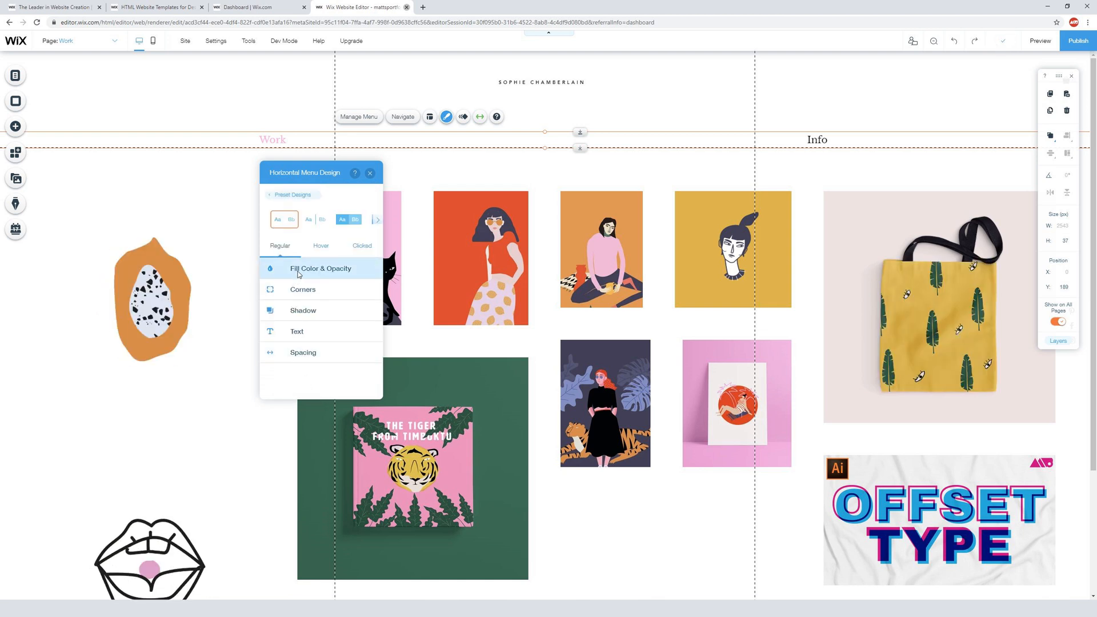
# Review fill and shadow settings, then set the menu's regular text colour to dark purple and close.
pyautogui.click(320, 269)
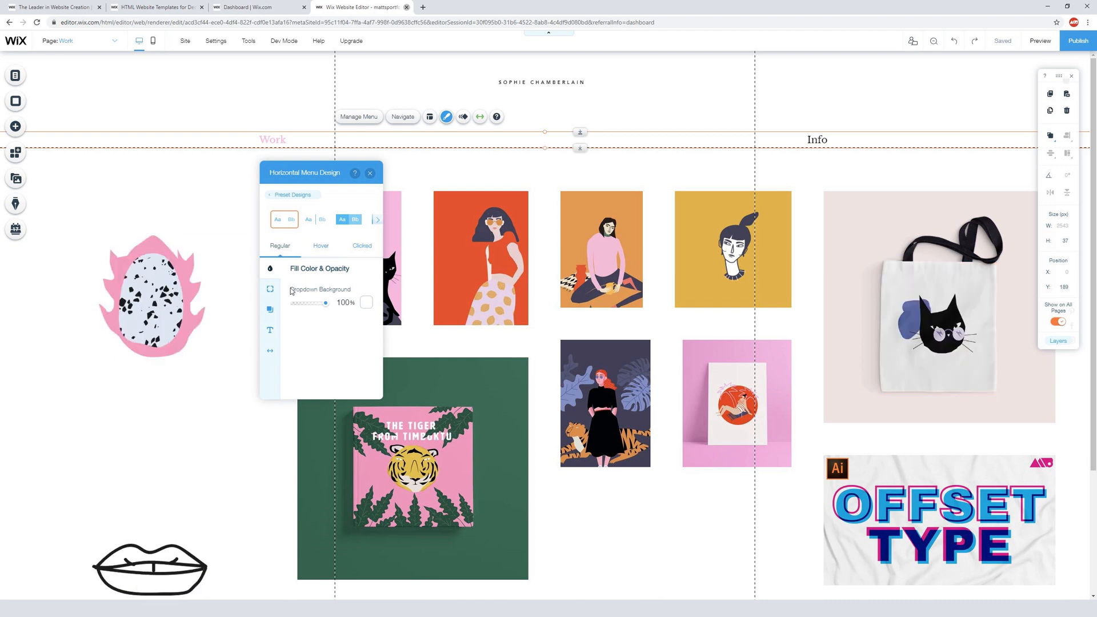
pyautogui.click(270, 309)
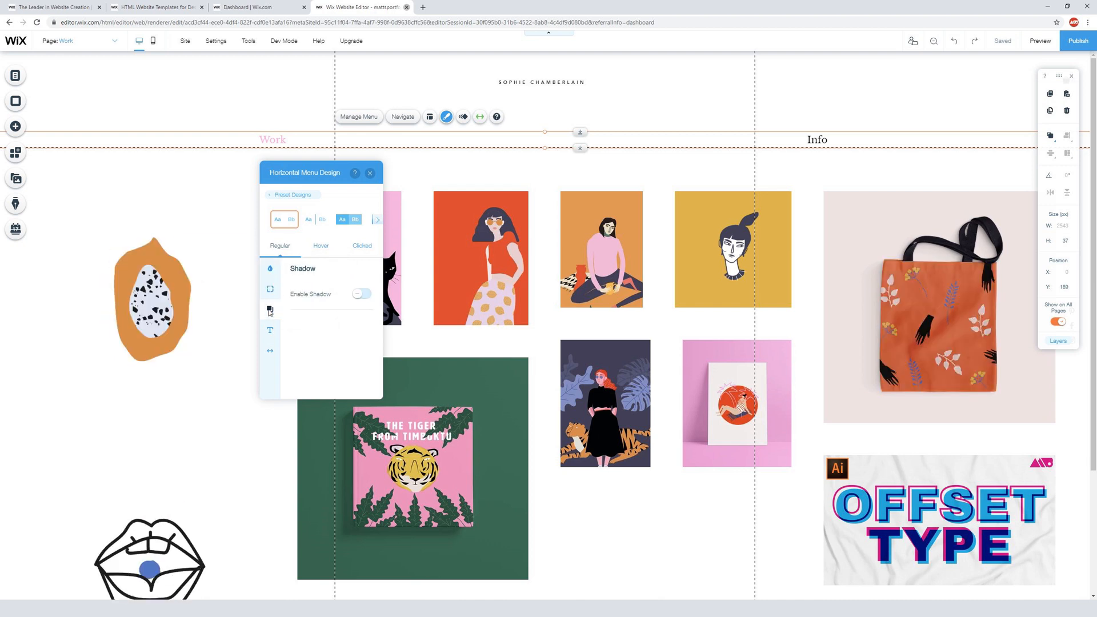
pyautogui.click(269, 329)
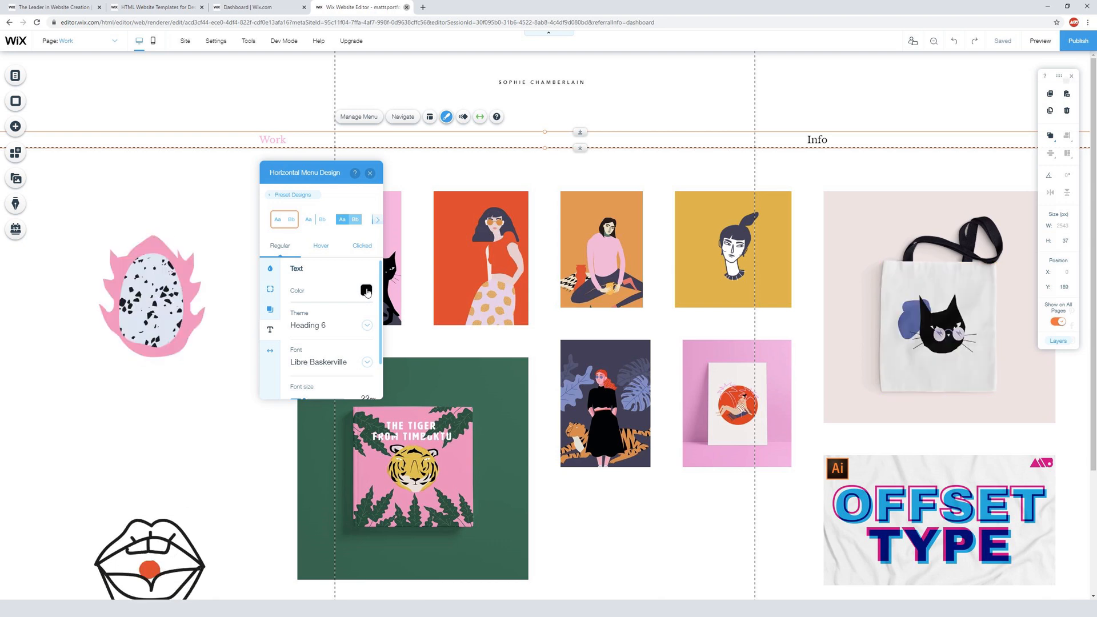
pyautogui.click(366, 292)
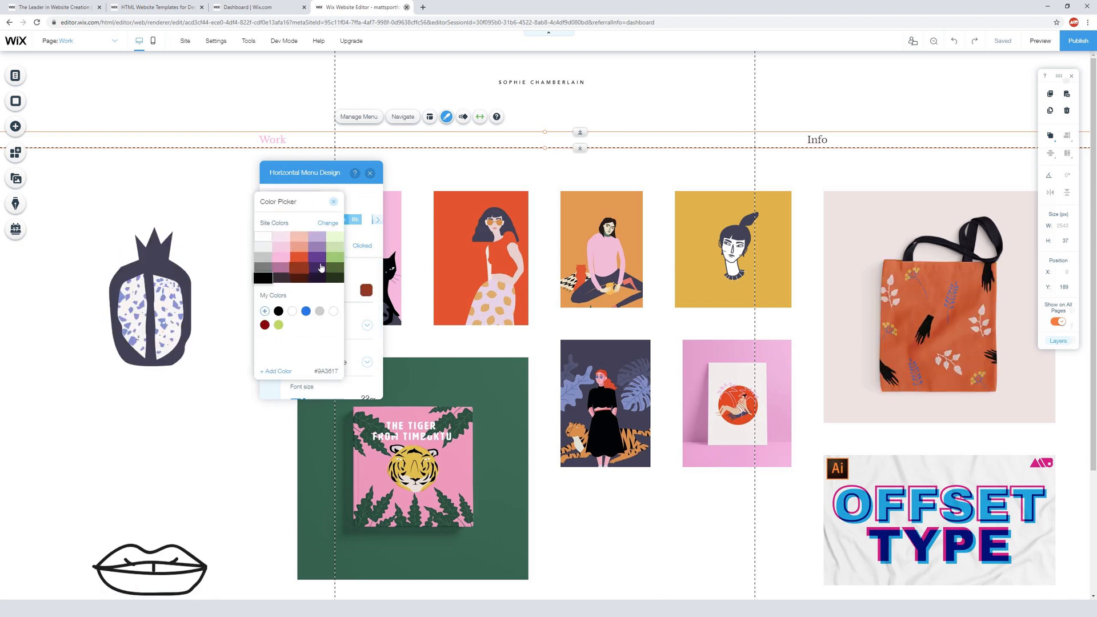
pyautogui.click(325, 268)
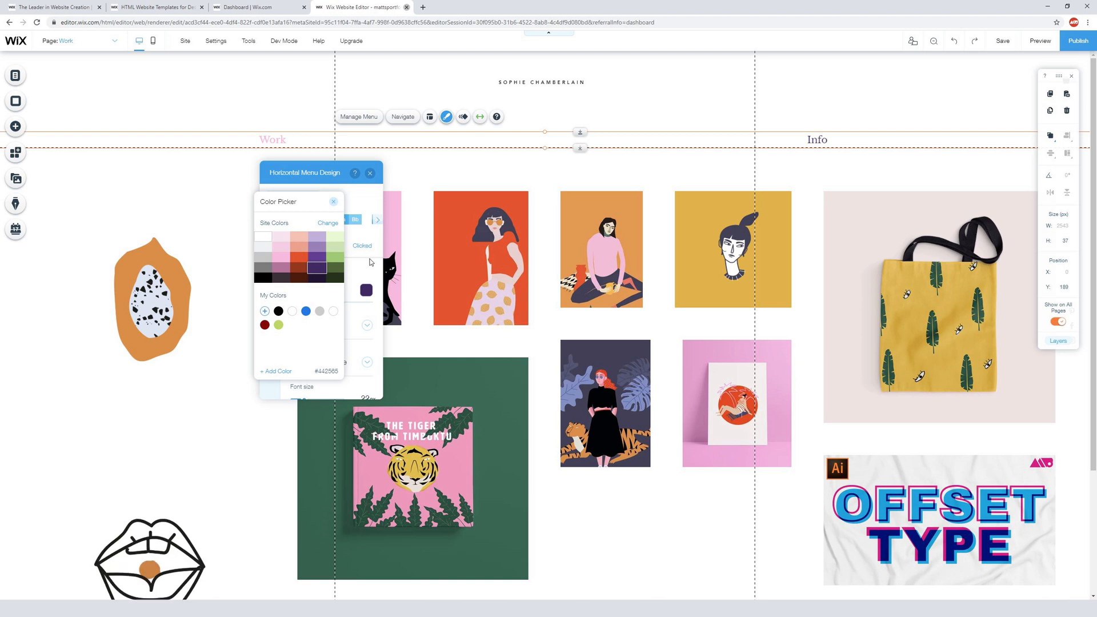
pyautogui.click(369, 172)
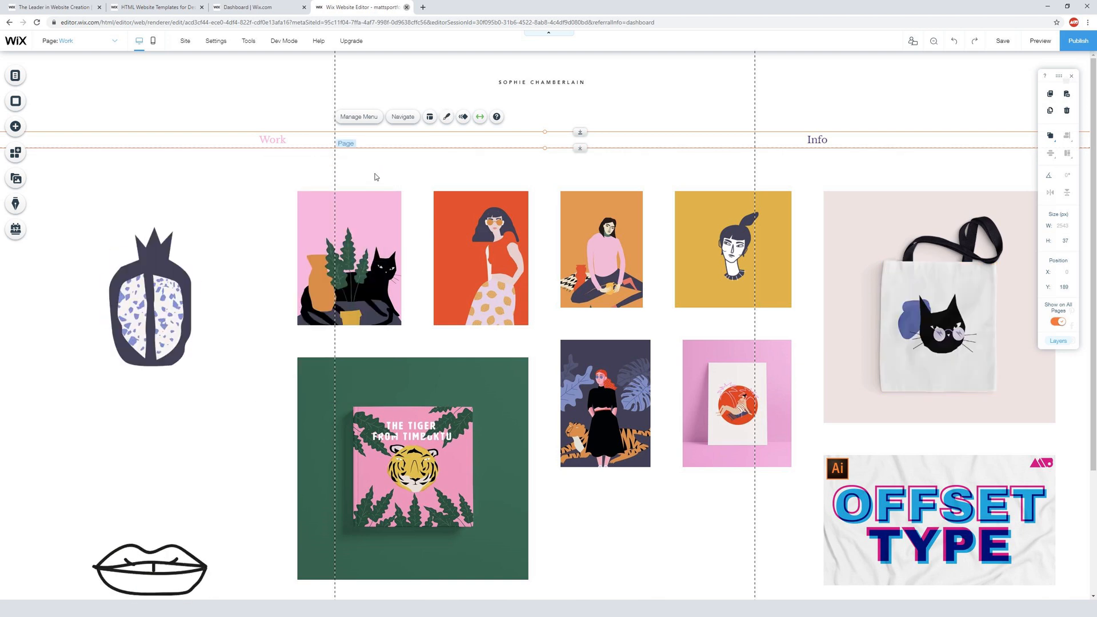